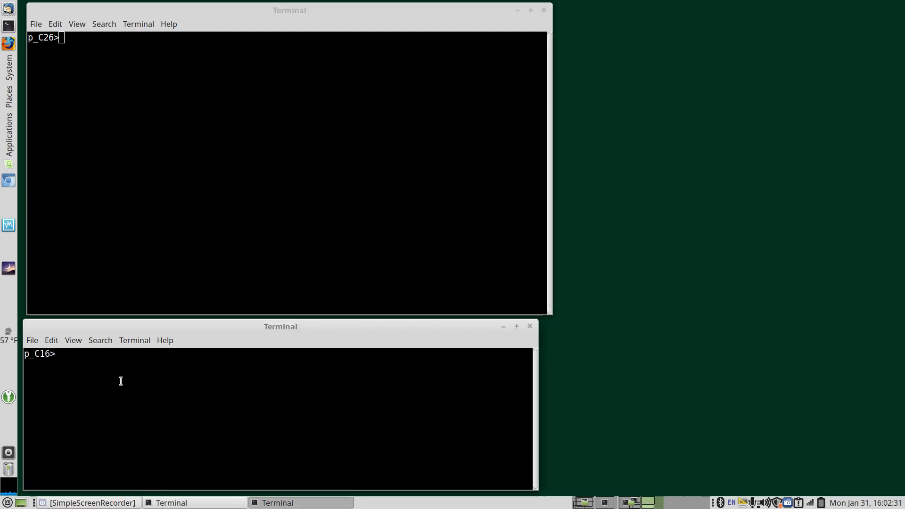
mouse_move(63, 395)
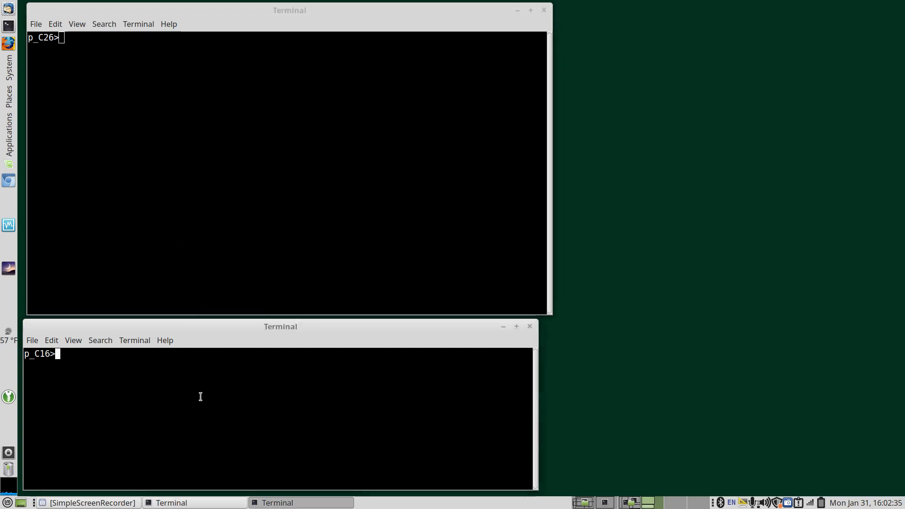
mouse_move(626, 309)
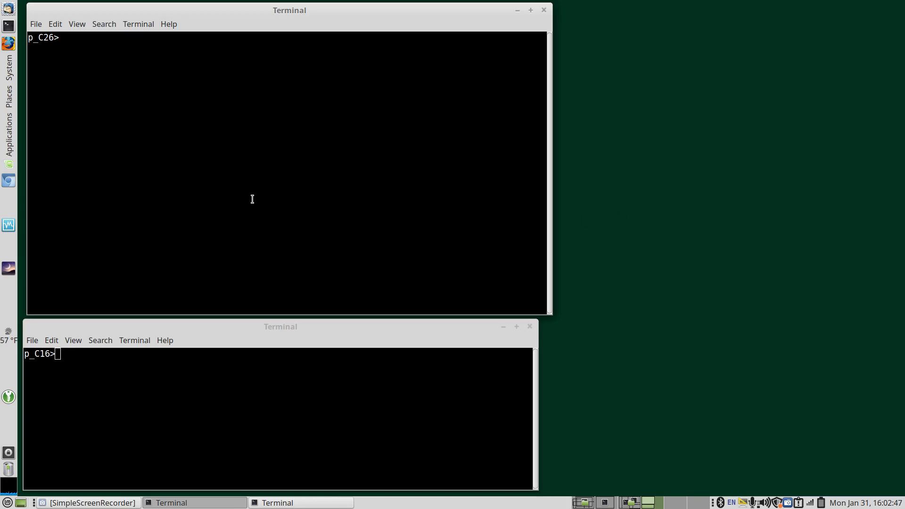
- List the opticalconstants-b folder in the upper terminal and highlight the sptest1 file
text(pwd)
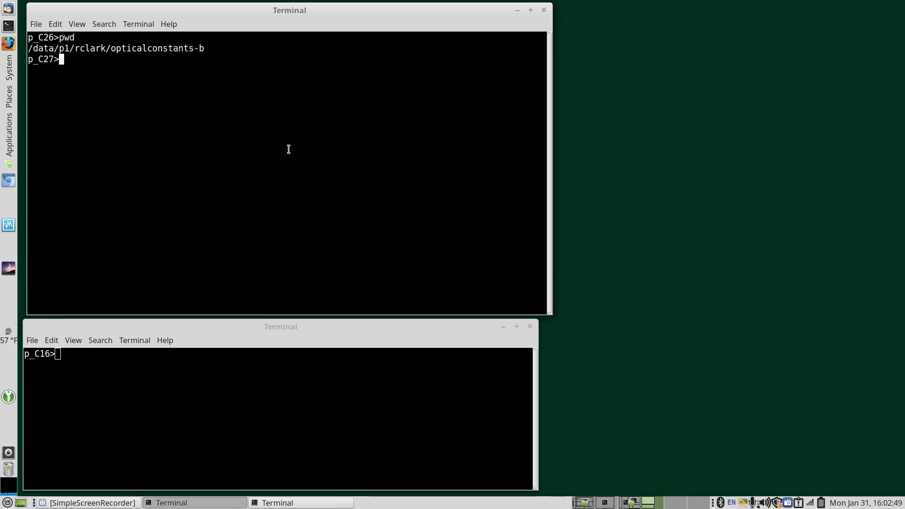
text(ll)
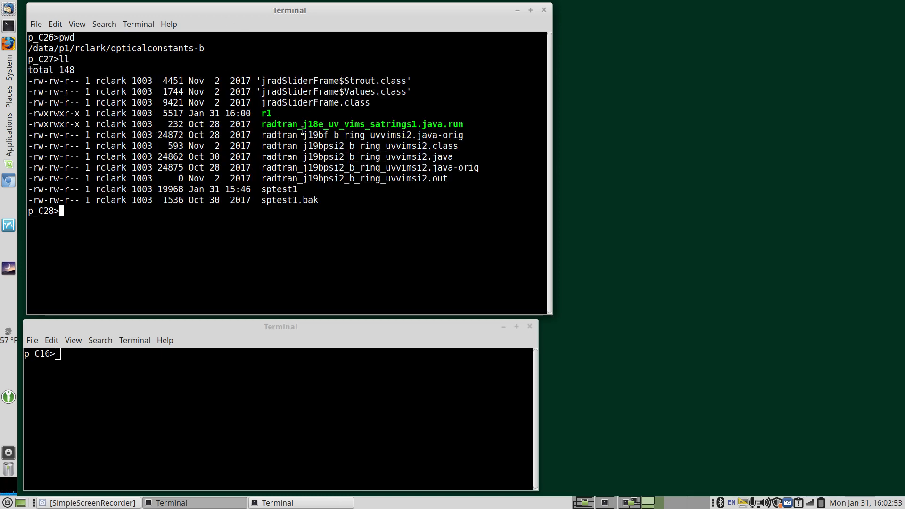
double_click(266, 113)
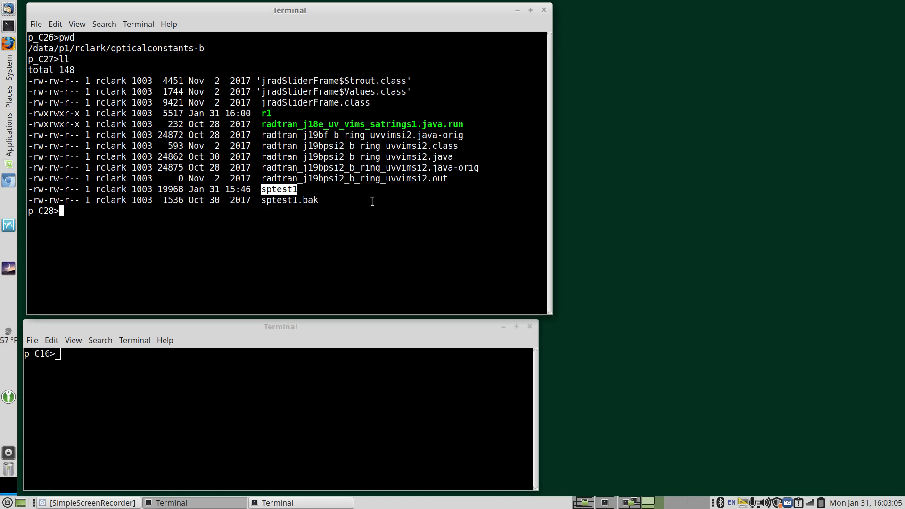
mouse_move(366, 206)
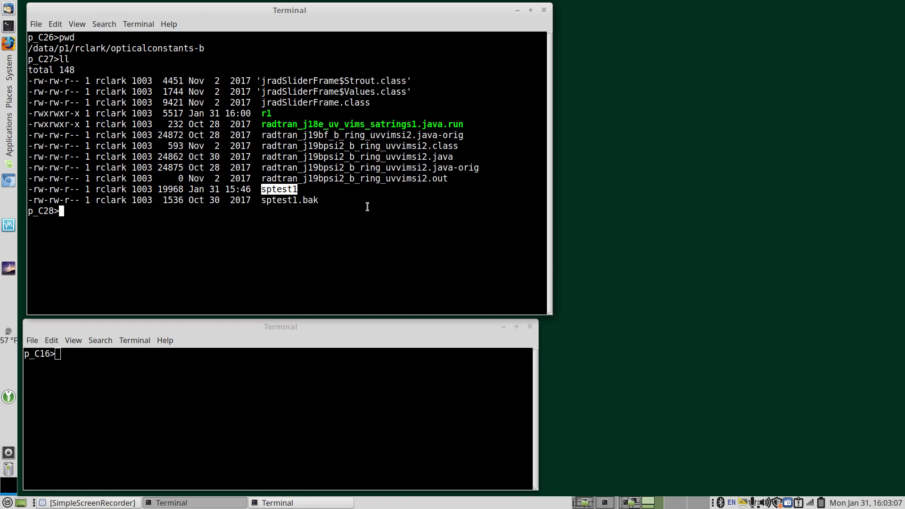
mouse_move(370, 199)
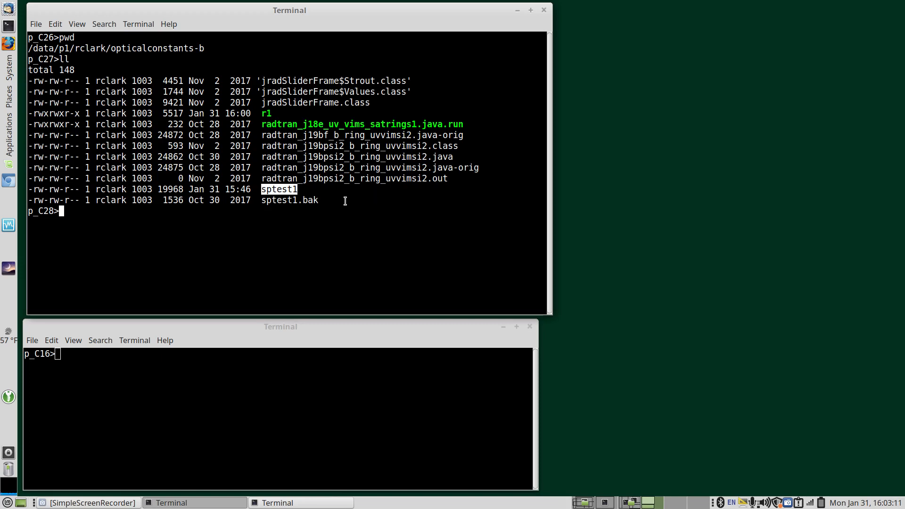
- List the opticalconstants-a folder in the lower terminal and highlight sps0000 and sps0001
text(pwd)
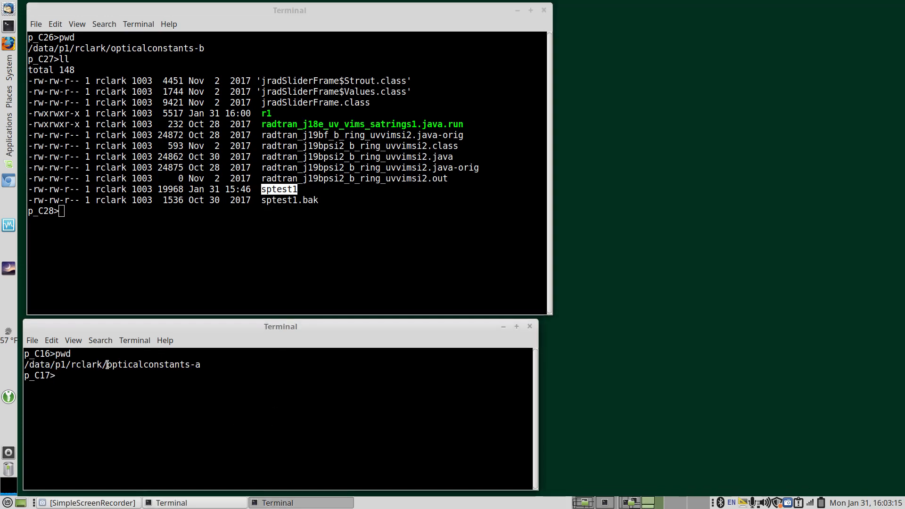
text(l)
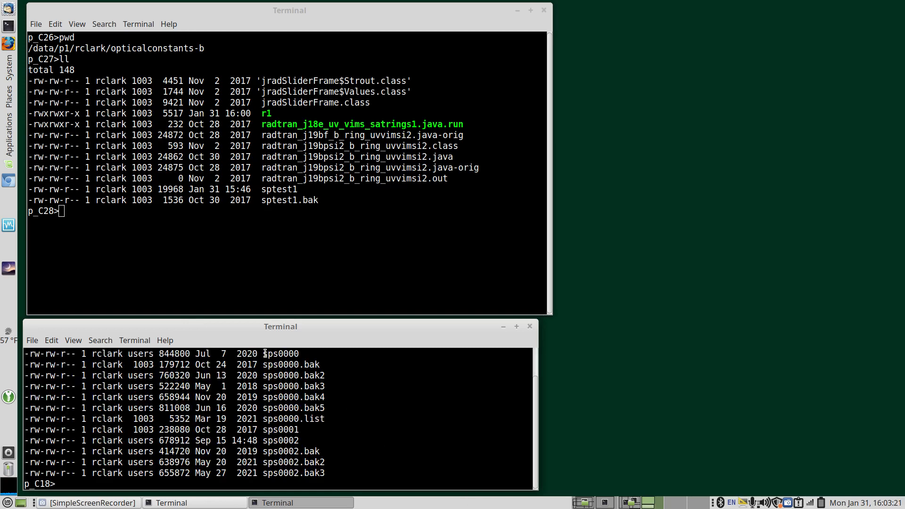
double_click(281, 354)
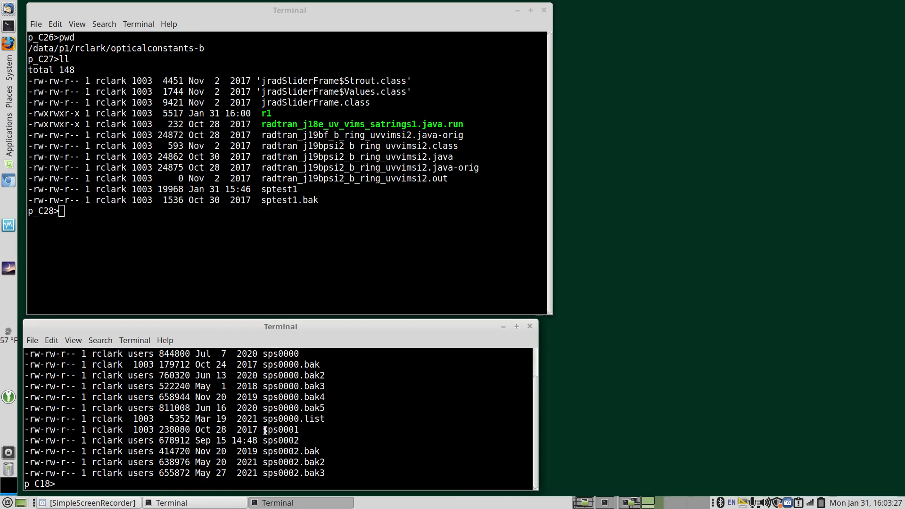
double_click(280, 430)
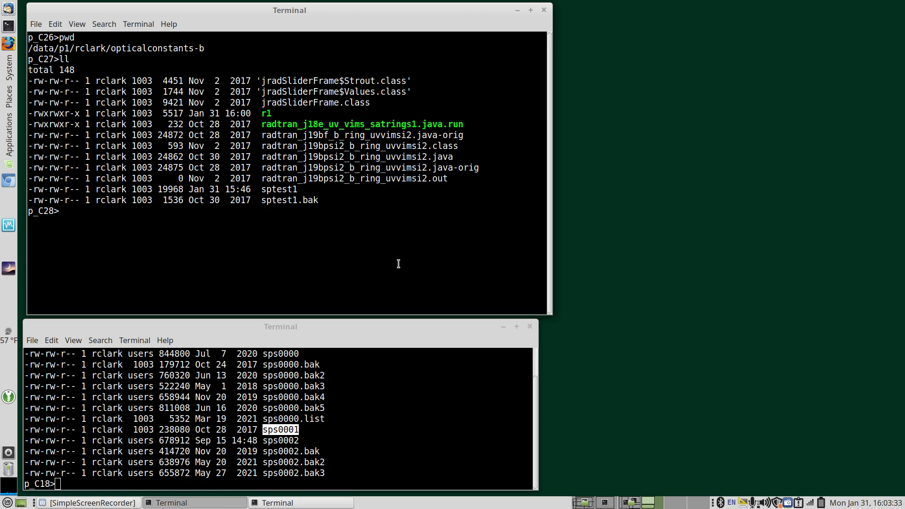
mouse_move(253, 109)
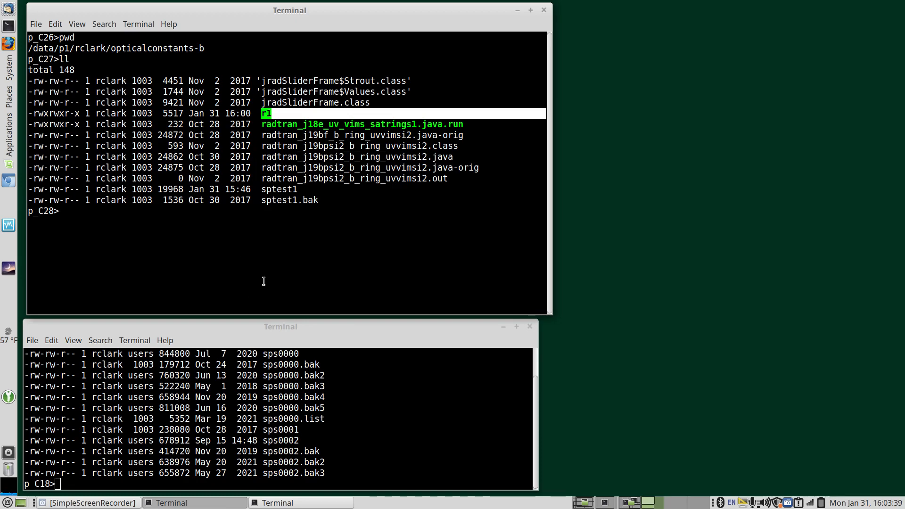
- Page the r1 restart file with more and highlight sptest1 as the w file
text(more)
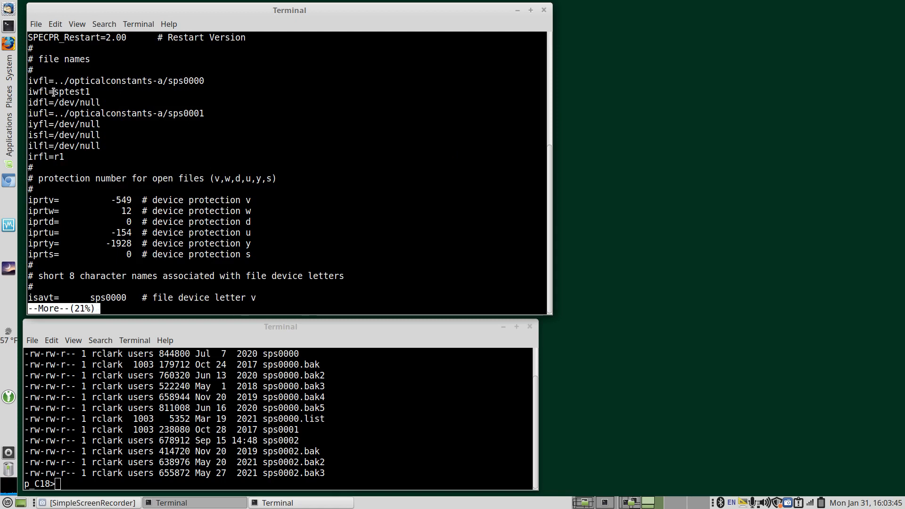
double_click(69, 91)
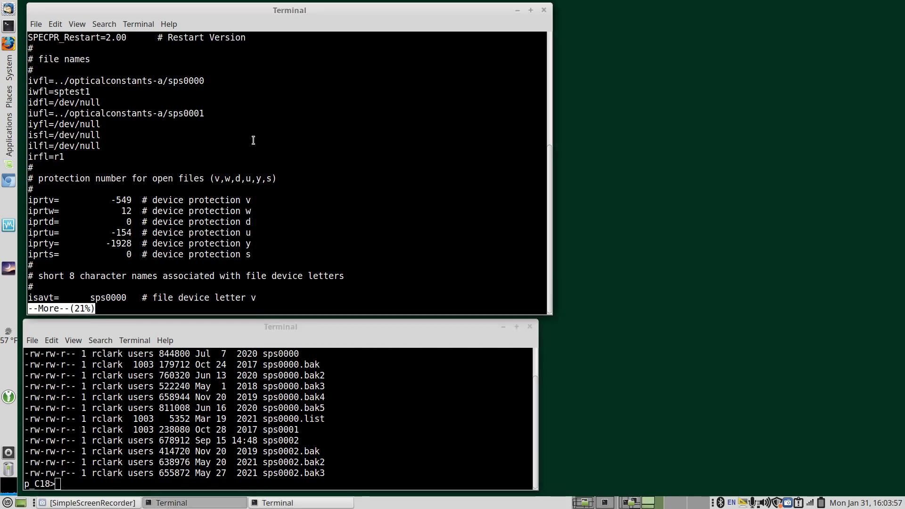
mouse_move(221, 134)
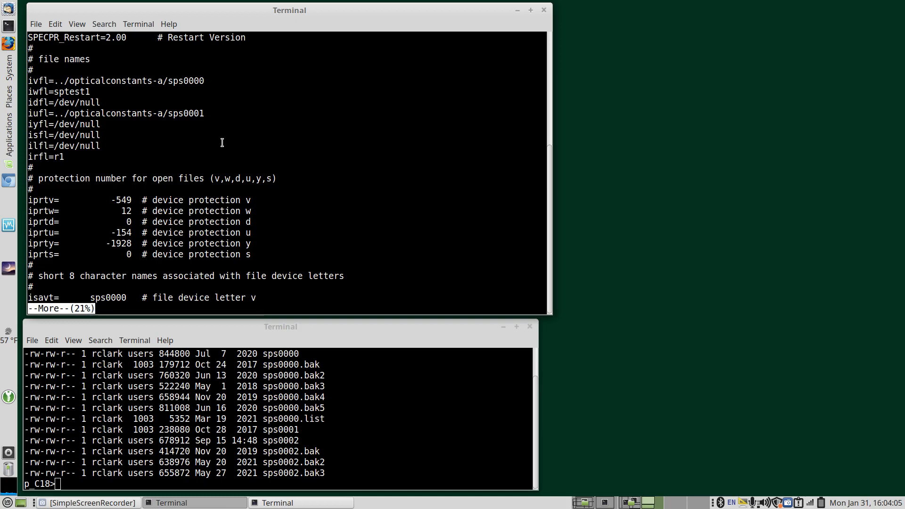
mouse_move(238, 162)
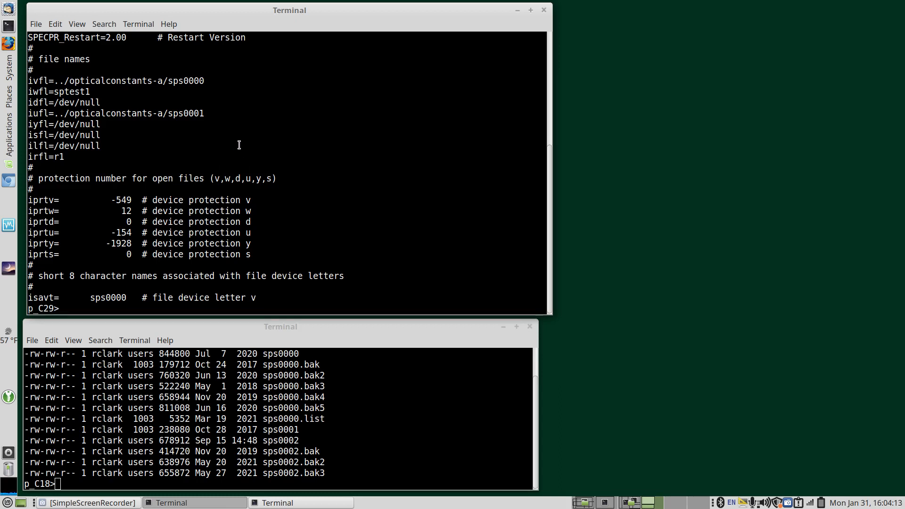
- Show the xdsp2 alias and copy its dspecpr r1 -gxterm2 - command to the prompt
text(alias)
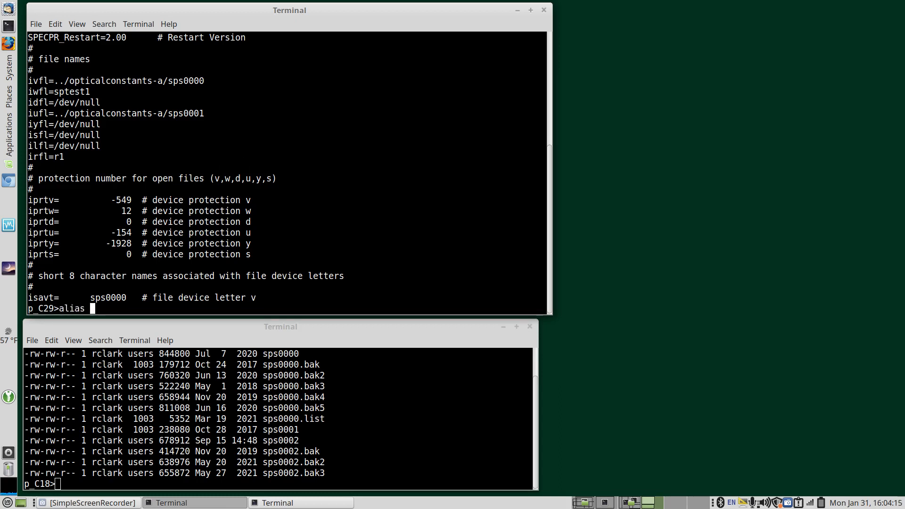
text(xdsp2)
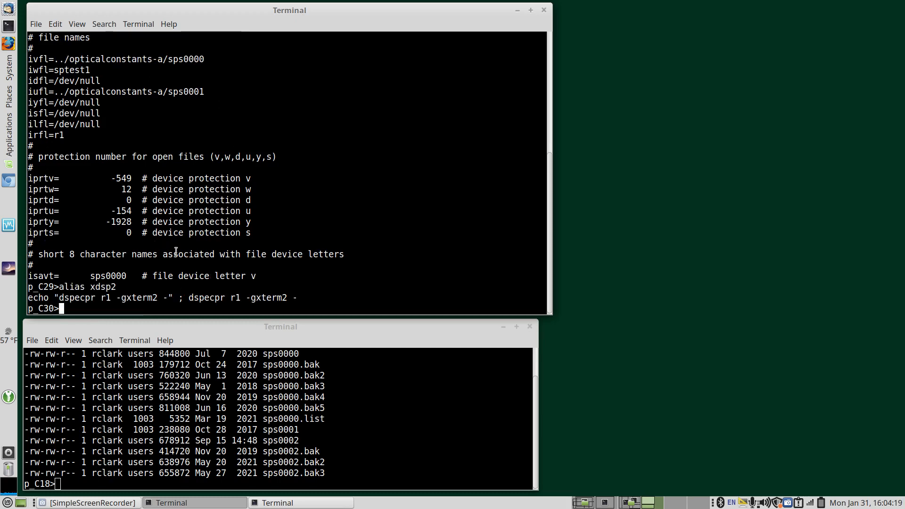
double_click(200, 297)
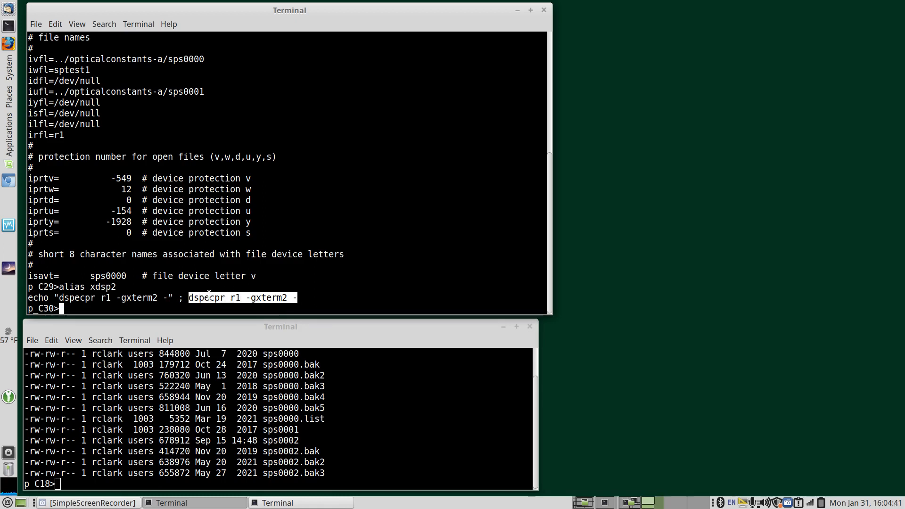
mouse_move(264, 297)
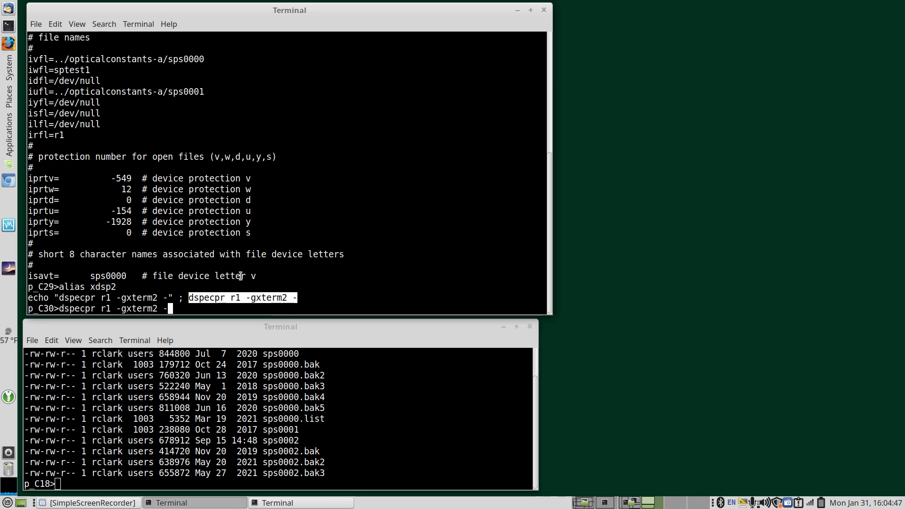
- Launch SPECPR with the r1 restart file, then exit with EX to update it
key(Return)
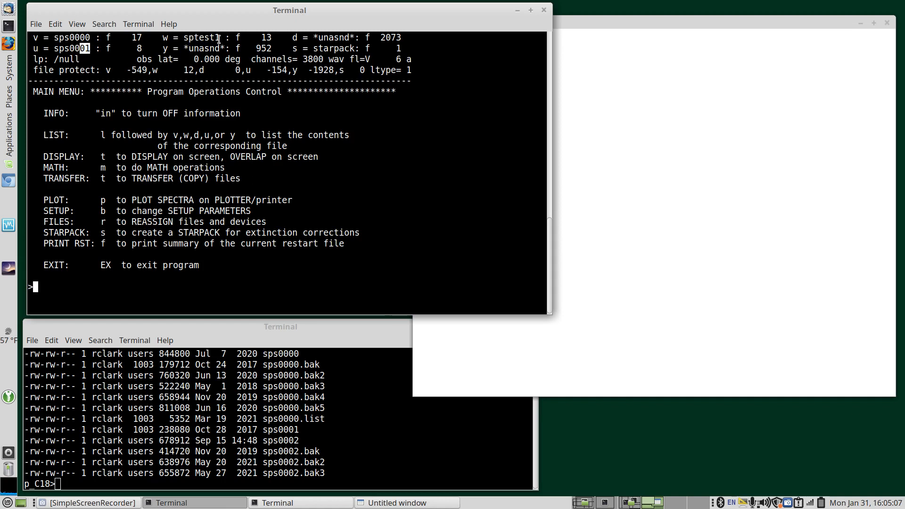
mouse_move(261, 221)
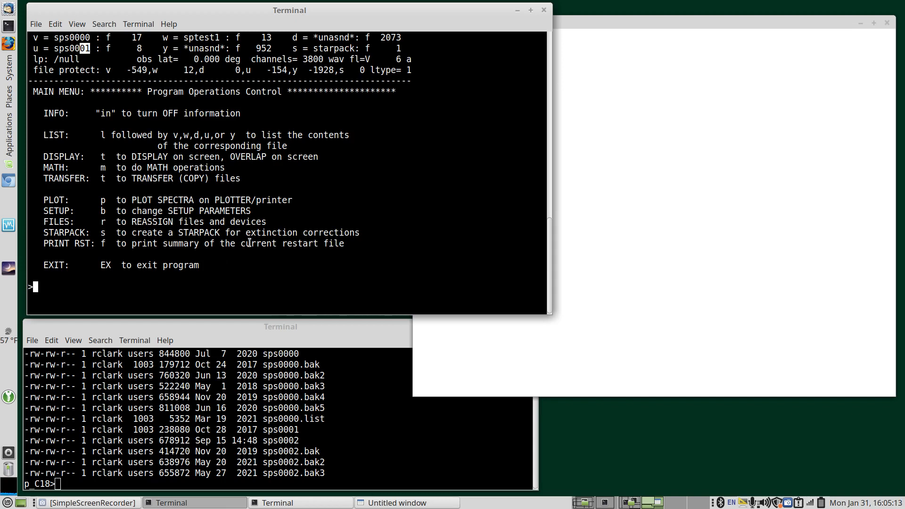
text(EX)
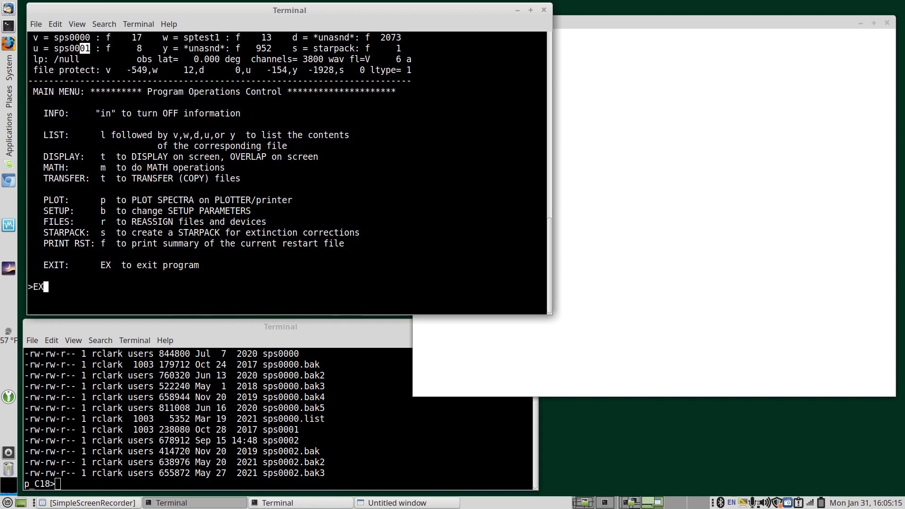
key(Return)
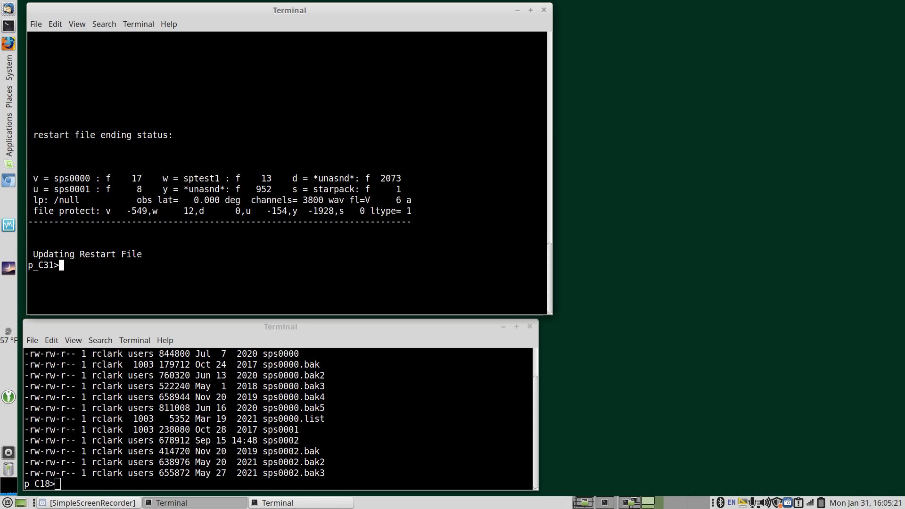
- Show the xdrad2 alias and copy its dradtran r1 -gxterm2 - command to run RADTRAN
text(alias)
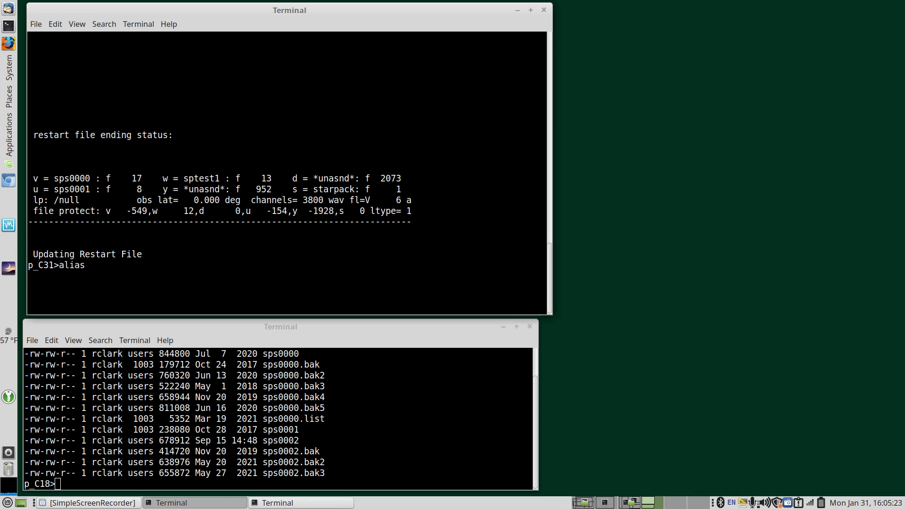
text(xdrad2)
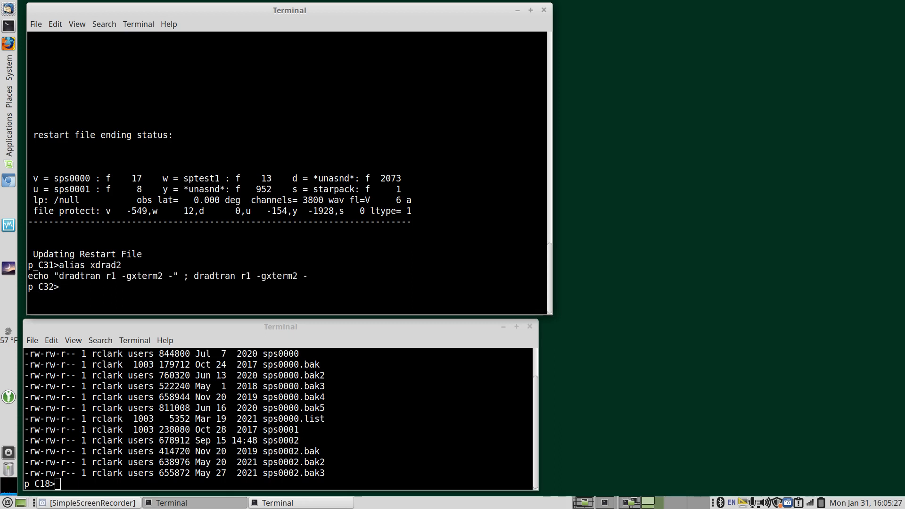
double_click(203, 276)
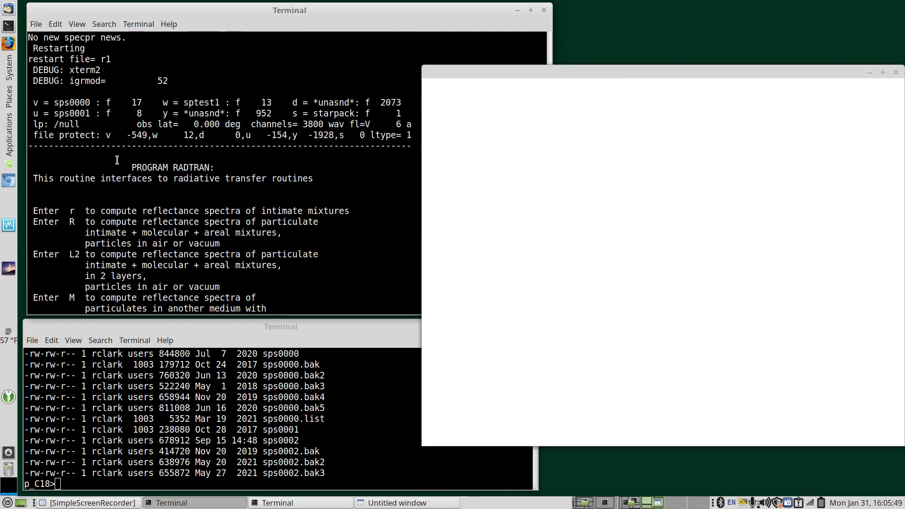
mouse_move(188, 96)
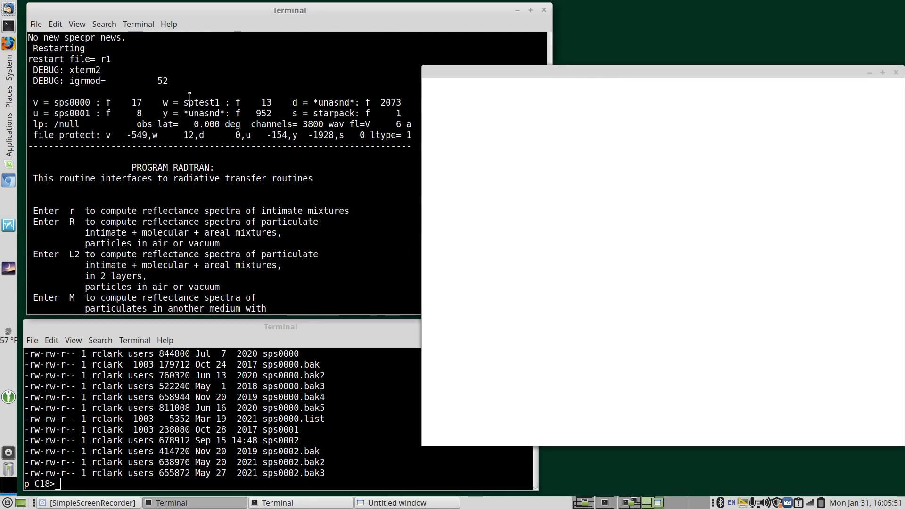
scroll(down, 3)
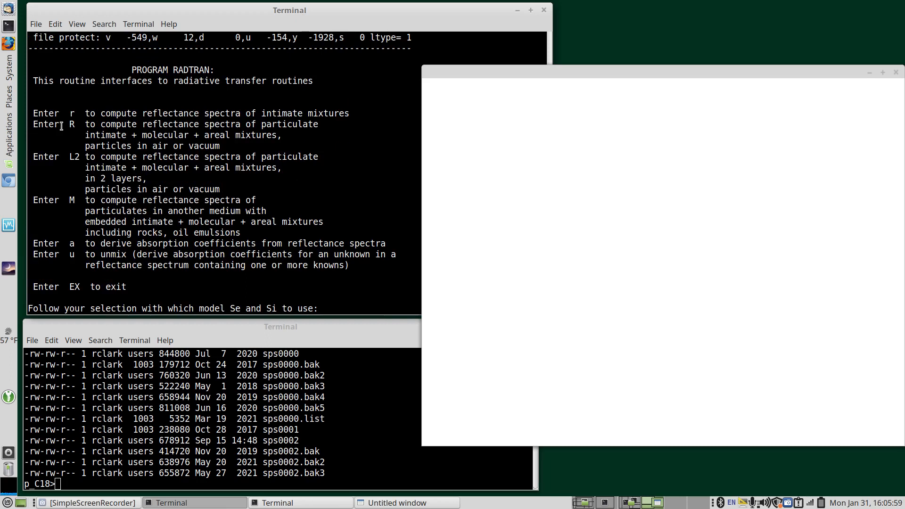
mouse_move(263, 135)
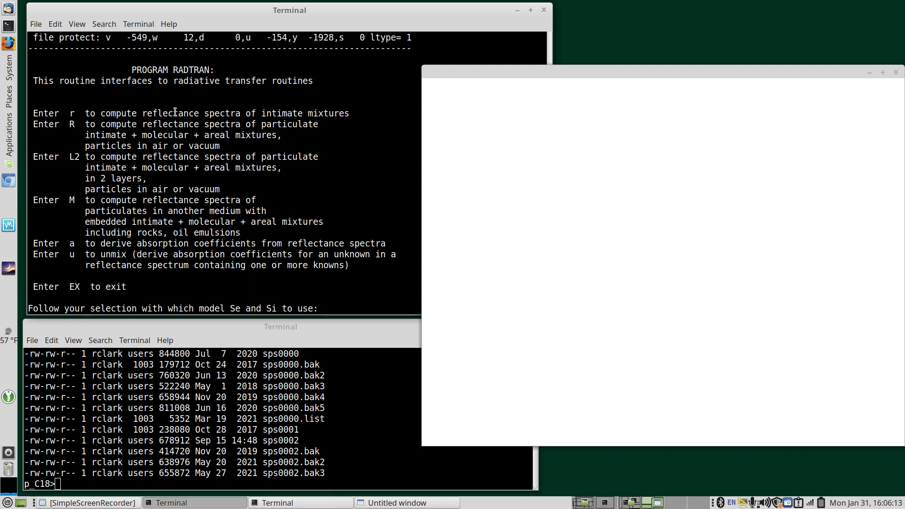
mouse_move(106, 135)
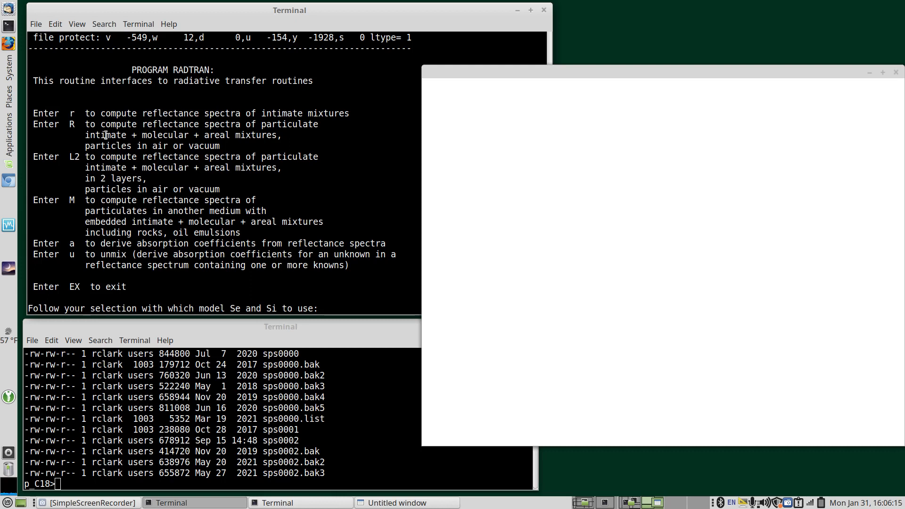
mouse_move(266, 142)
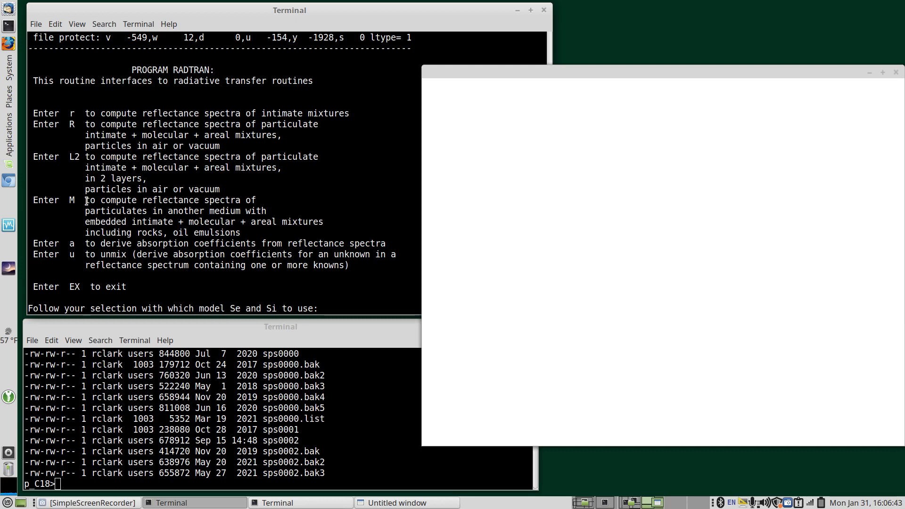
mouse_move(95, 214)
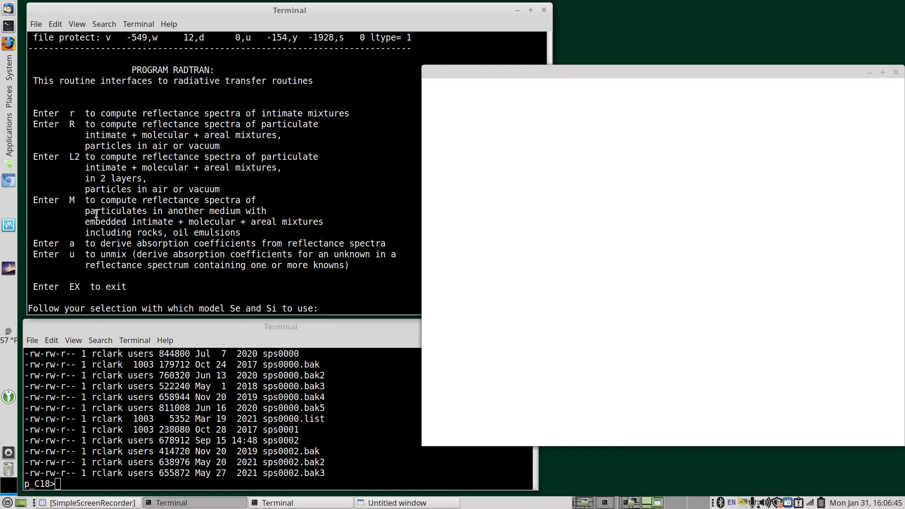
mouse_move(99, 209)
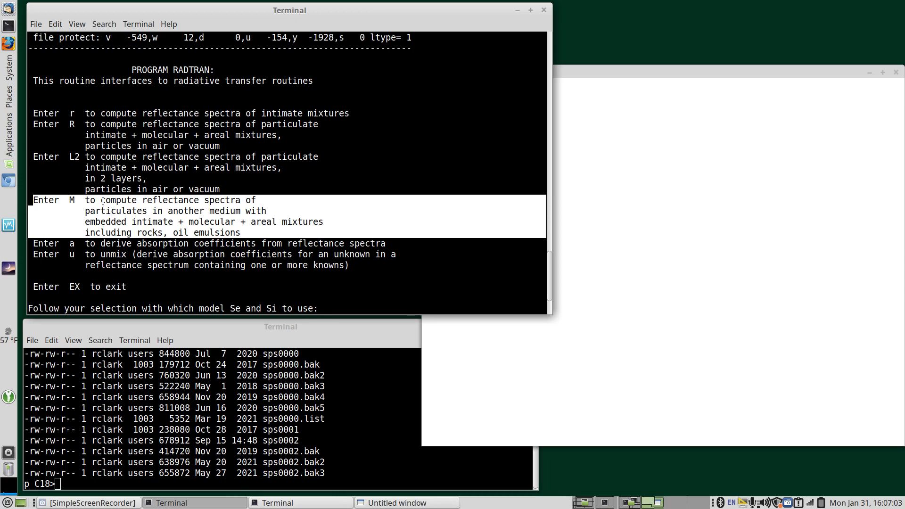
mouse_move(189, 216)
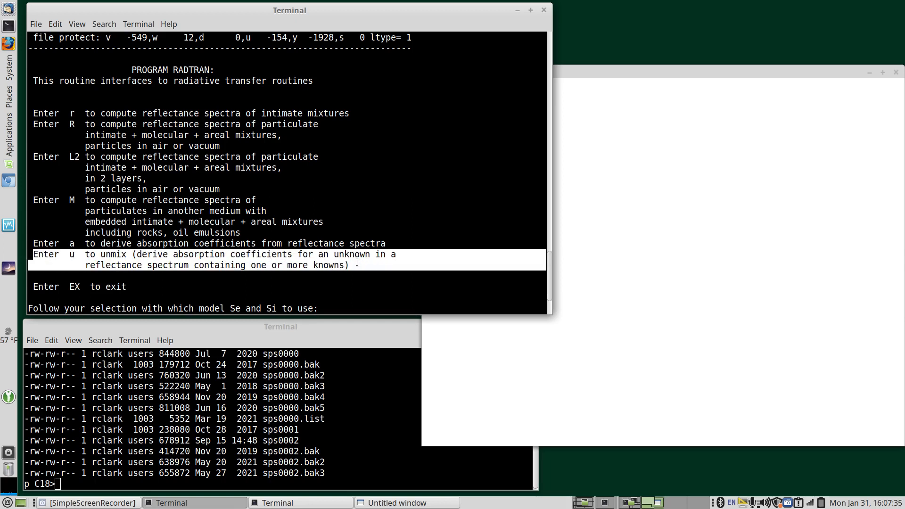
mouse_move(333, 272)
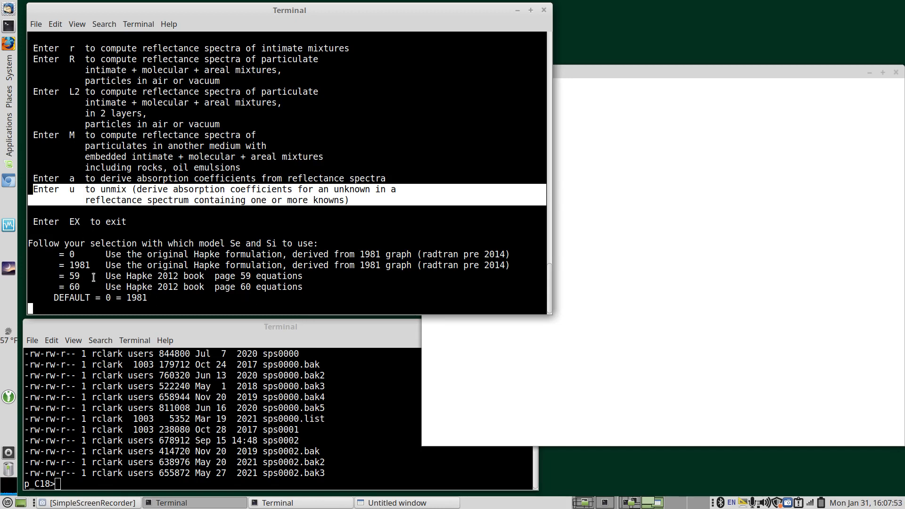
mouse_move(72, 285)
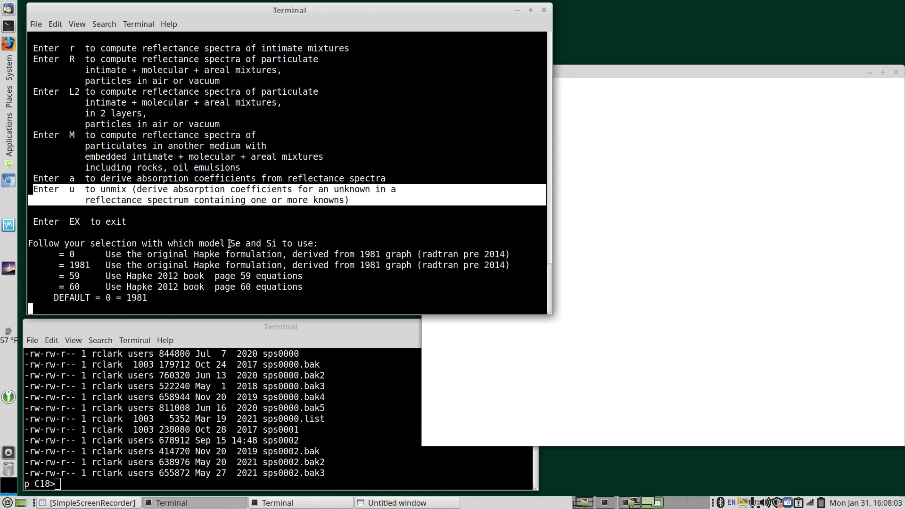
mouse_move(88, 243)
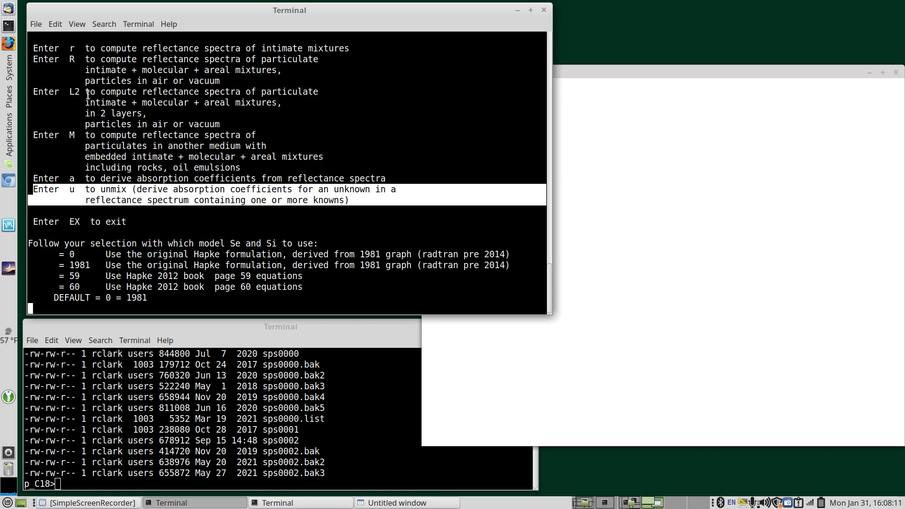
text(R)
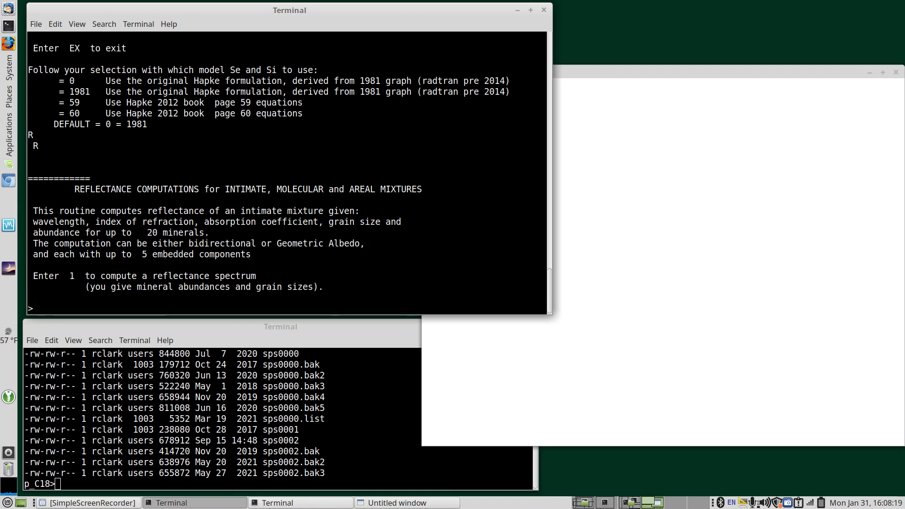
text(x)
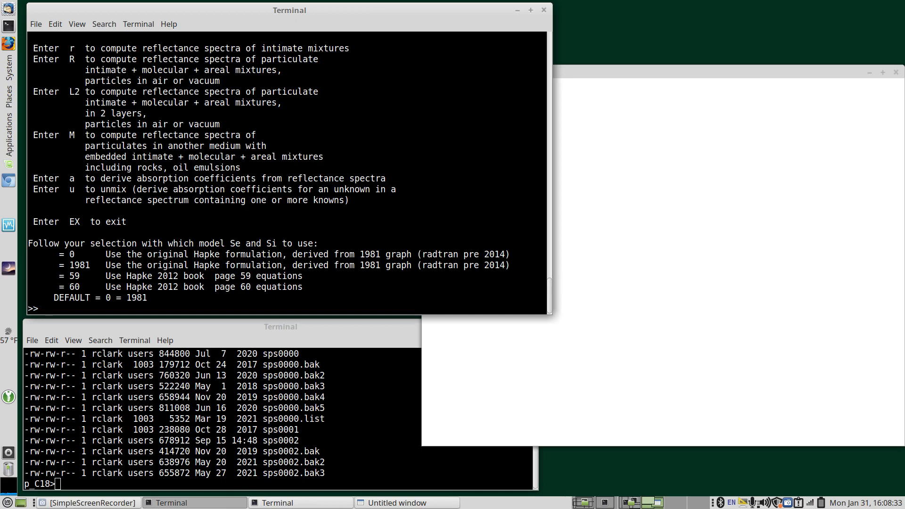
- Enter model1 as the recorded command script name, removing a stray .txt suffix
text(model)
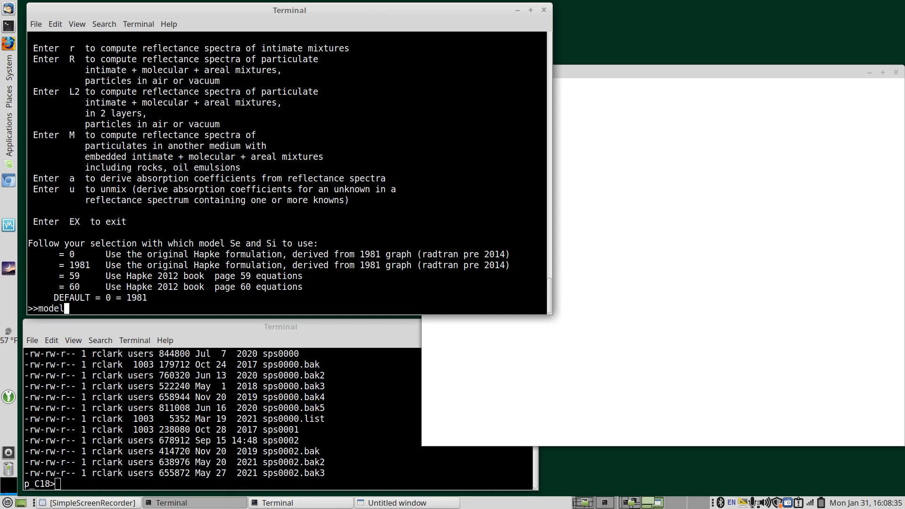
text(1)
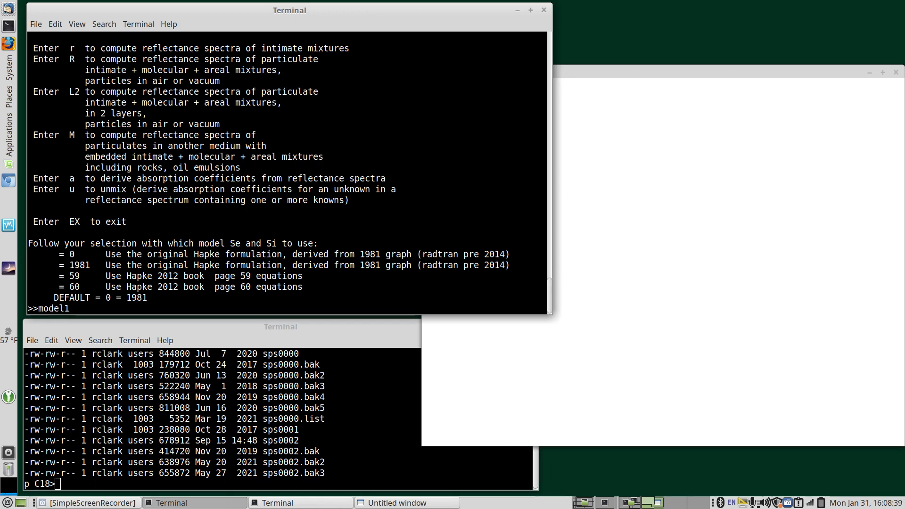
text(.)
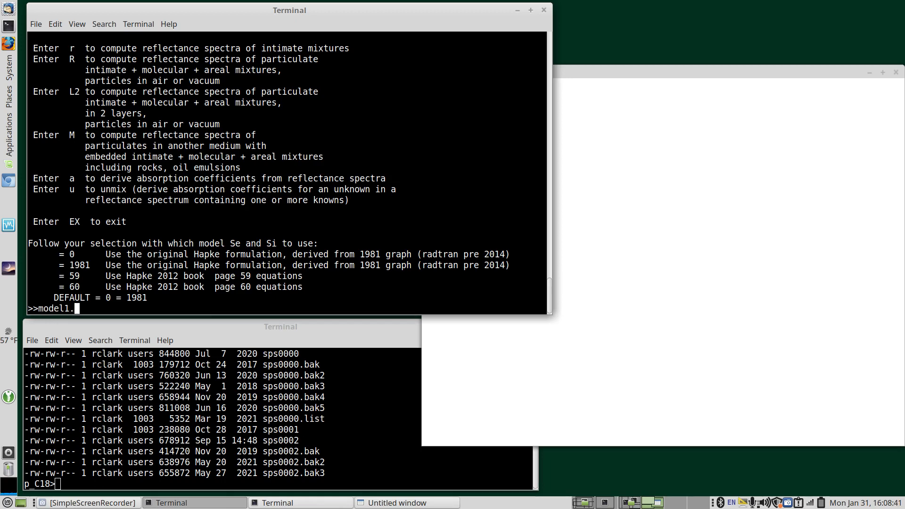
text(txt^H^H)
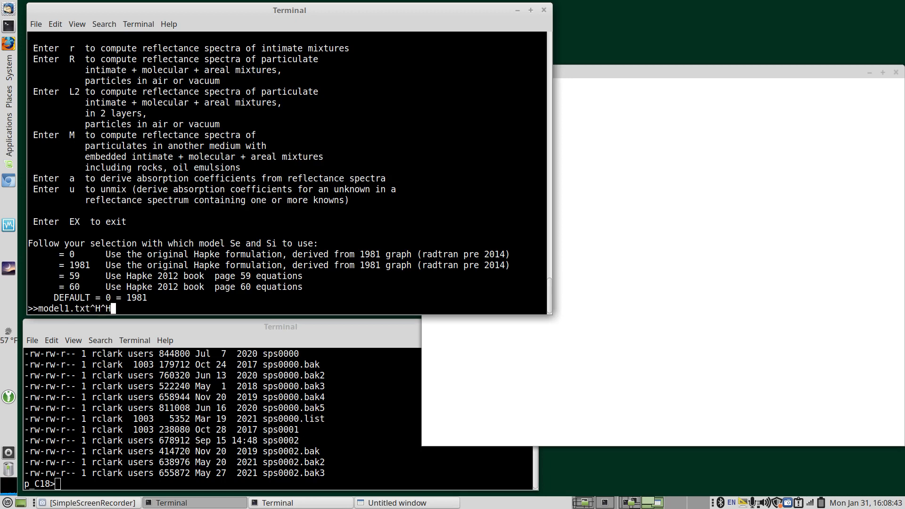
key(BackSpace)
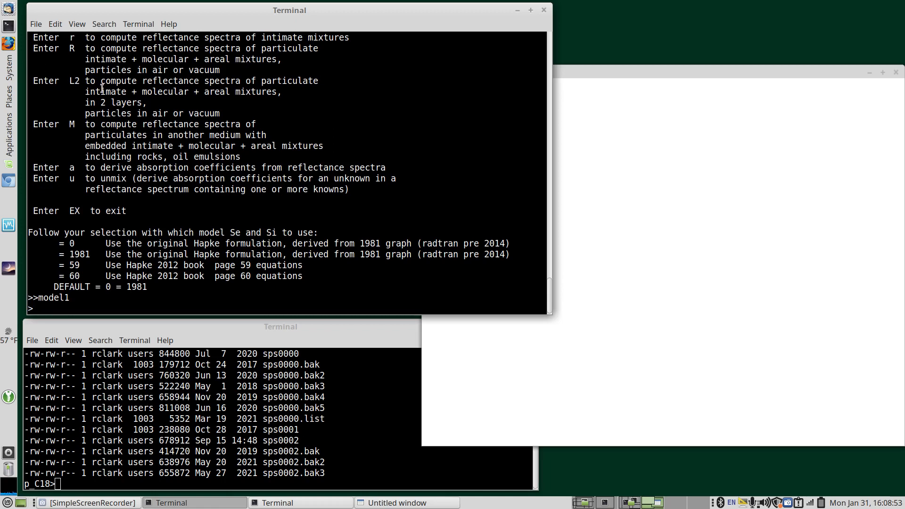
mouse_move(130, 290)
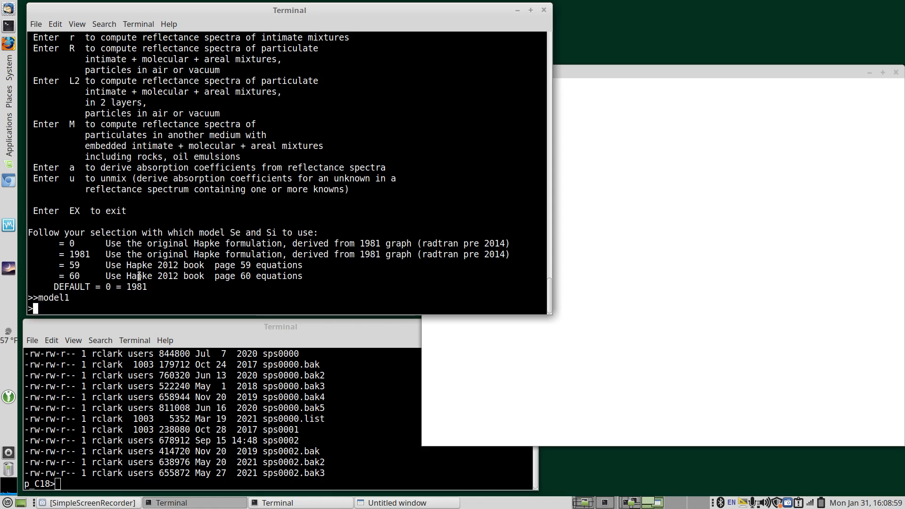
- Choose R then 1 to start a reflectance spectrum computation
text(R)
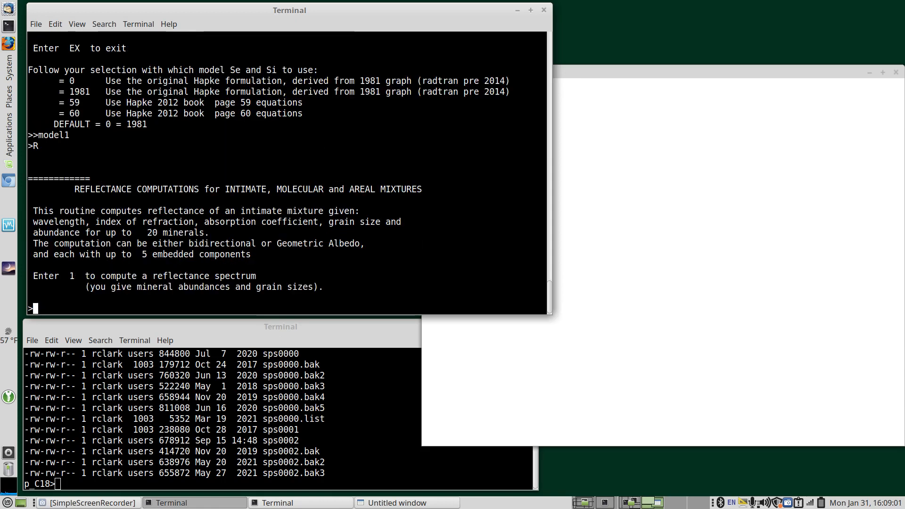
mouse_move(119, 267)
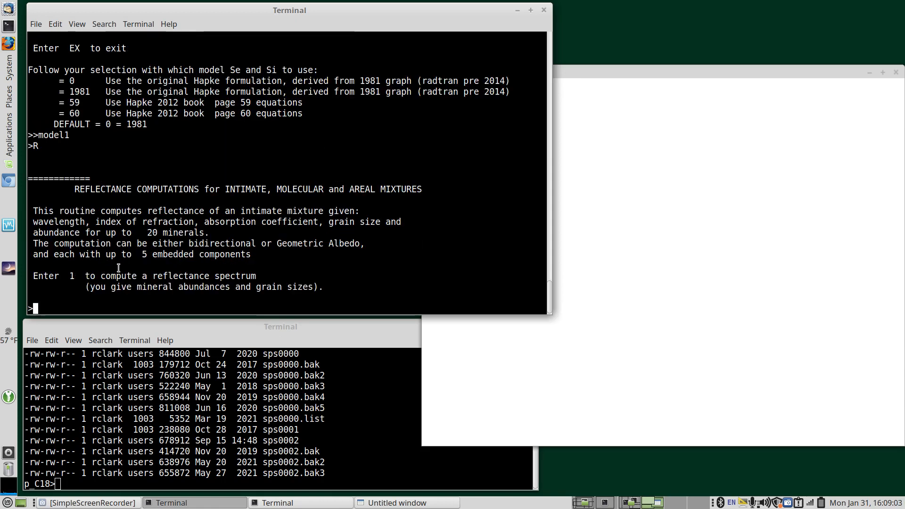
text(1)
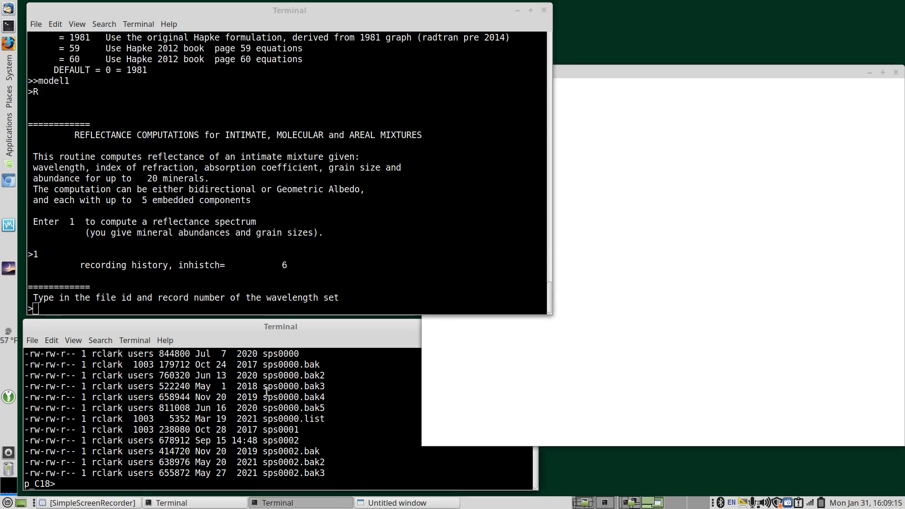
- List the records of sps0000 in the lower terminal with spprint sps0000 | more
double_click(280, 354)
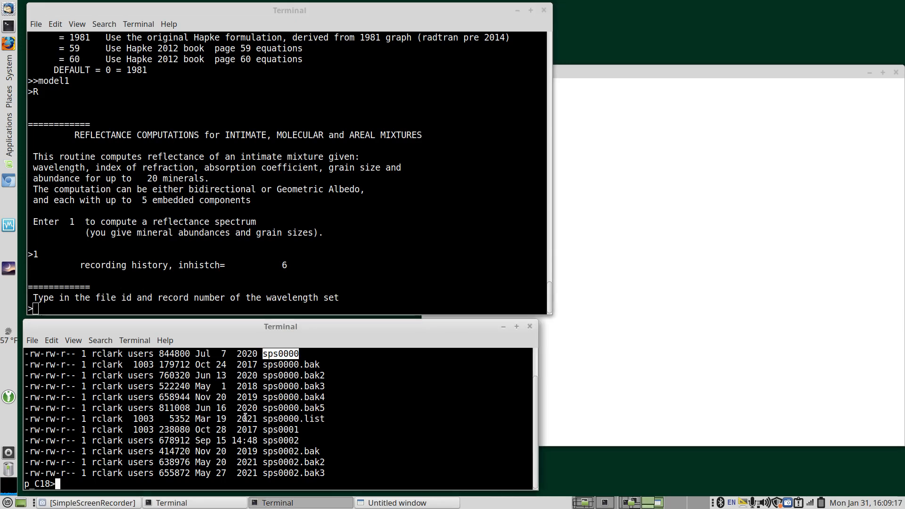
text(spprint)
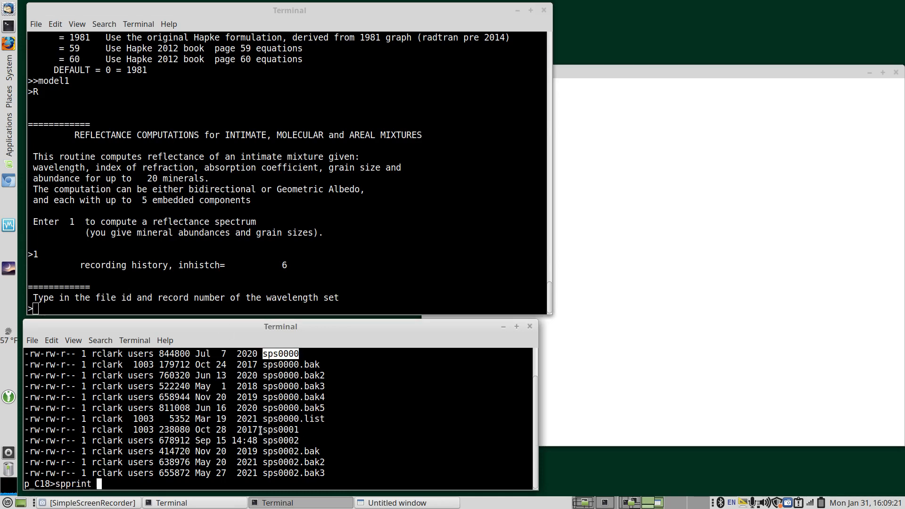
text(sps0000)
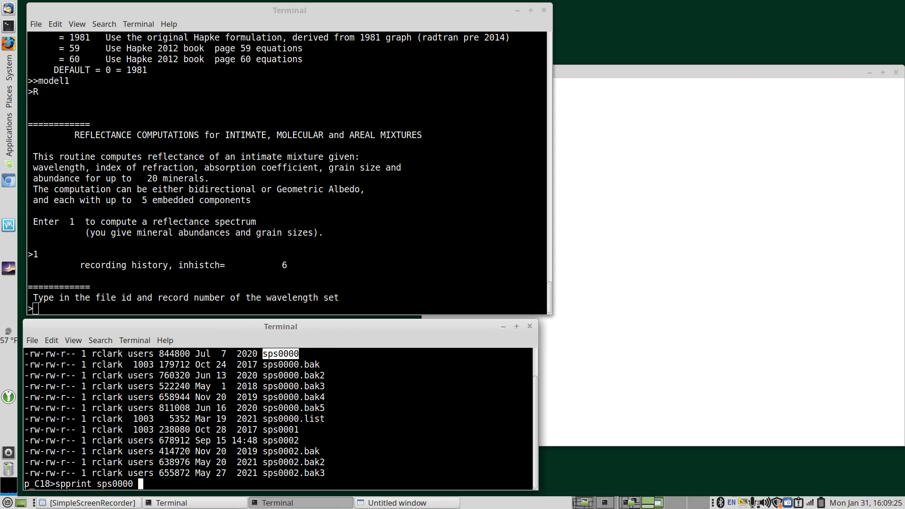
text(| mor)
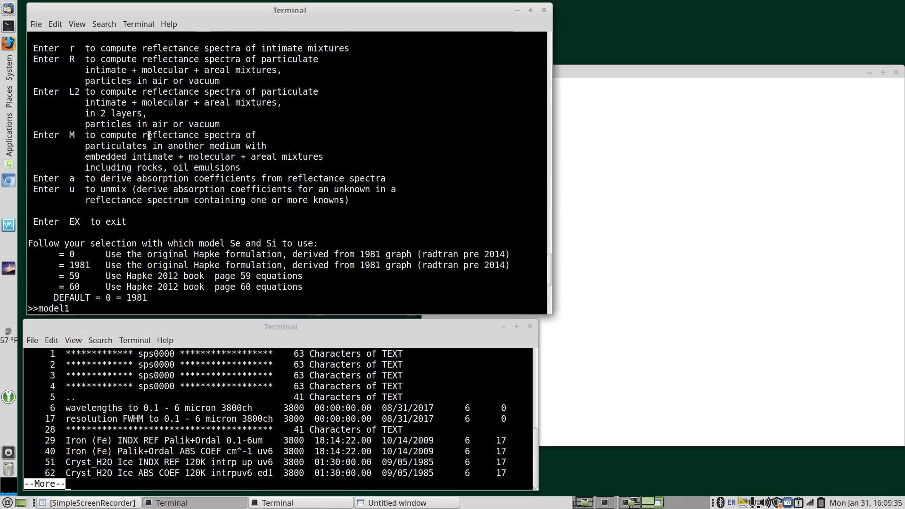
key(Return)
text(R)
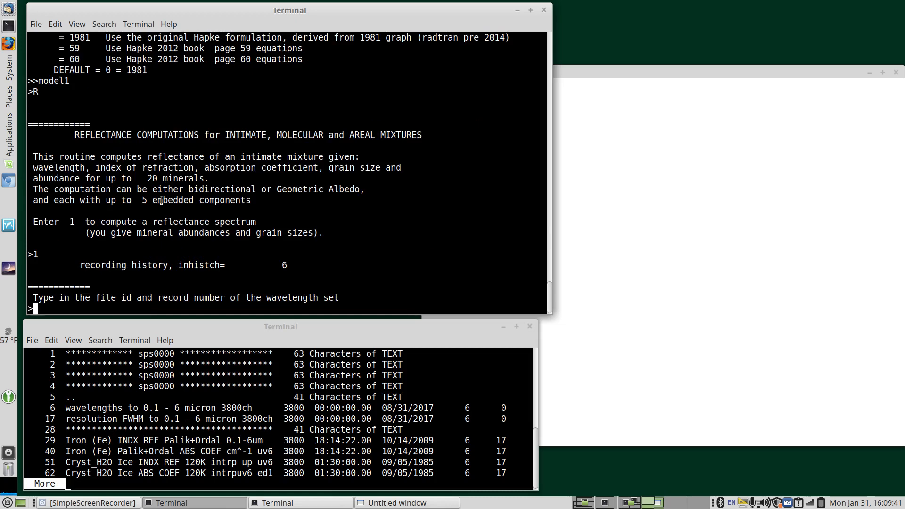
- Enter V6 as the wavelength set file id in RADTRAN
text(V6)
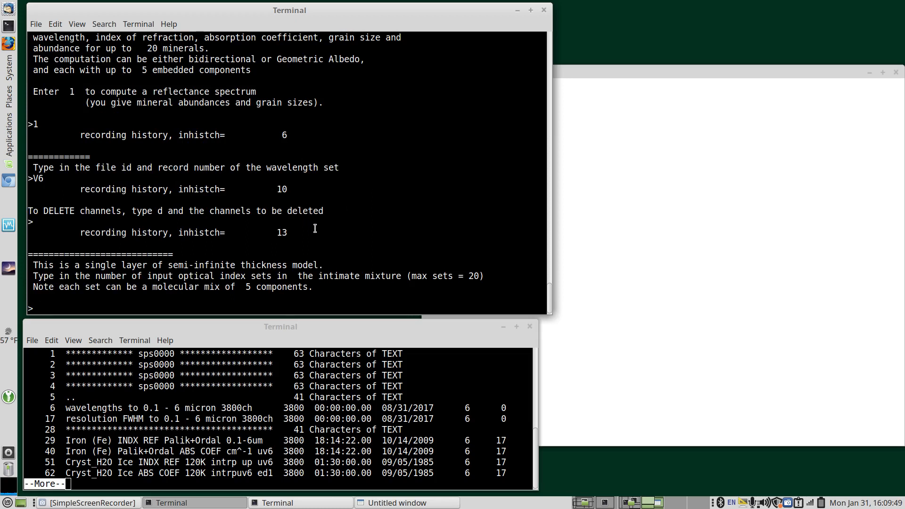
mouse_move(325, 233)
text(1)
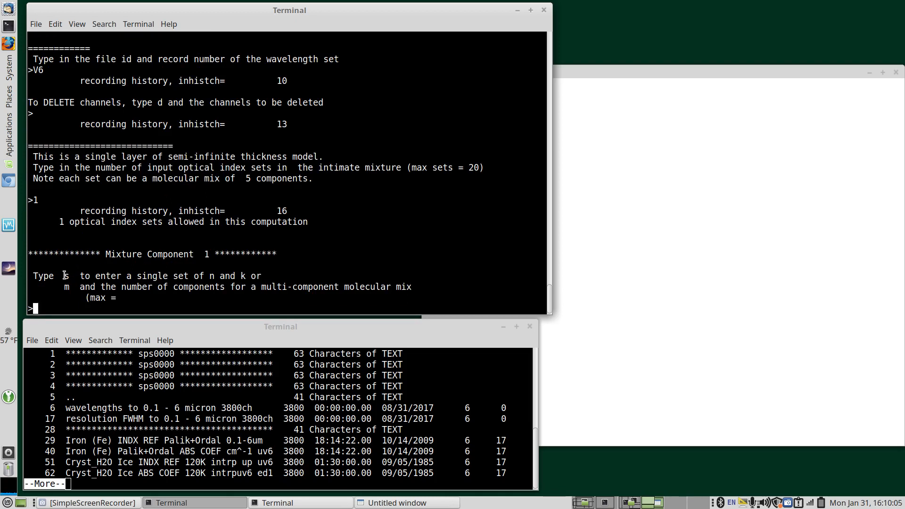
- Choose s for a single set of n and k for the one component
text(s   \)
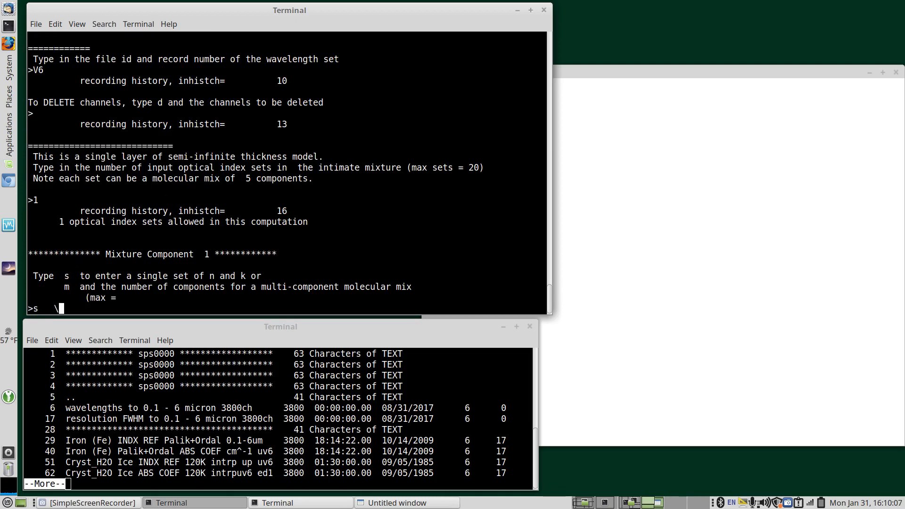
text(# single set of n and k)
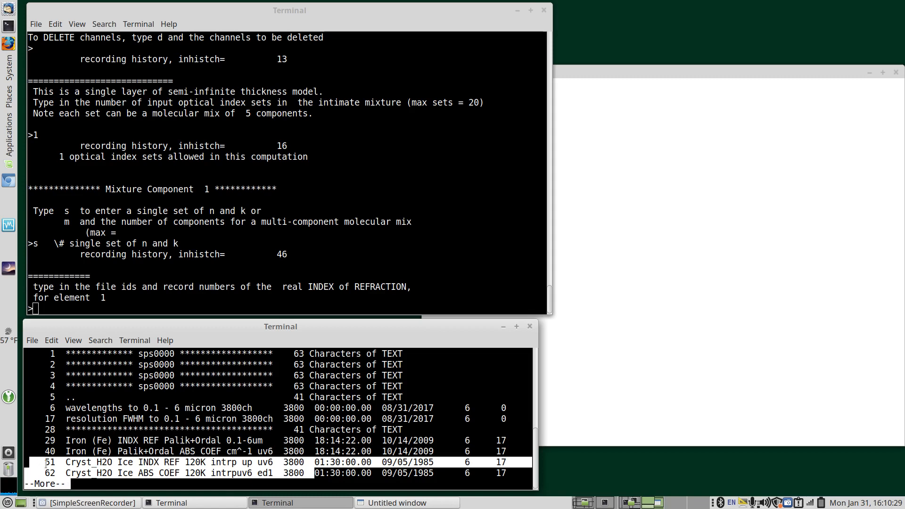
- Enter record v51, commented INDX REF, as the ice refraction index
text(v51  \)
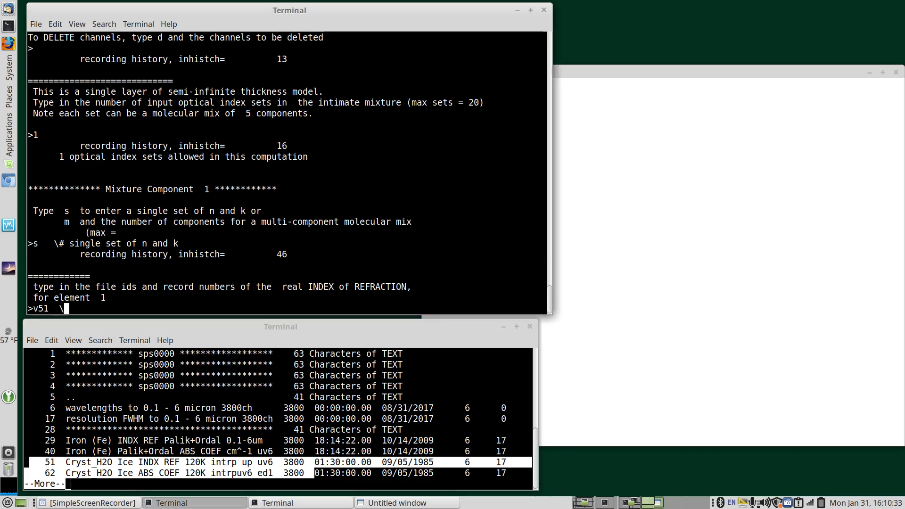
text($)
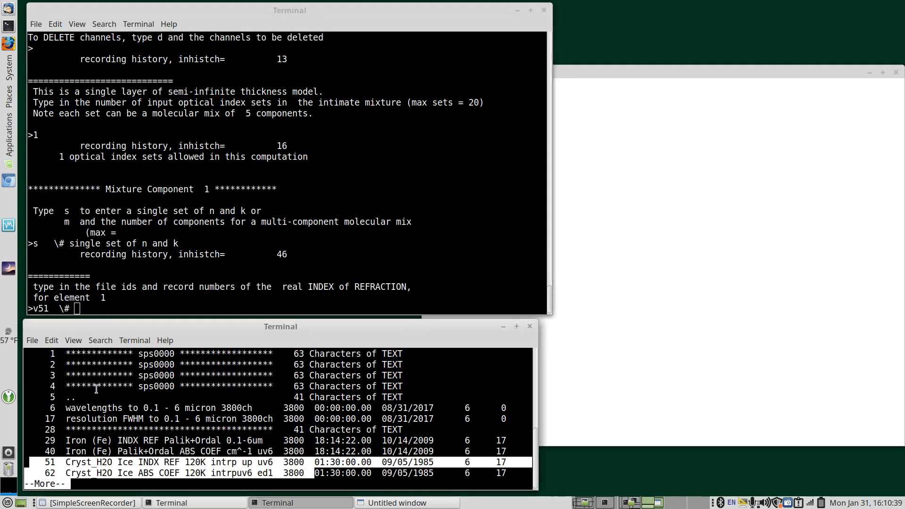
double_click(159, 462)
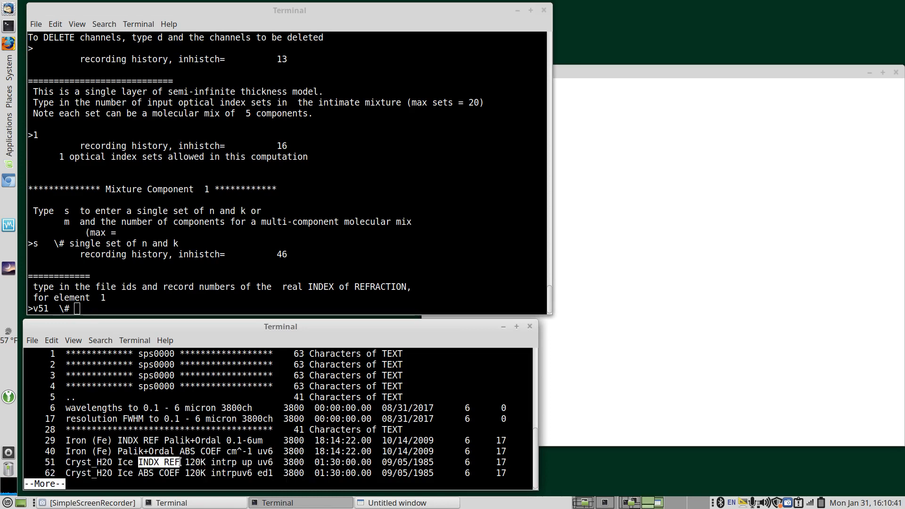
text(INDX REF 120K)
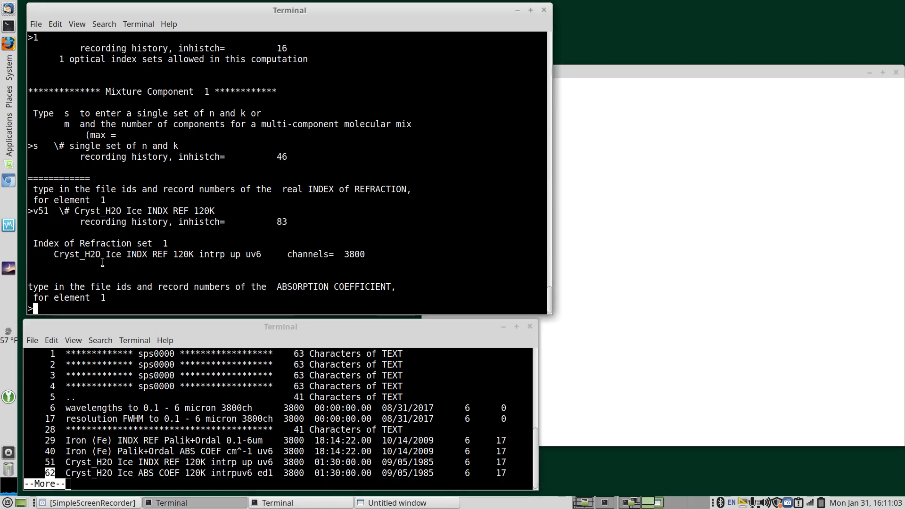
- Enter record v62, commented Cryst_H2O Ice ABS COEF 120K, as the ice absorption coefficient
text(v62)
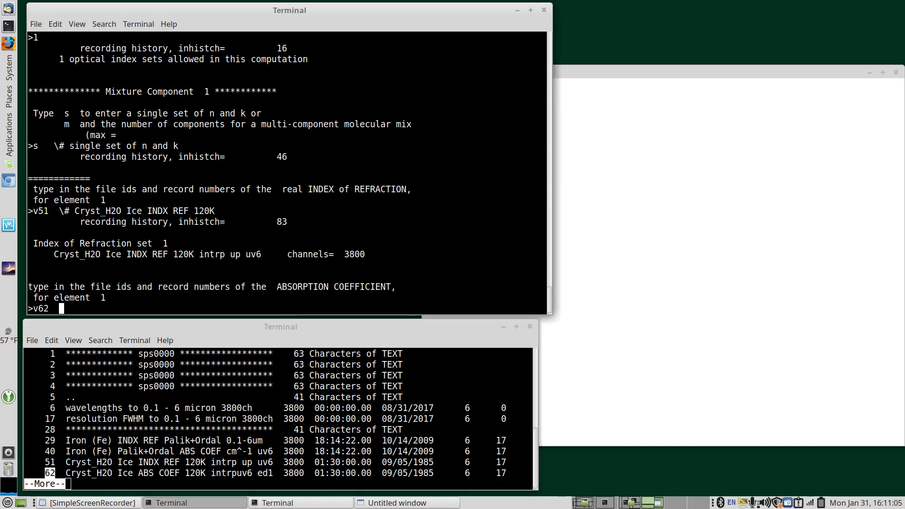
text(\#)
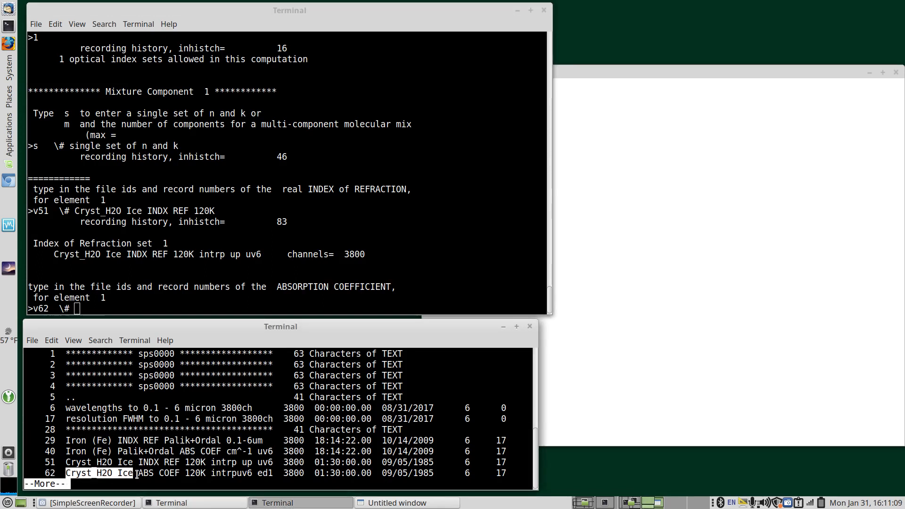
text(Cryst_H2O Ice ABS COEF 120K)
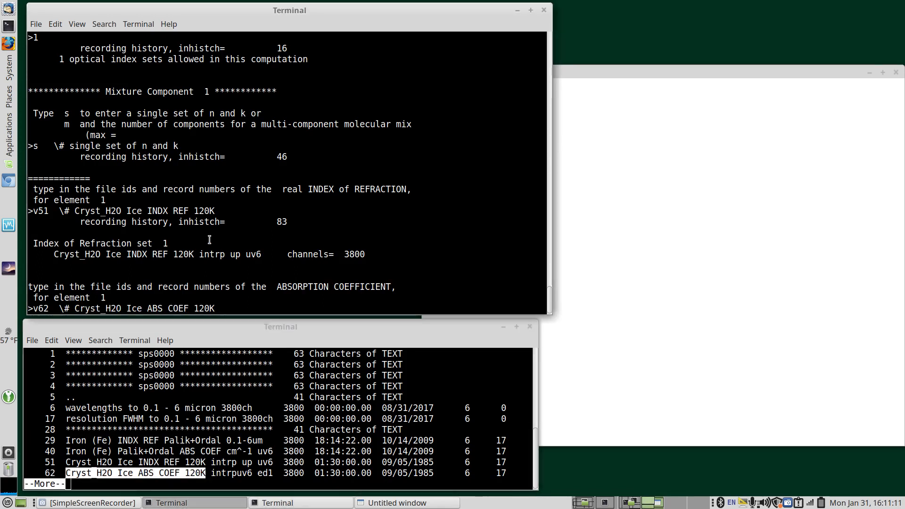
key(Return)
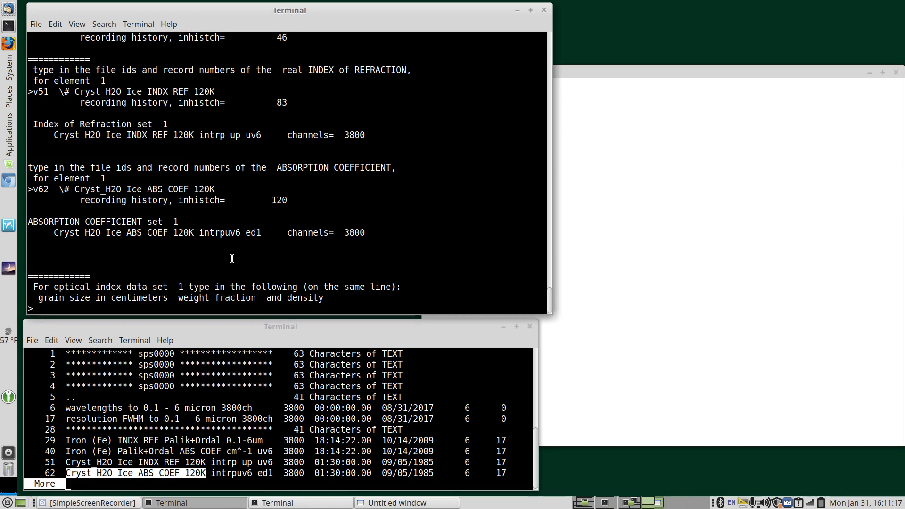
- Set ice grain size 0.0050 cm, weight fraction 1.0 and density 0.95 with a comment
text(0.)
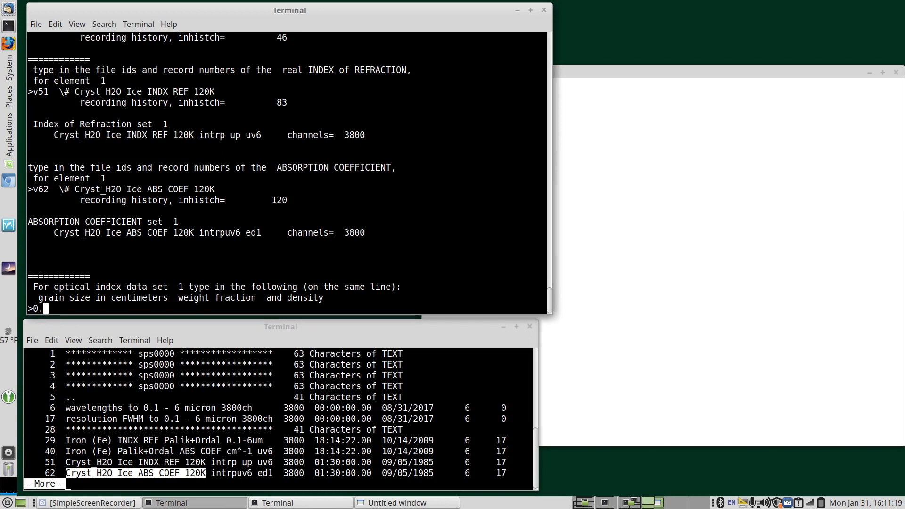
text(050)
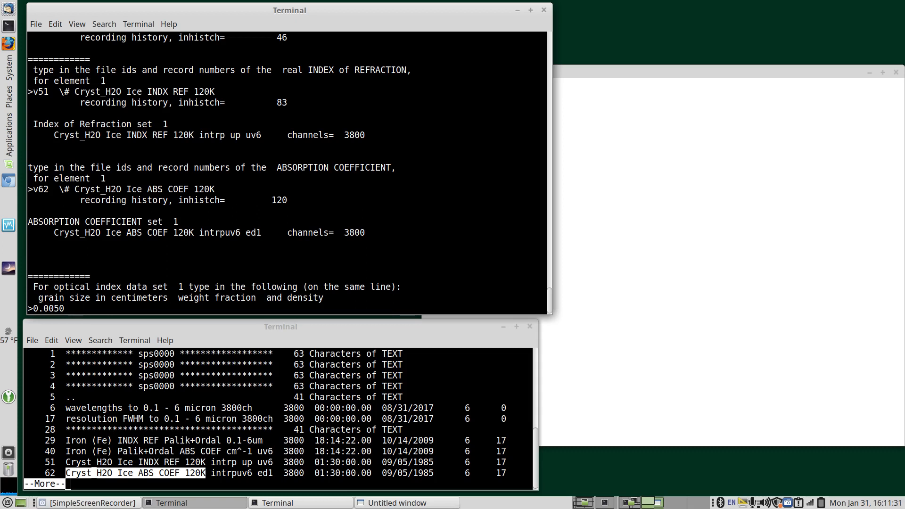
text(1.0)
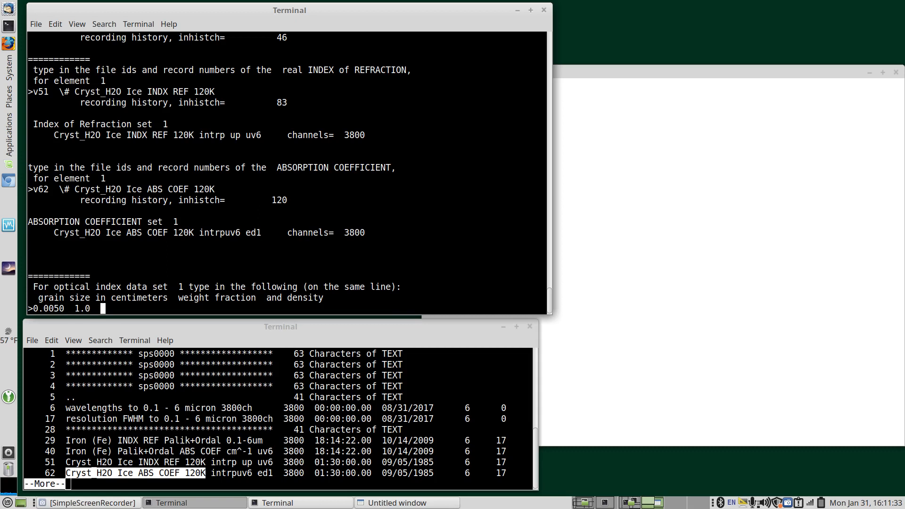
text(0.95)
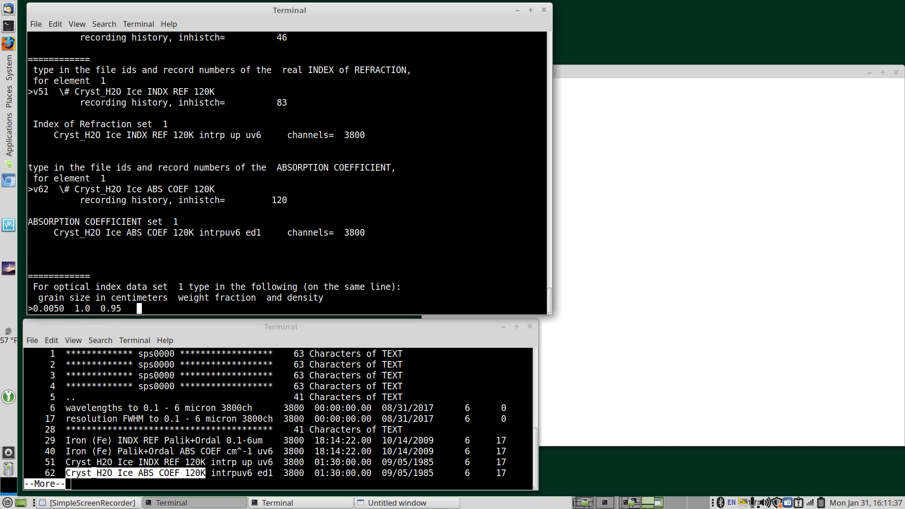
text(\#)
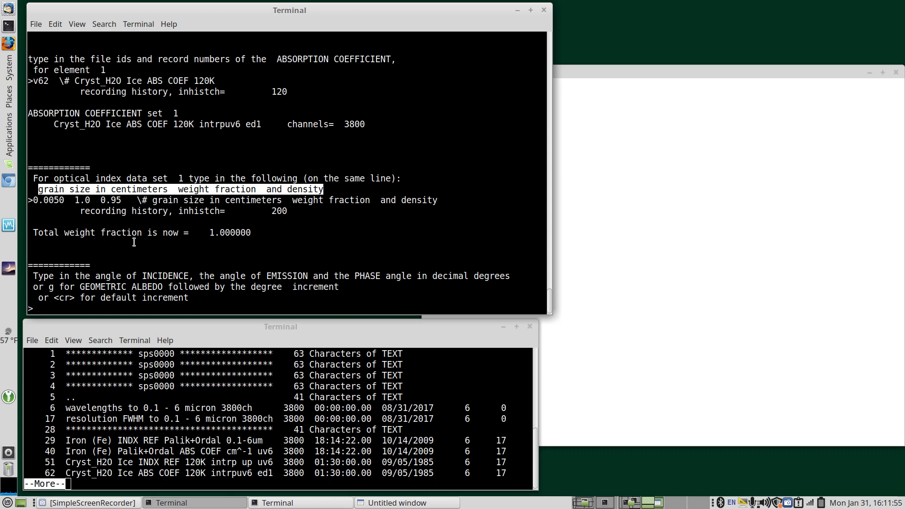
- Set incidence 0 and emission 30 degrees (commented INCIDENCE EMISSION) and answer y to normalize to ideal reflectance
text(0)
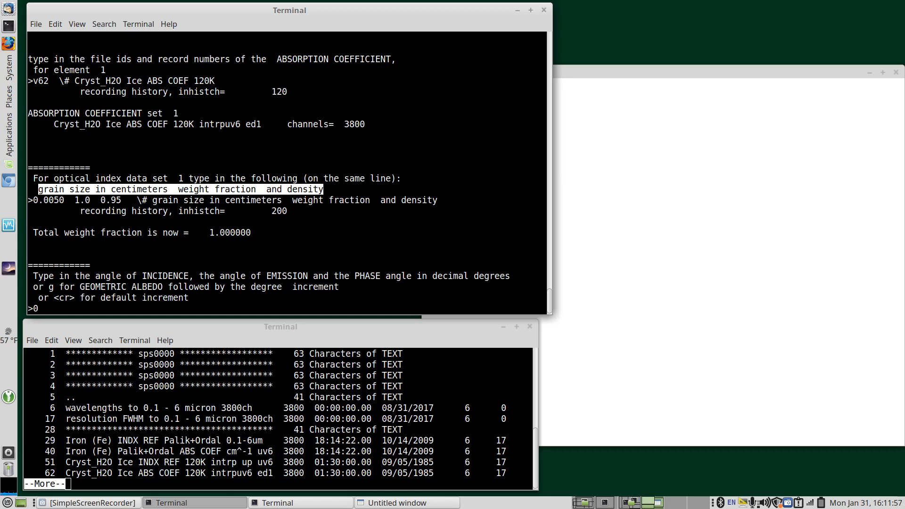
text(30)
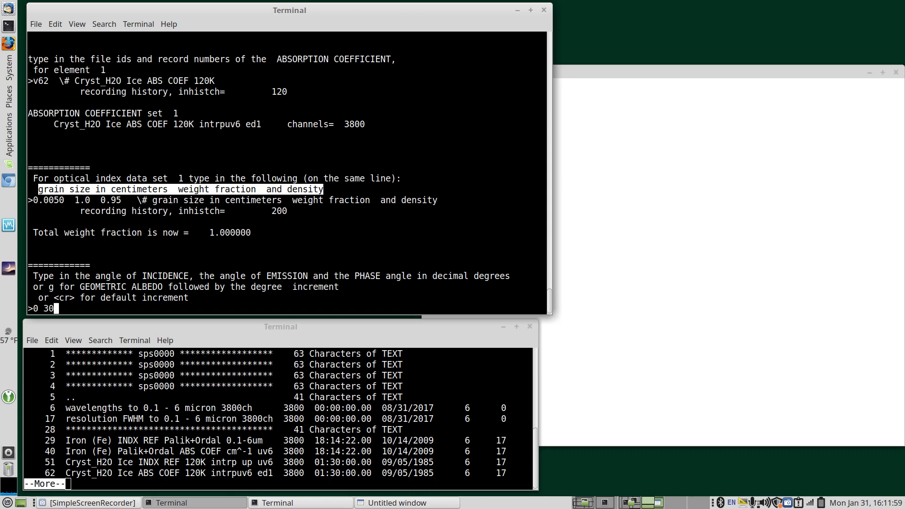
text(\#)
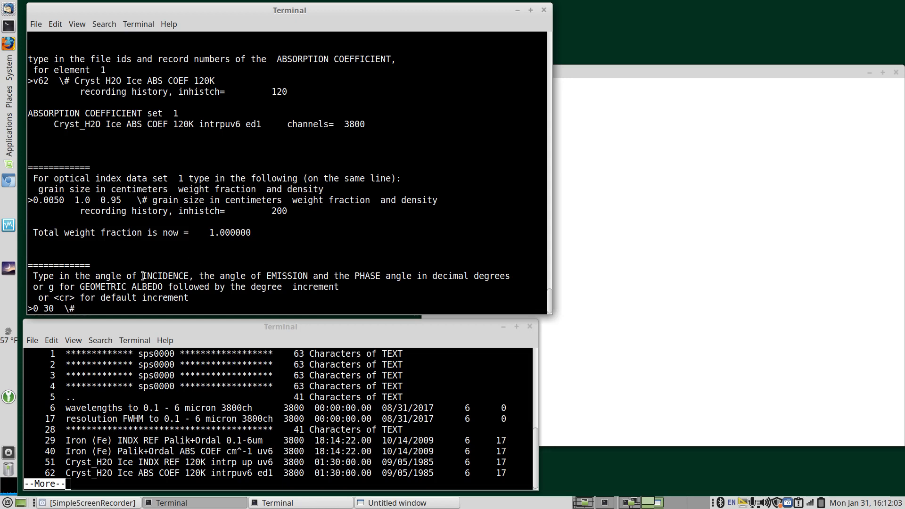
text(INCIDENCE)
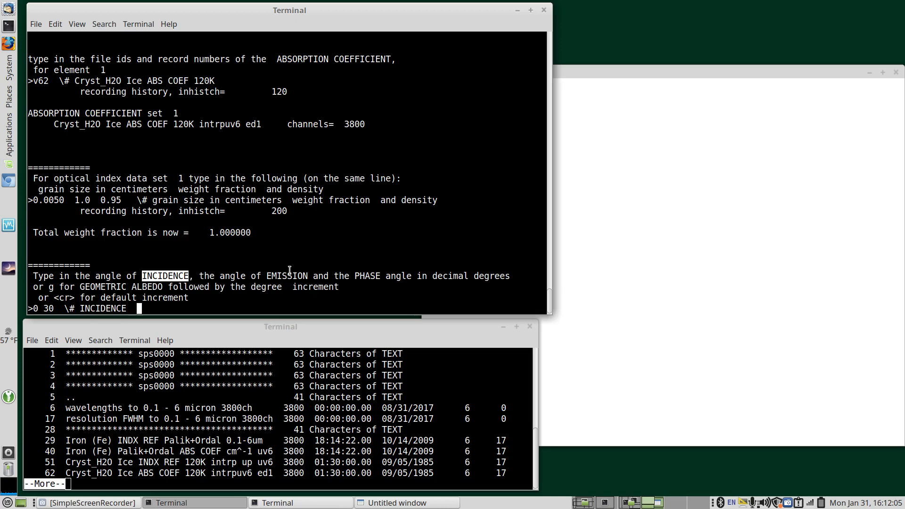
text(EMISSION)
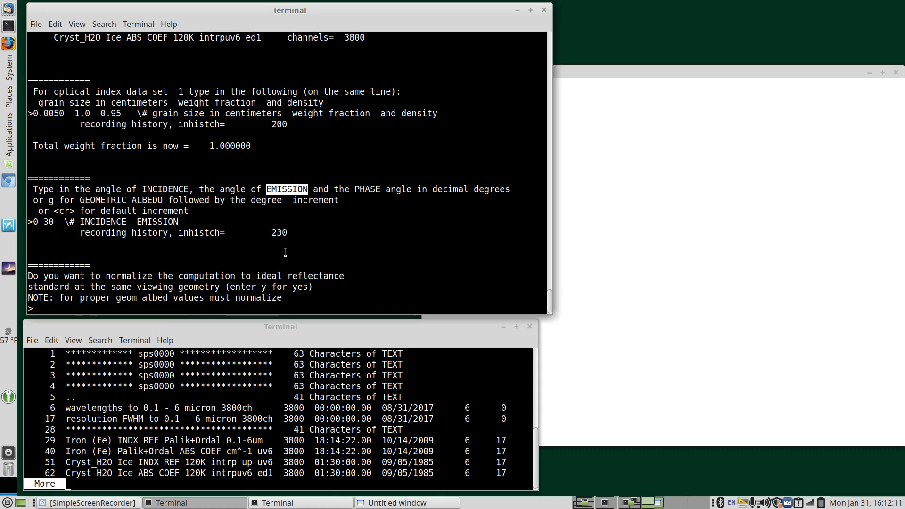
text(y)
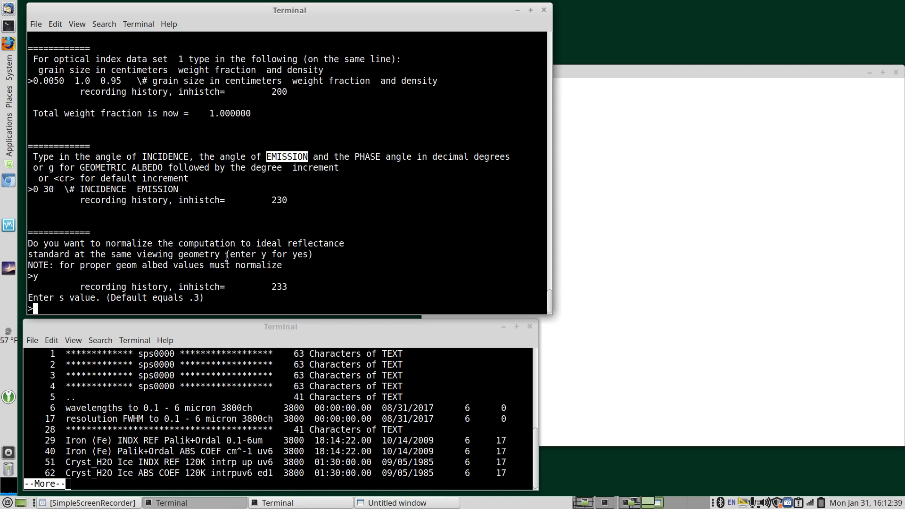
mouse_move(46, 286)
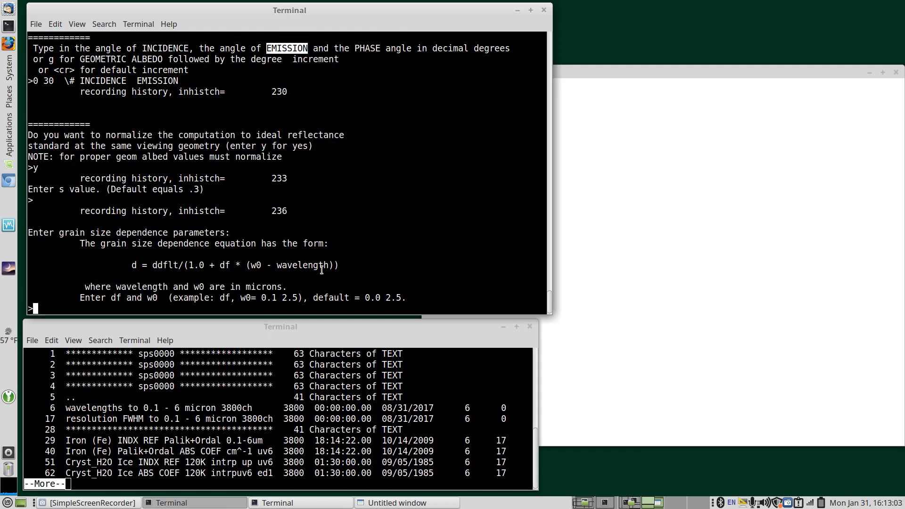
mouse_move(263, 247)
text(\#)
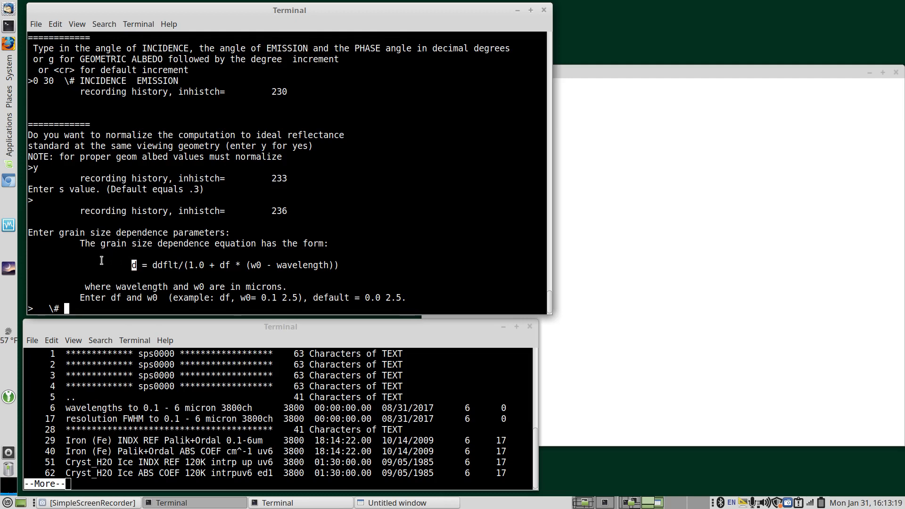
- Accept the default grain size dependence equation with a 'd' entry and comment
text(d)
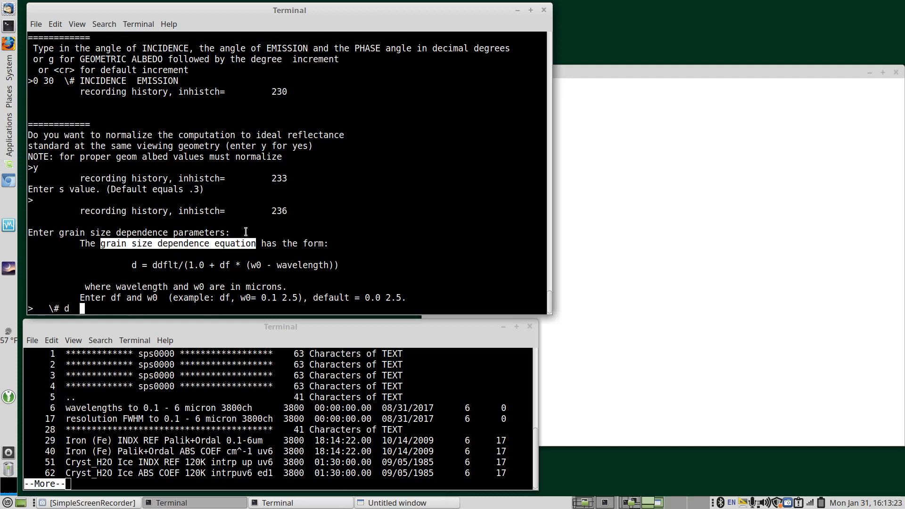
text(grain size dependence equation  default)
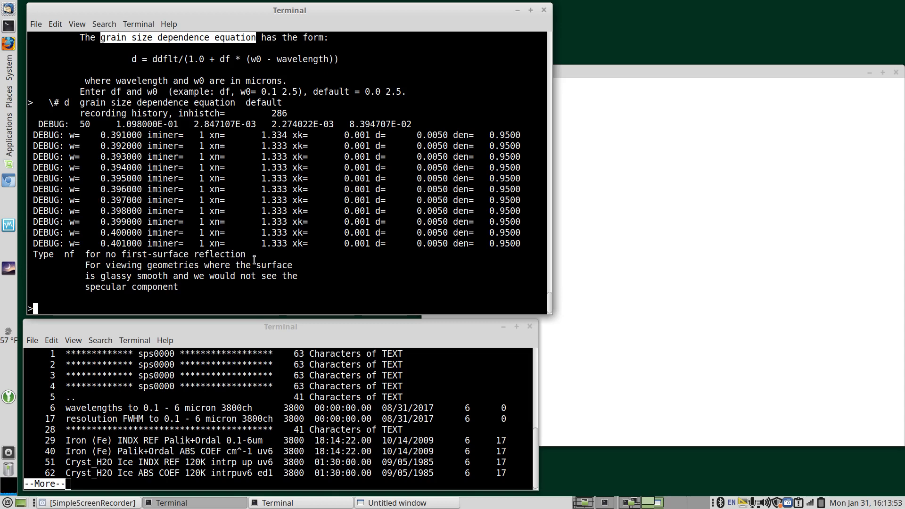
- Include first-surface reflection and choose no areal mixture, with explanatory comments
text(\#)
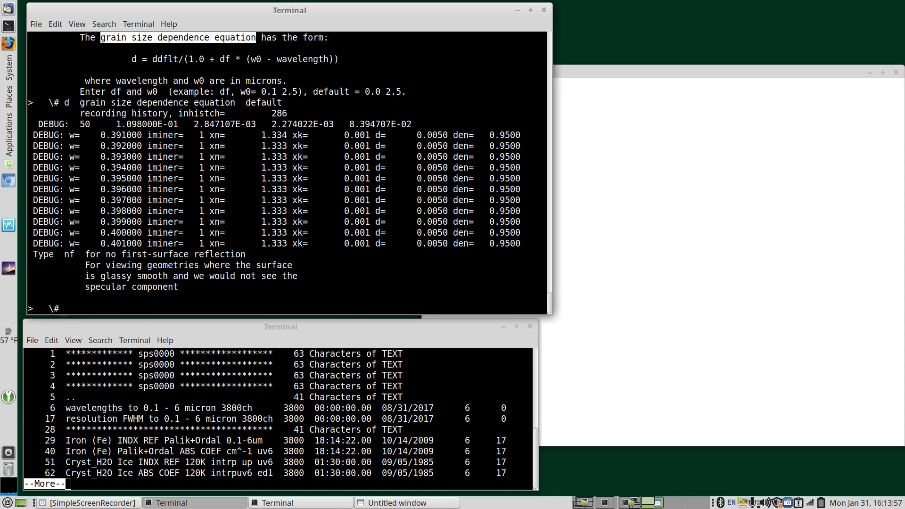
text(no)
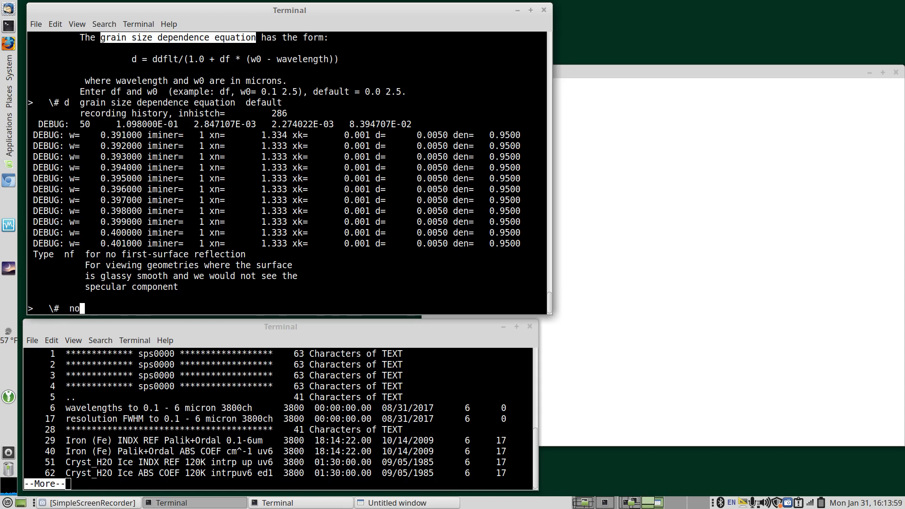
text(nf)
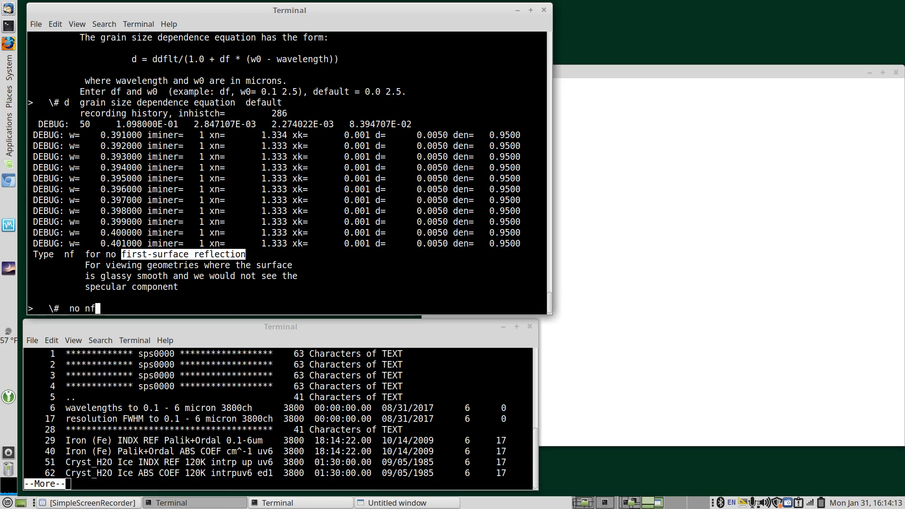
text(: inclu)
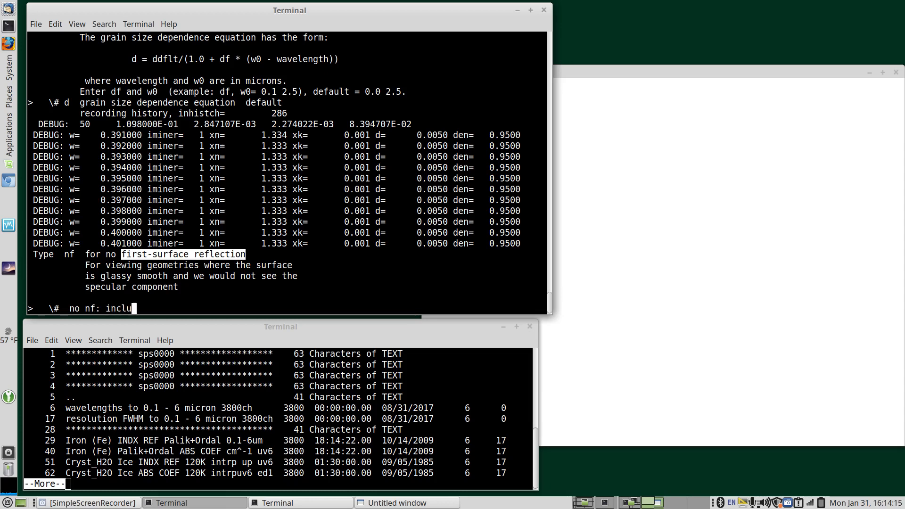
text(de first-surface reflection)
text(no)
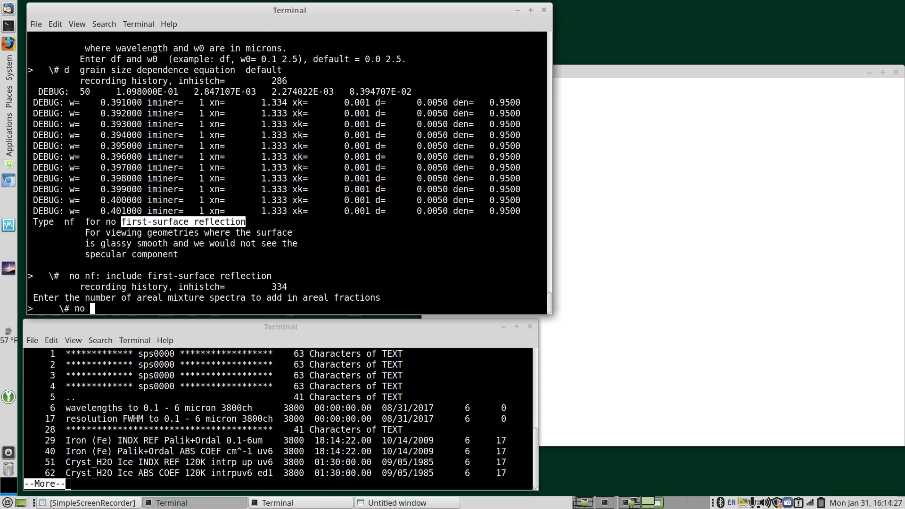
text(areal m)
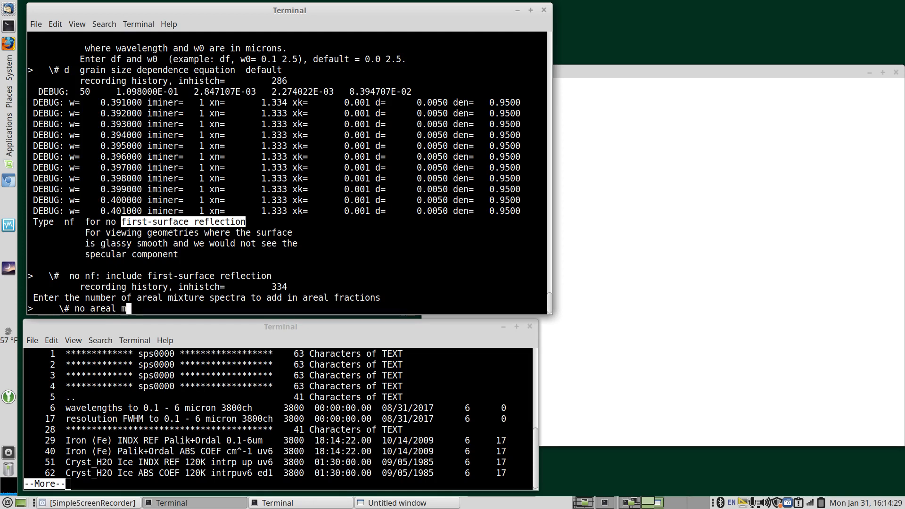
text(ixture)
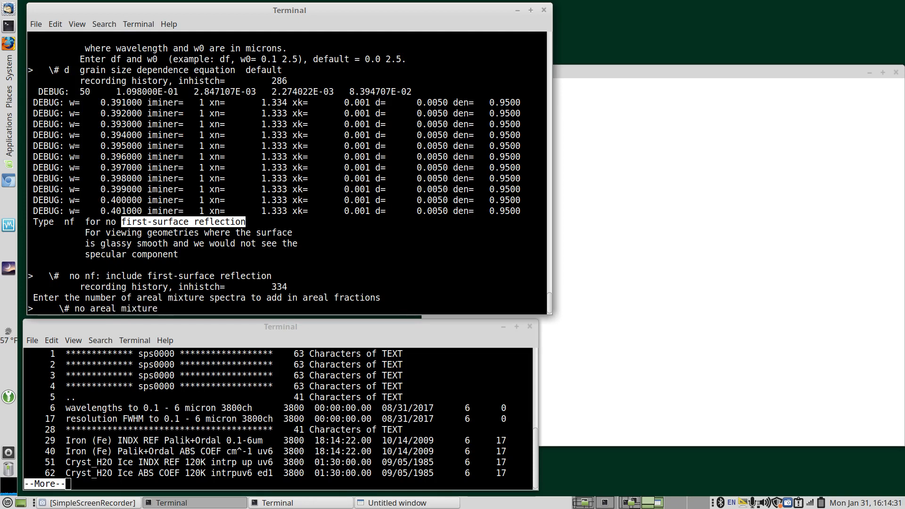
key(Return)
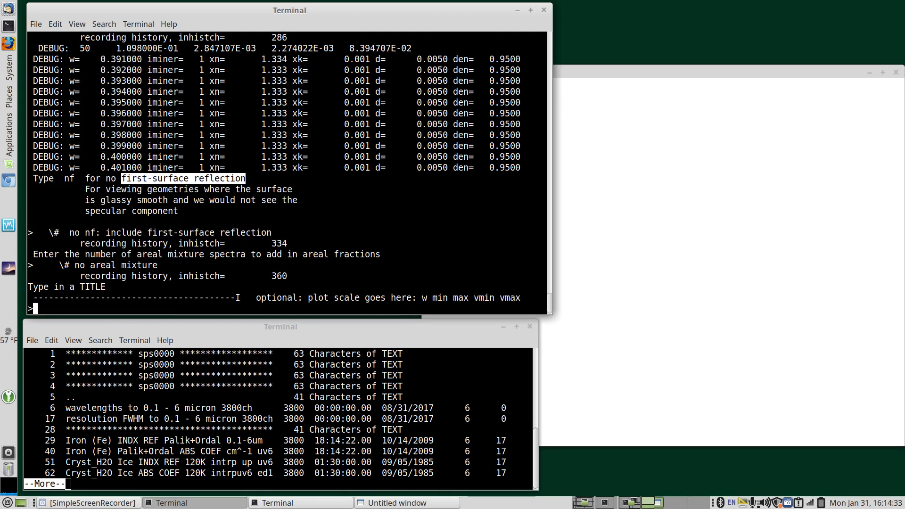
- Begin the model title 'H2O 50um i=0, e=30 CMPREF'
text(H2)
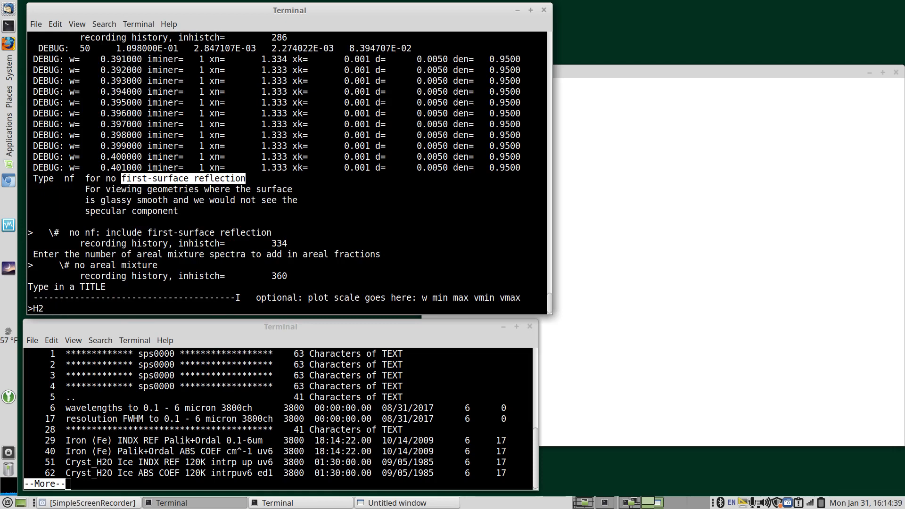
text(O)
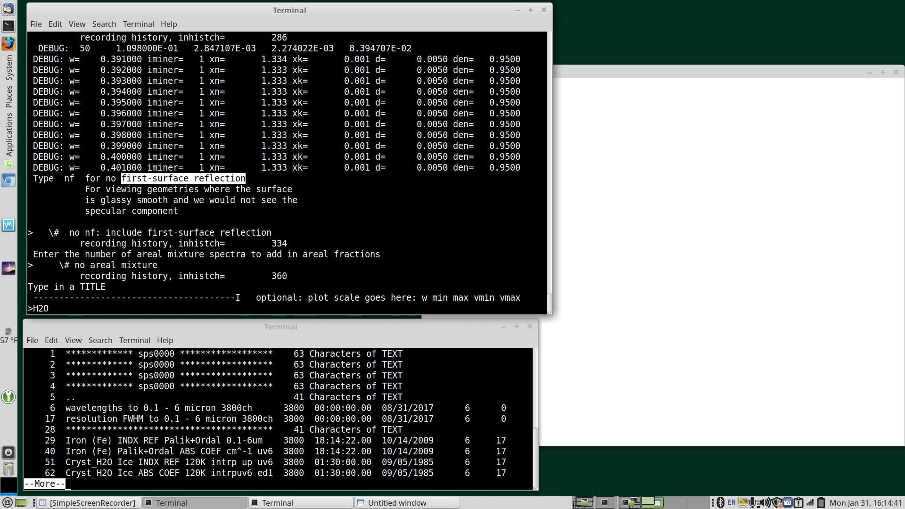
text(50)
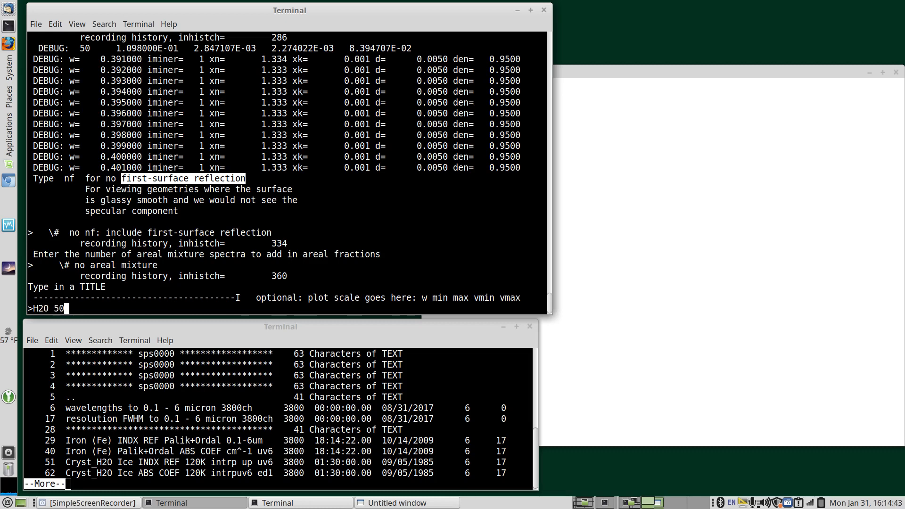
text(um i=0, e)
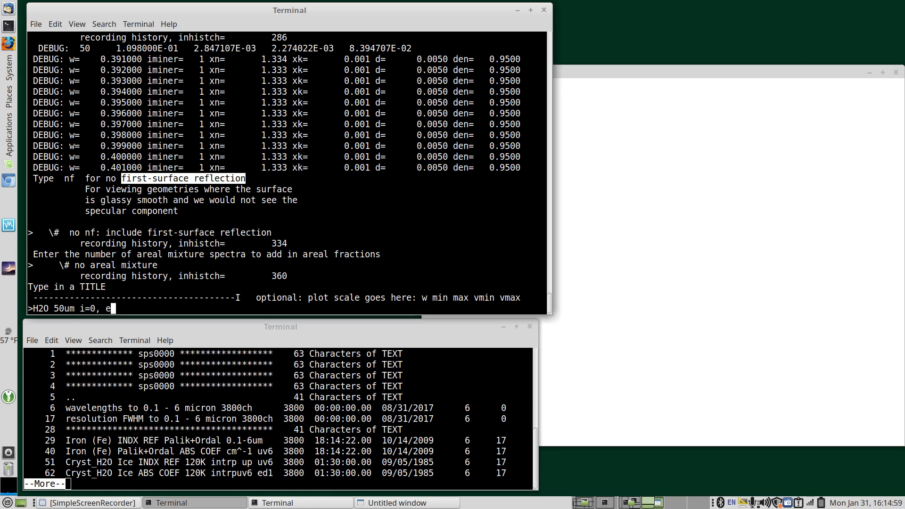
text(30 CM)
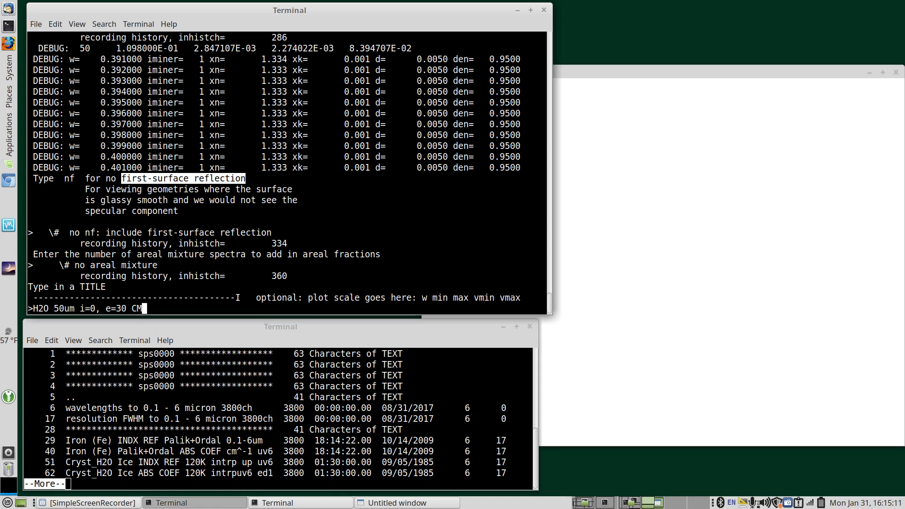
text(REF)
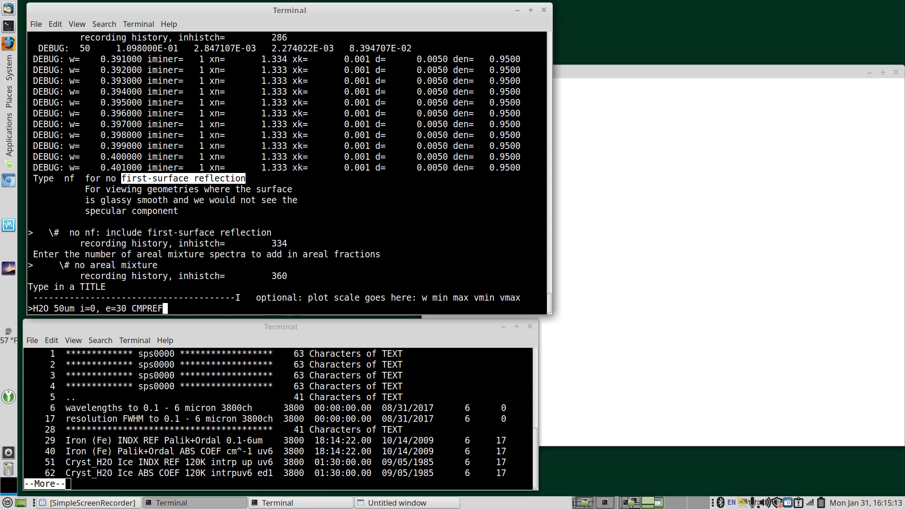
mouse_move(397, 277)
text(H2O g=)
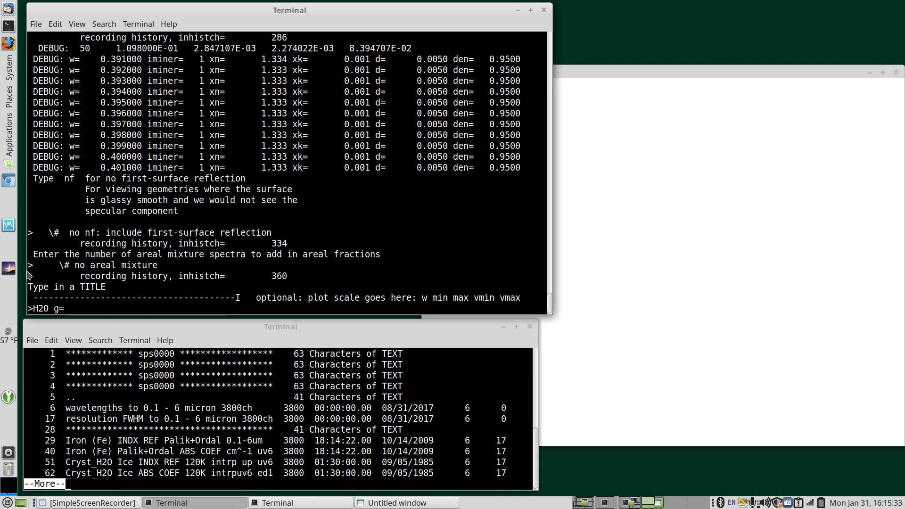
- Finish the title 'H2O g=50um i=0, e=30 CMPREF' to plot the model, then list sps0001 records with spprint
text(50um i=0, e=30 CMPREF)
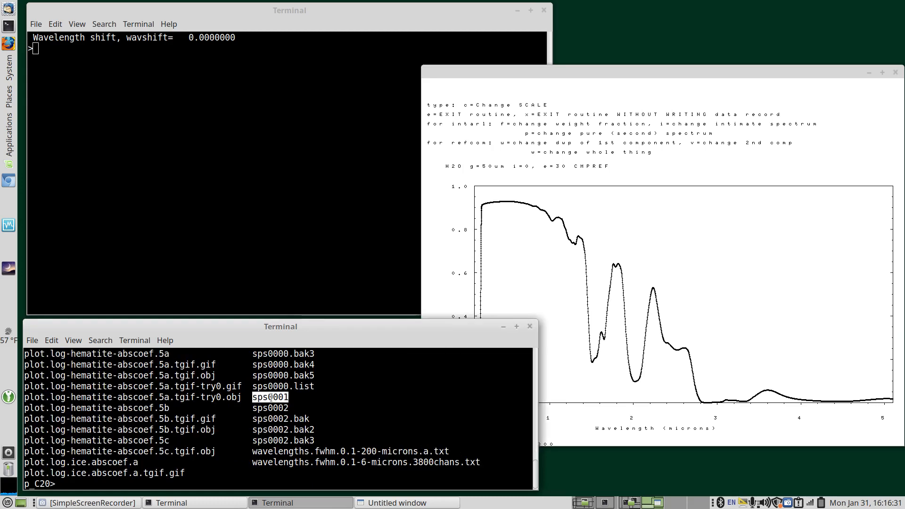
text(spprint)
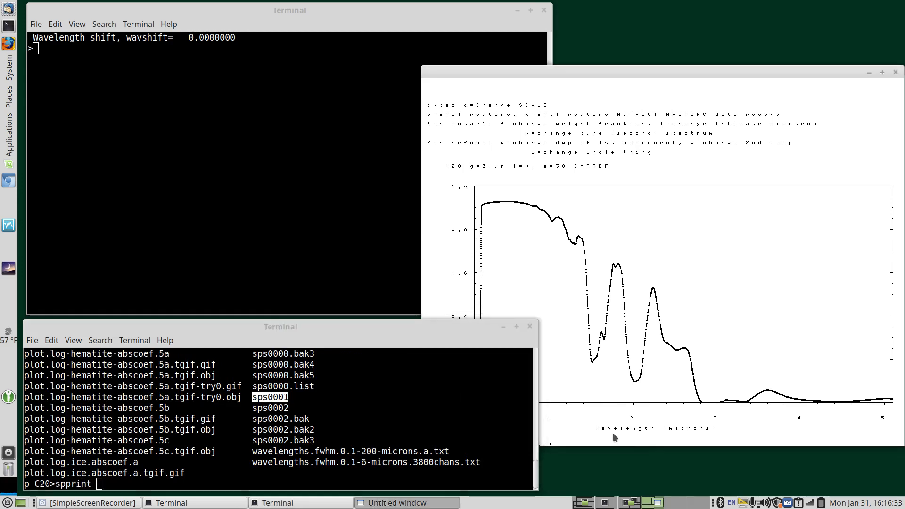
text(sps0001)
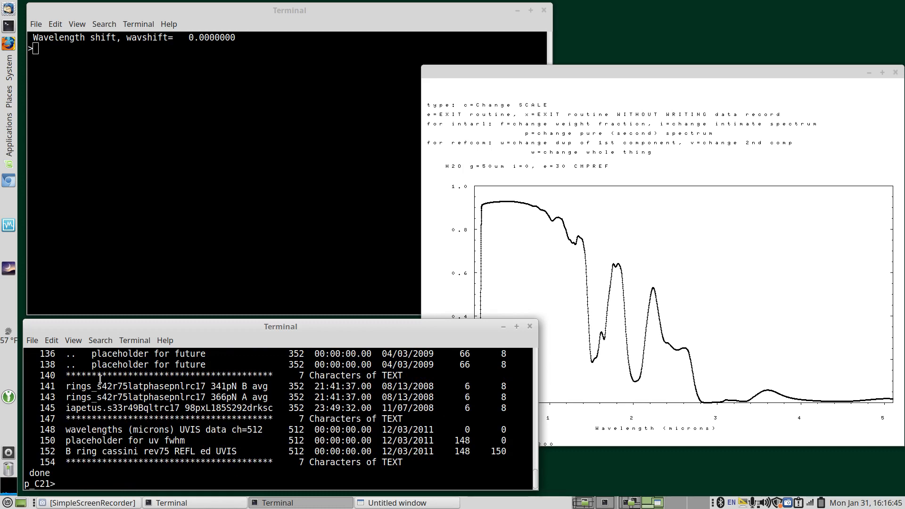
- Overlay ring spectrum record 141 on the ice model plot with ov1=u141U6
double_click(47, 386)
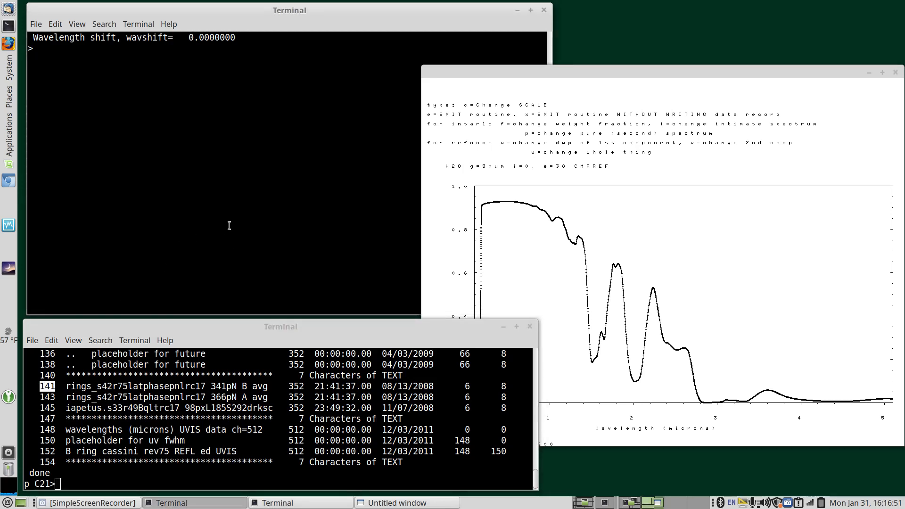
text(u)
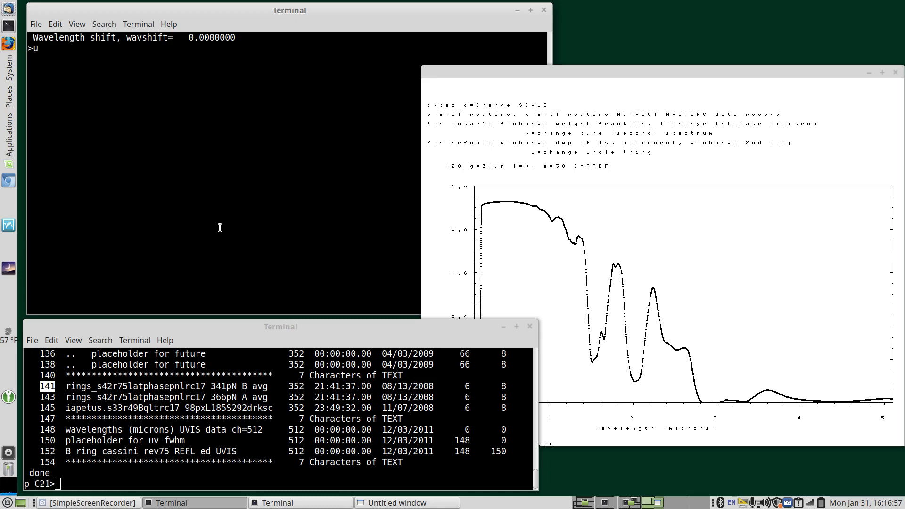
key(Return)
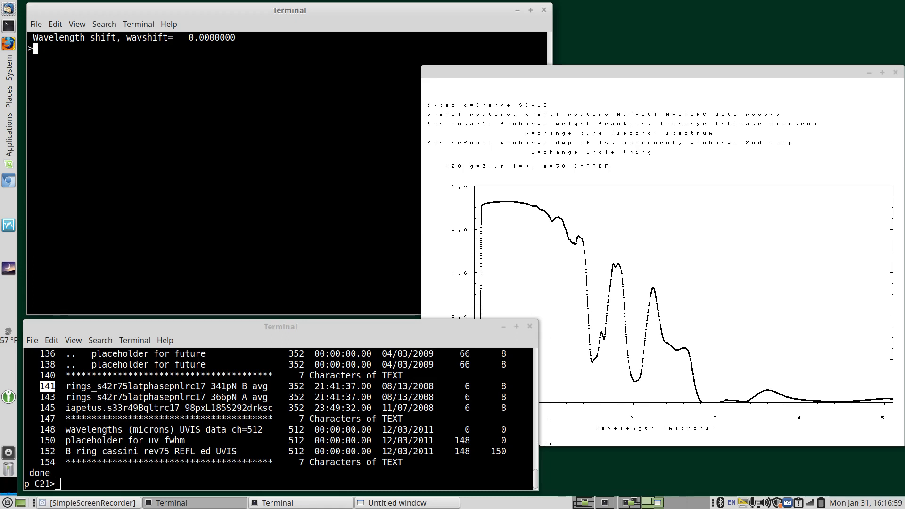
text(ov1)
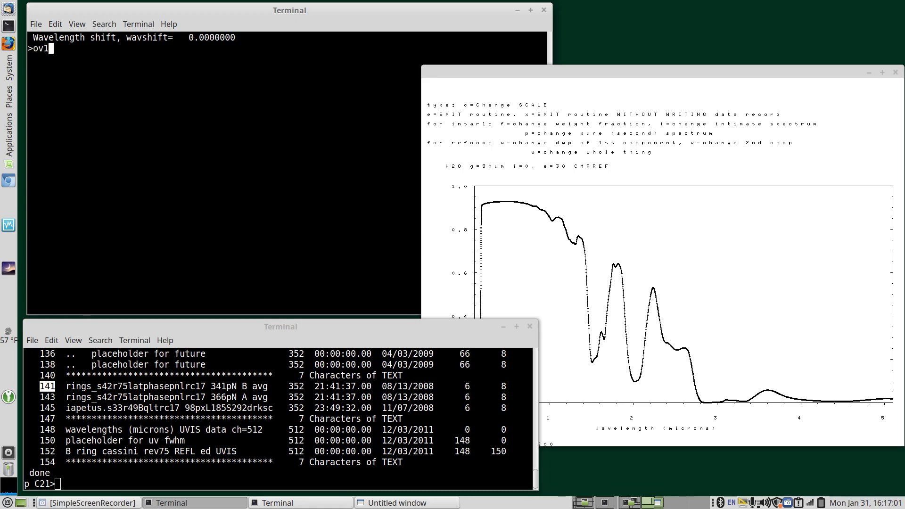
text(=)
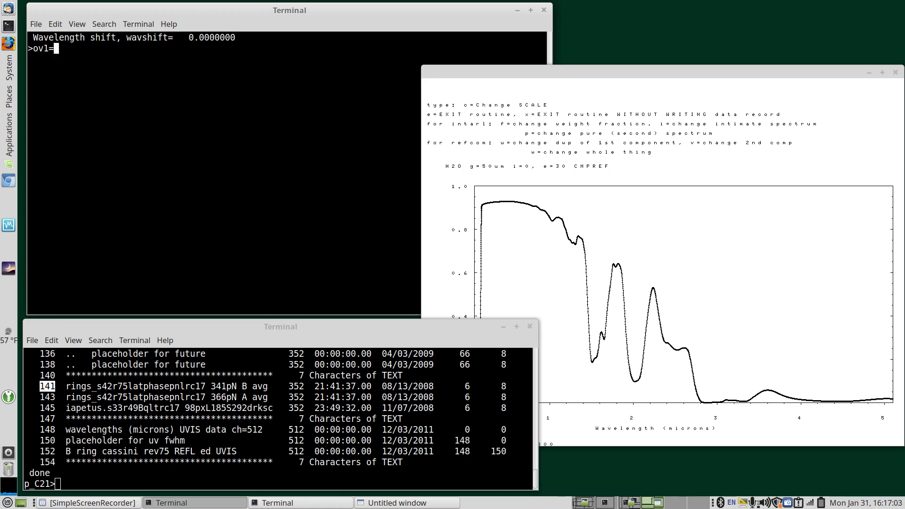
text(u141)
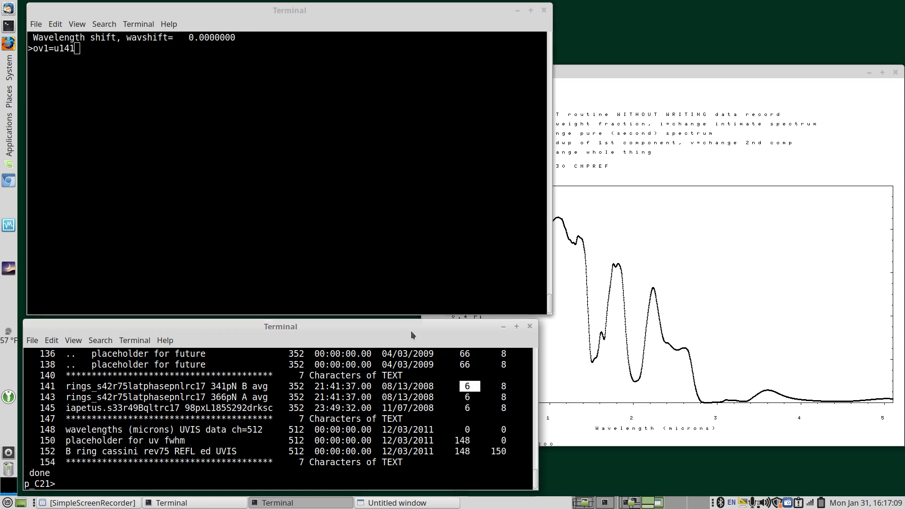
text(U6)
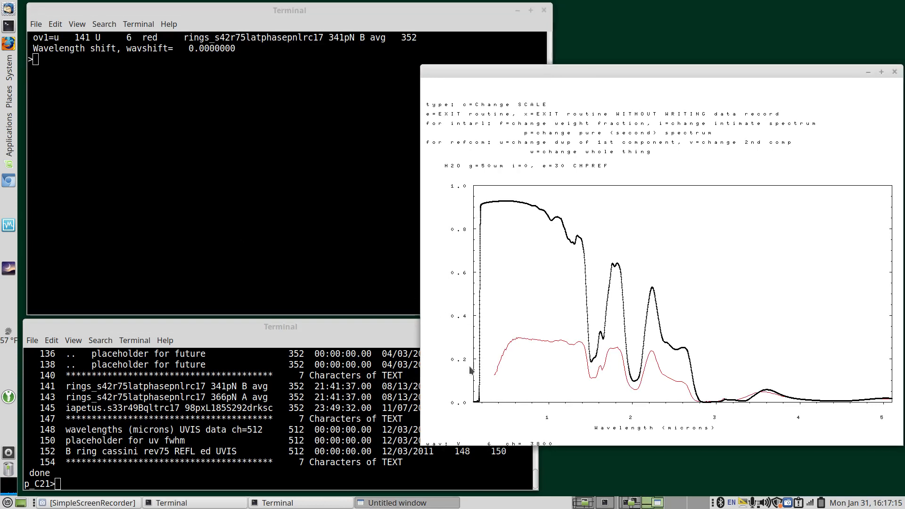
mouse_move(670, 378)
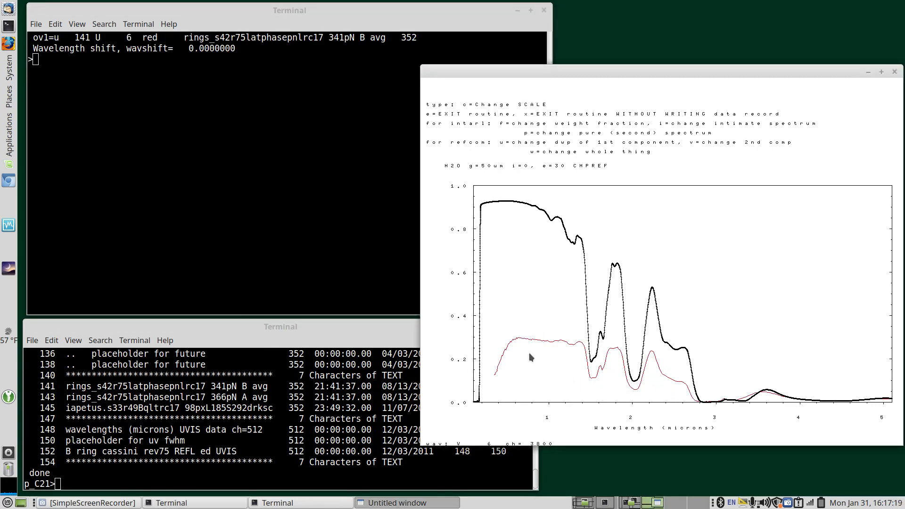
mouse_move(501, 373)
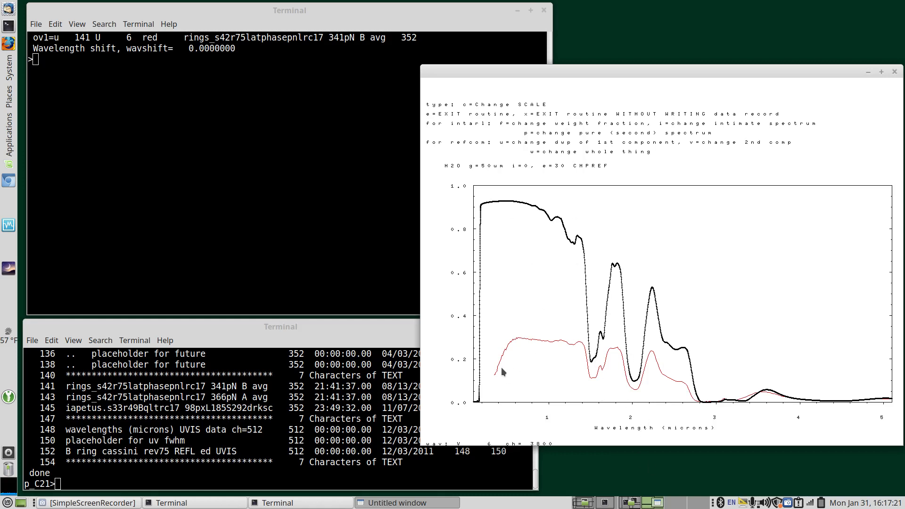
mouse_move(754, 382)
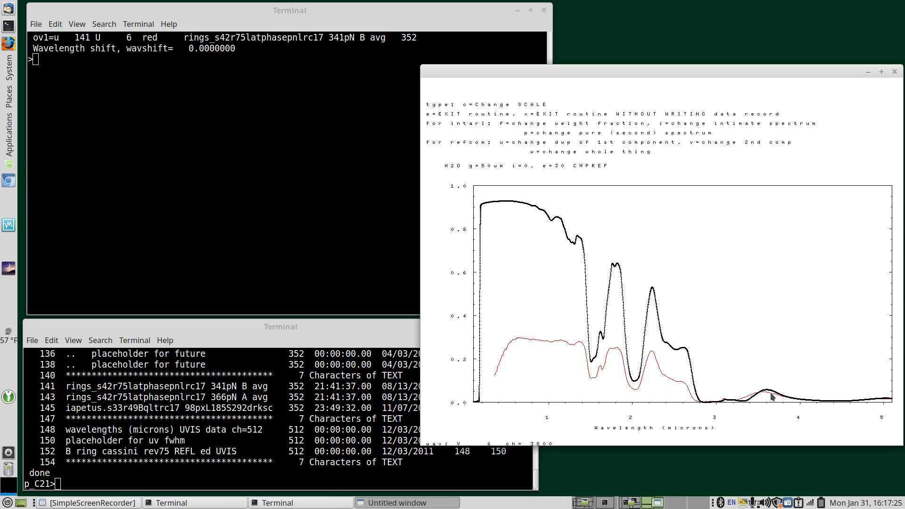
mouse_move(509, 346)
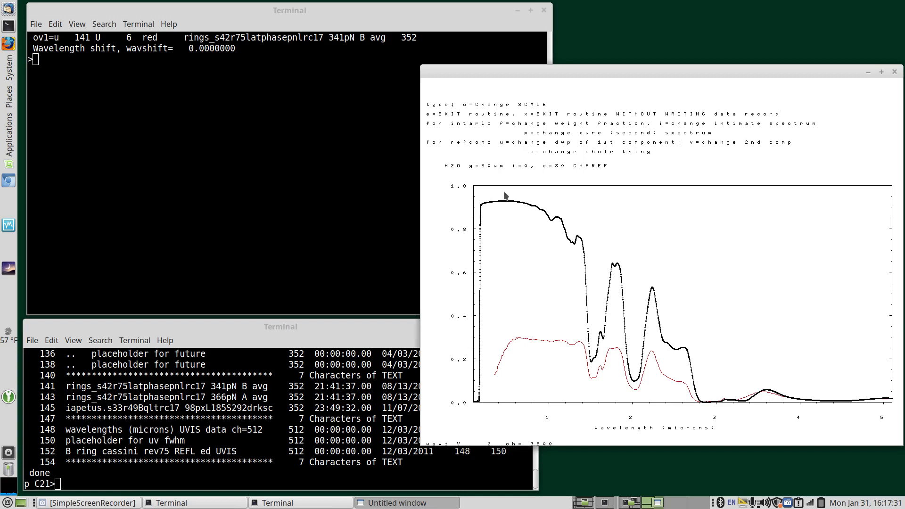
mouse_move(539, 344)
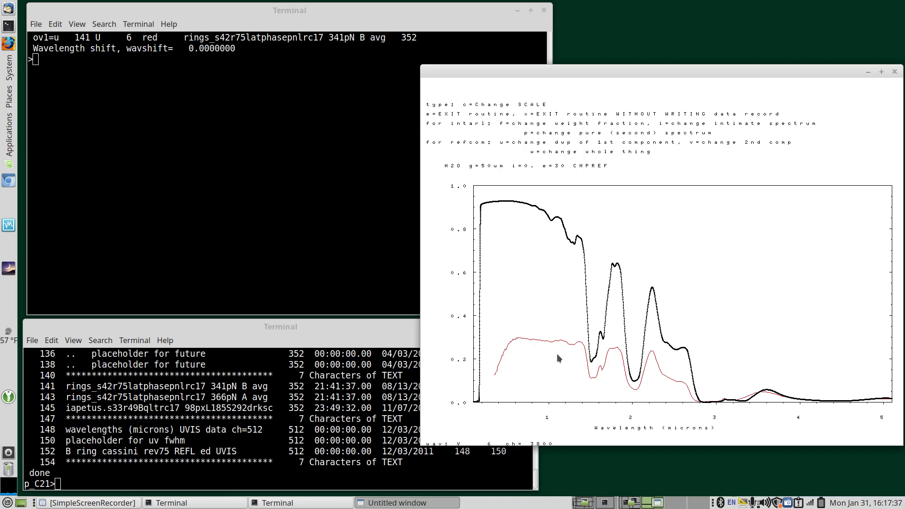
mouse_move(554, 359)
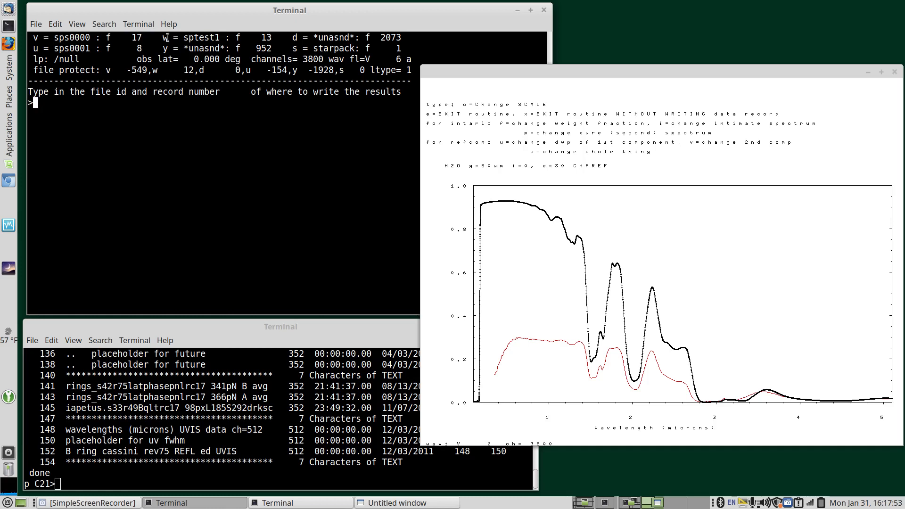
- Write the model result, return to the main menu and suspend RADTRAN with Ctrl+Z
text(w)
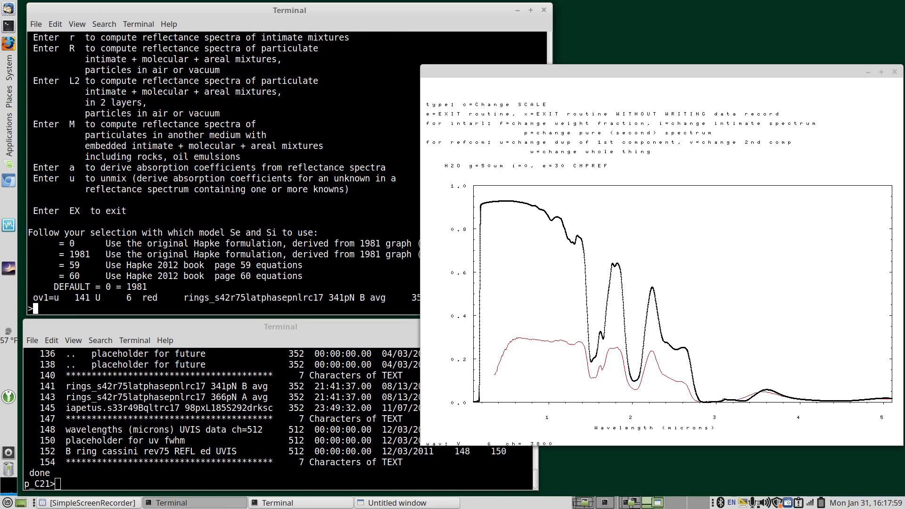
mouse_move(204, 197)
text(>)
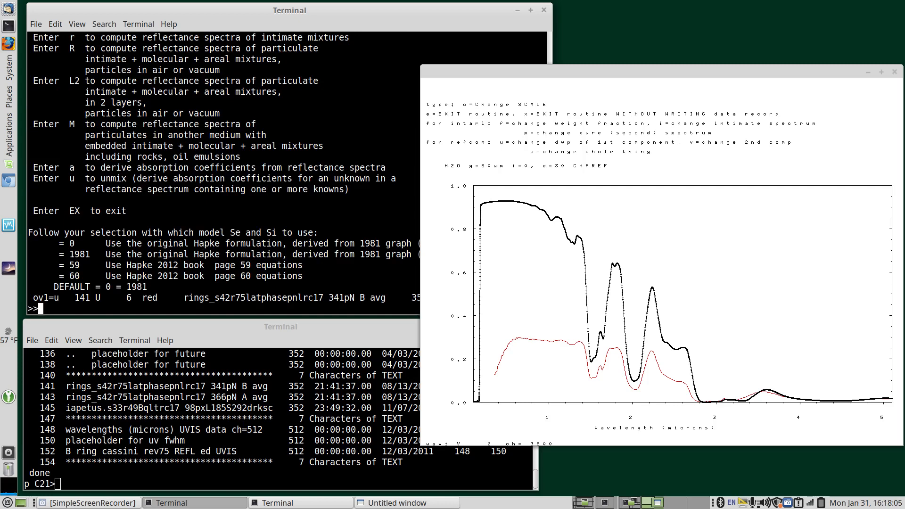
key(Return)
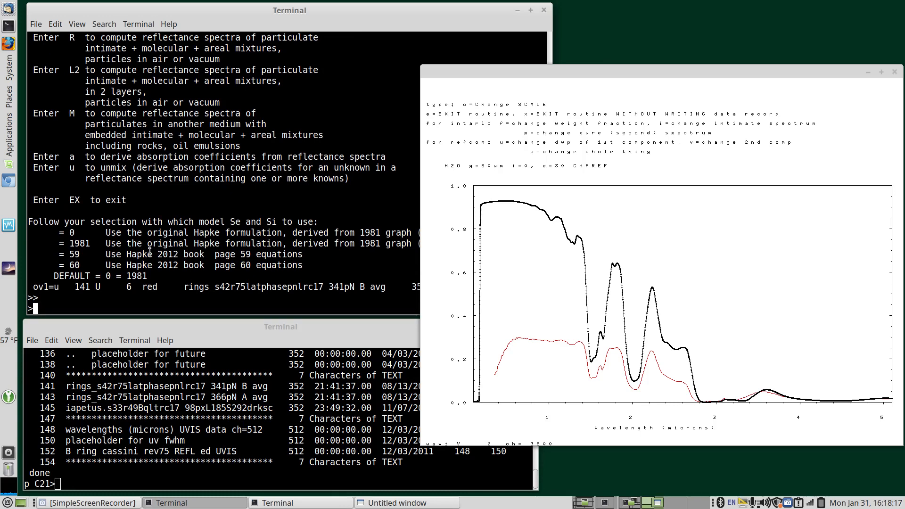
key(ctrl+z)
text(ls)
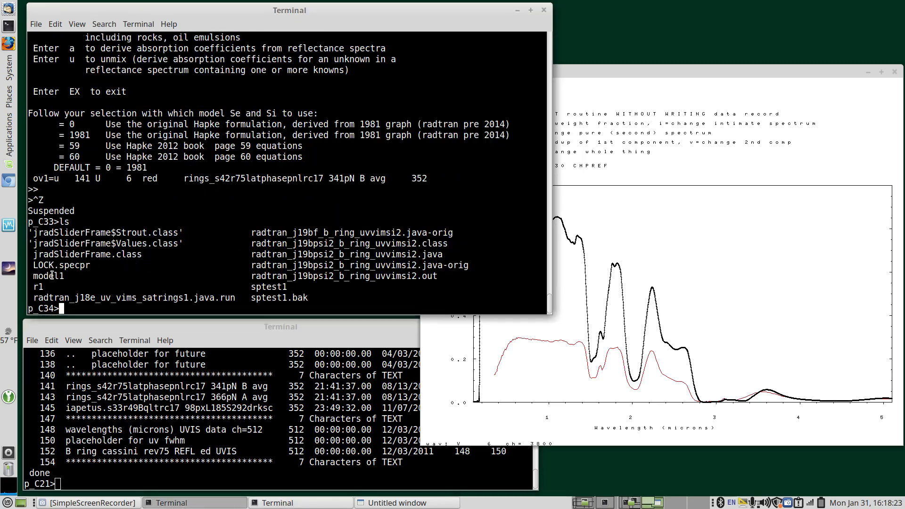
- View the recorded model1 script with more, then bring RADTRAN back with fg
text(more model1)
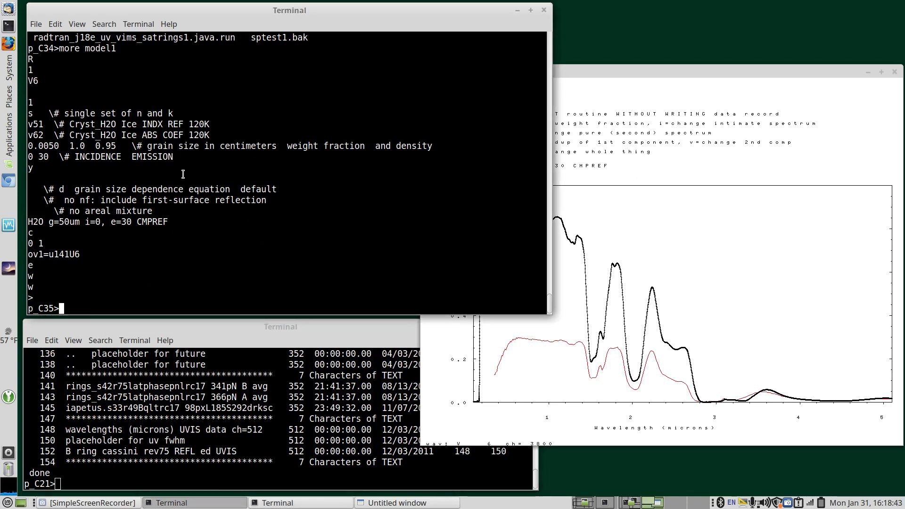
mouse_move(503, 182)
text(jobs)
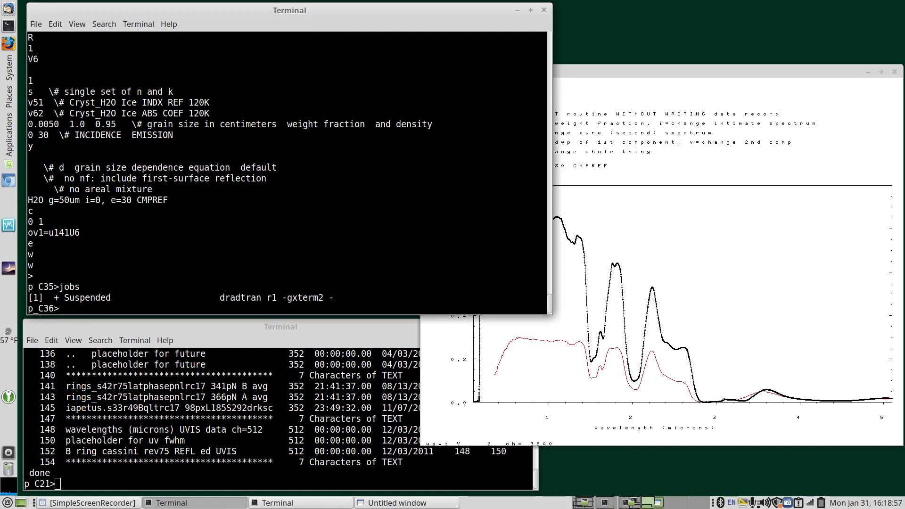
text(fg)
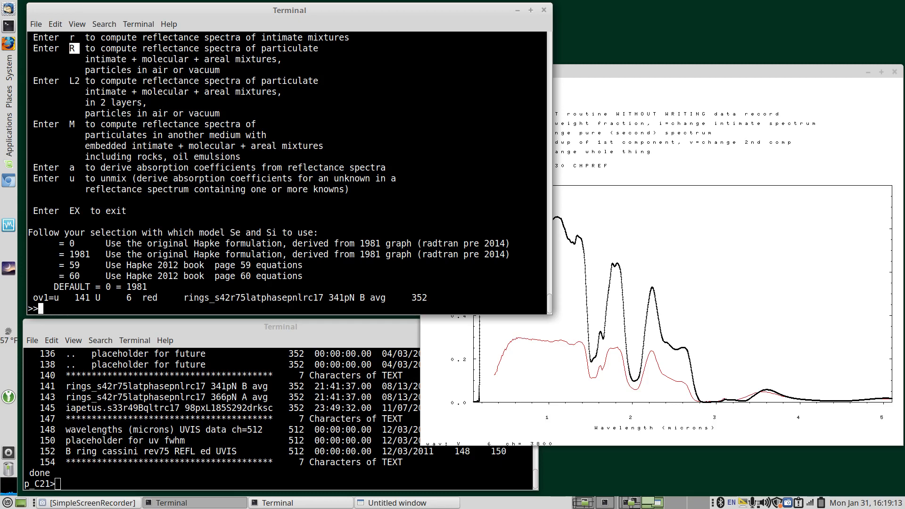
- Start recording script model2, use V6 wavelengths, delete no channels and request 2 components, with comments
text(model2)
text(R)
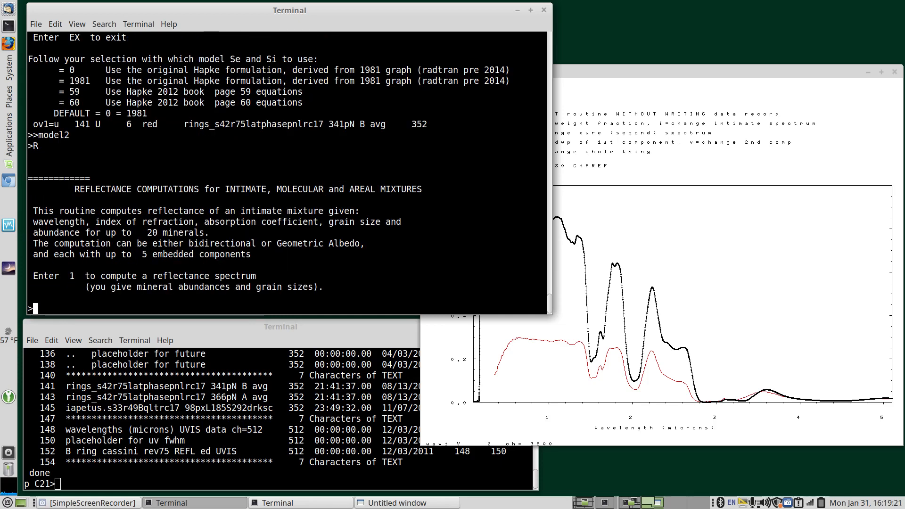
text(1)
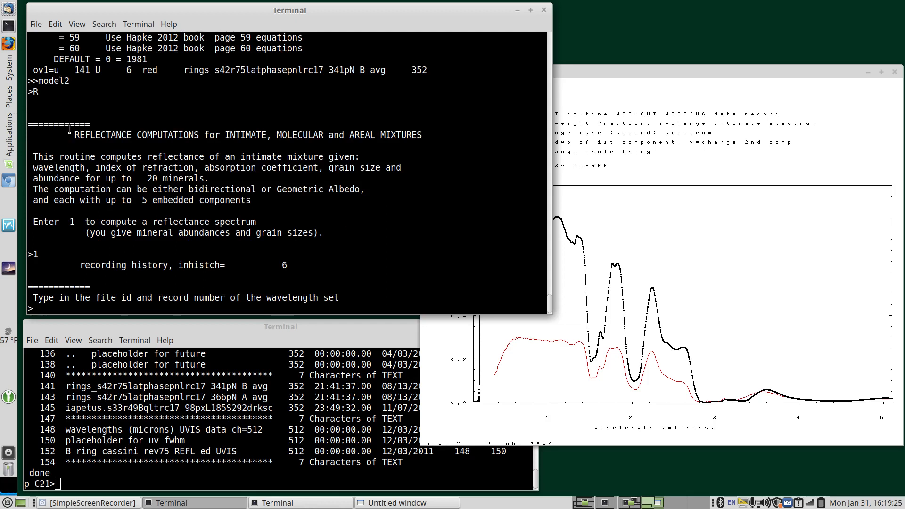
text(V6)
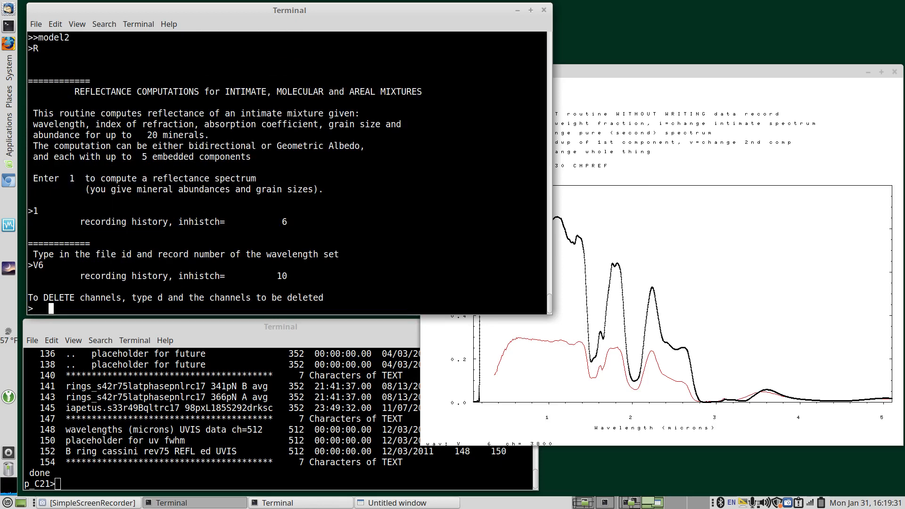
text(\# no)
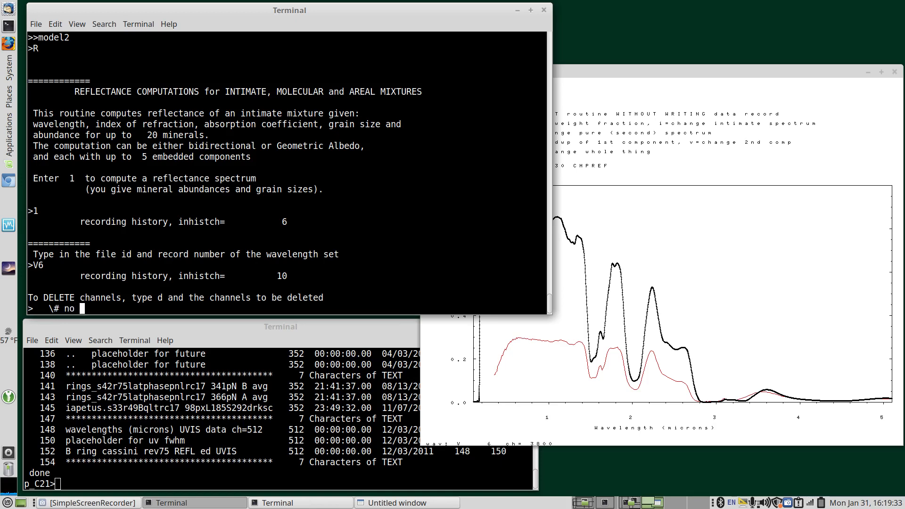
text(delete cha)
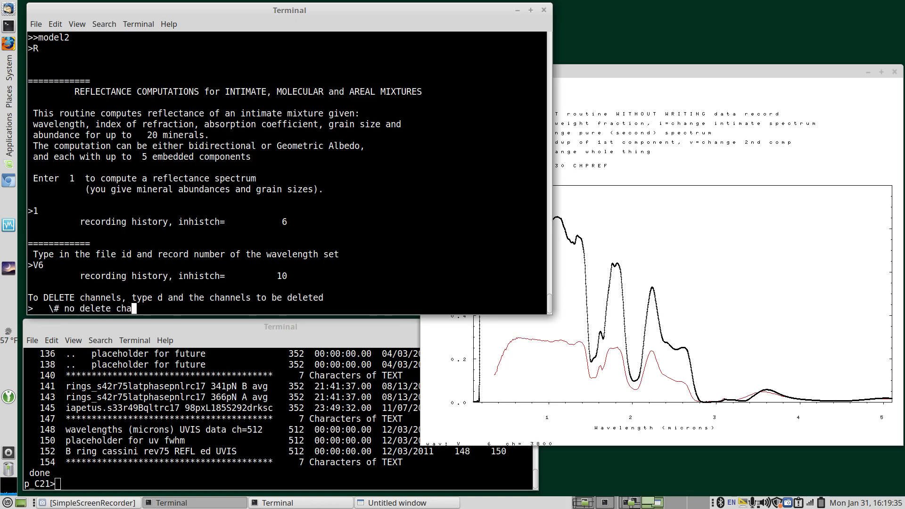
key(Return)
text(2  \)
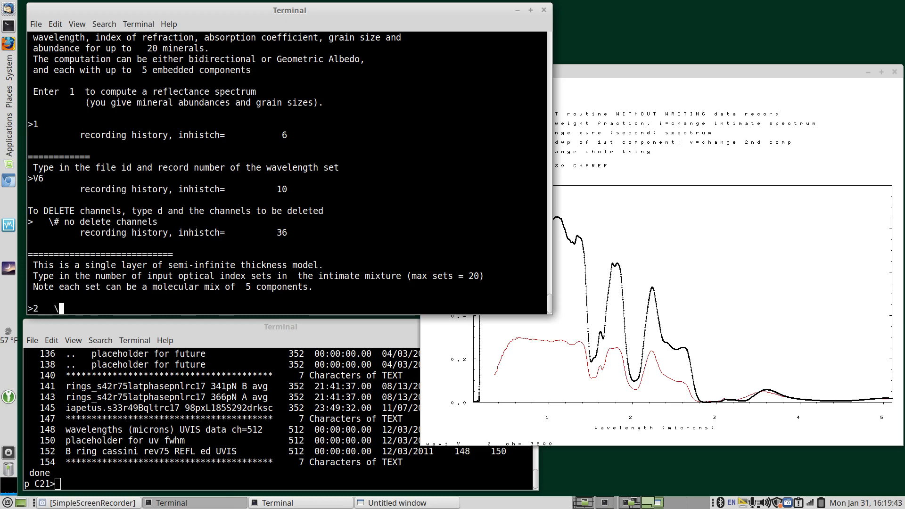
text(#)
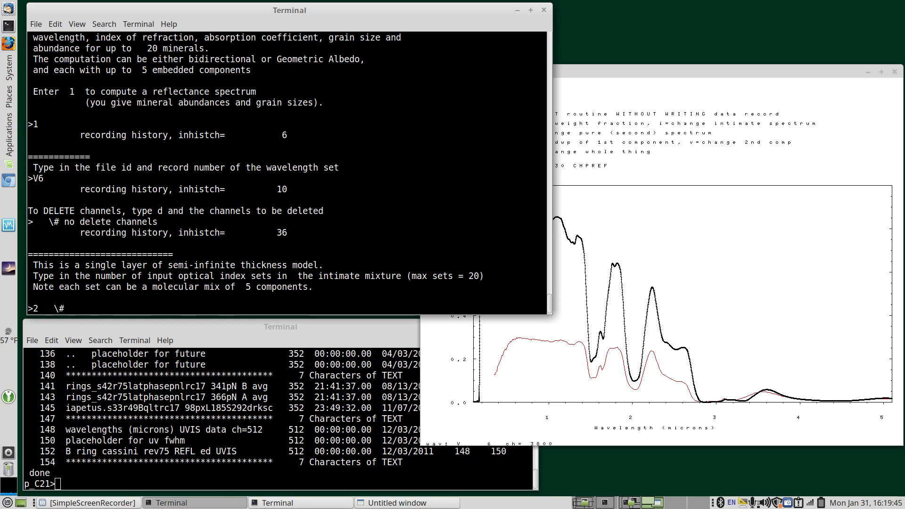
text(2 component mixture)
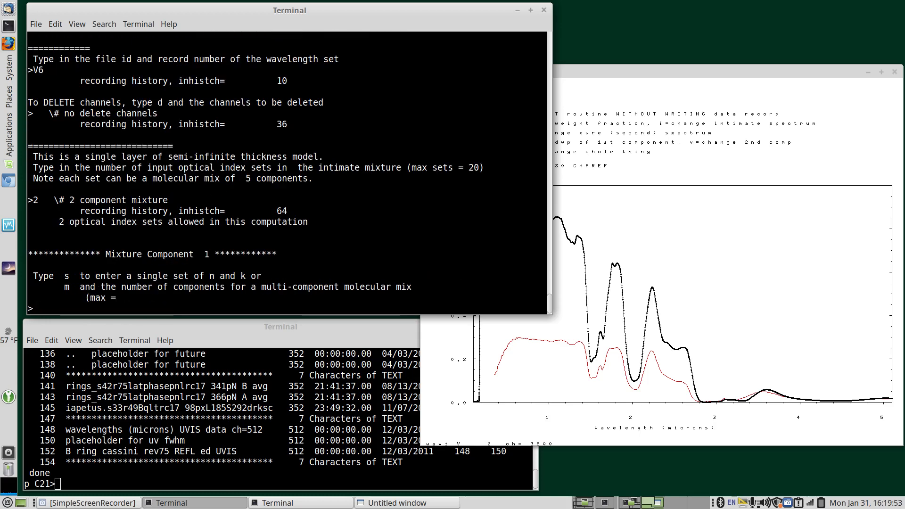
mouse_move(162, 233)
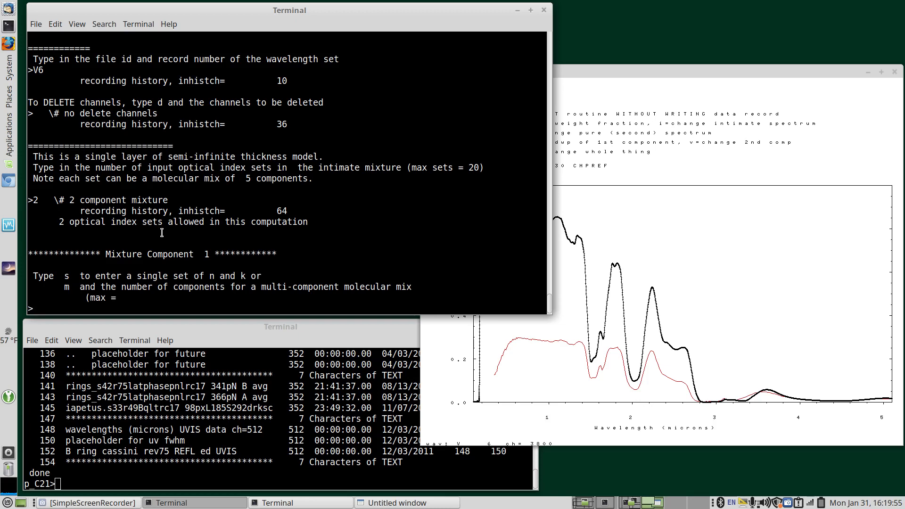
- Define component 1 as a single optical set from sps0000 using index v51 and absorption v62, with comments
text(s)
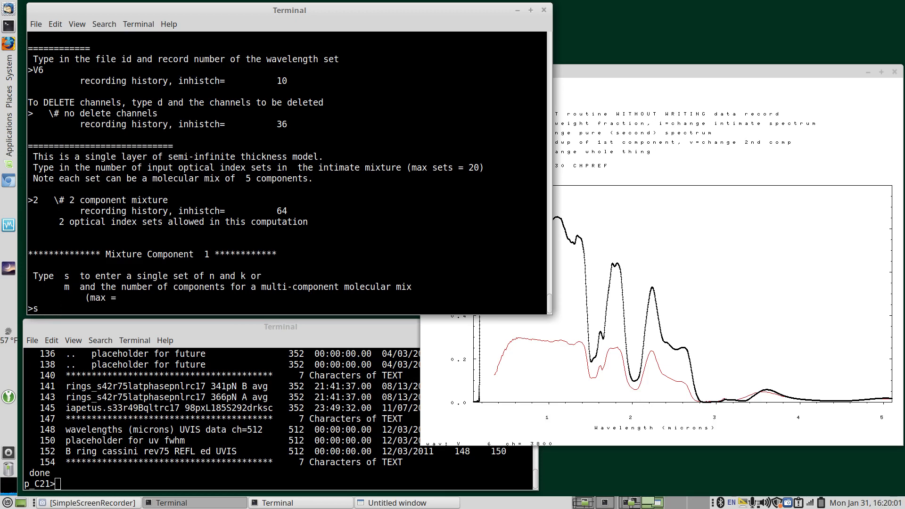
text(\)
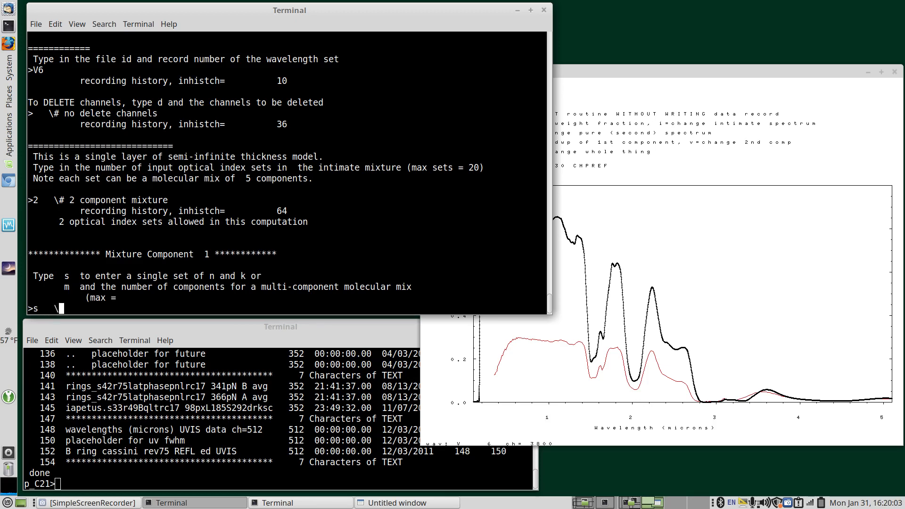
text(component 1)
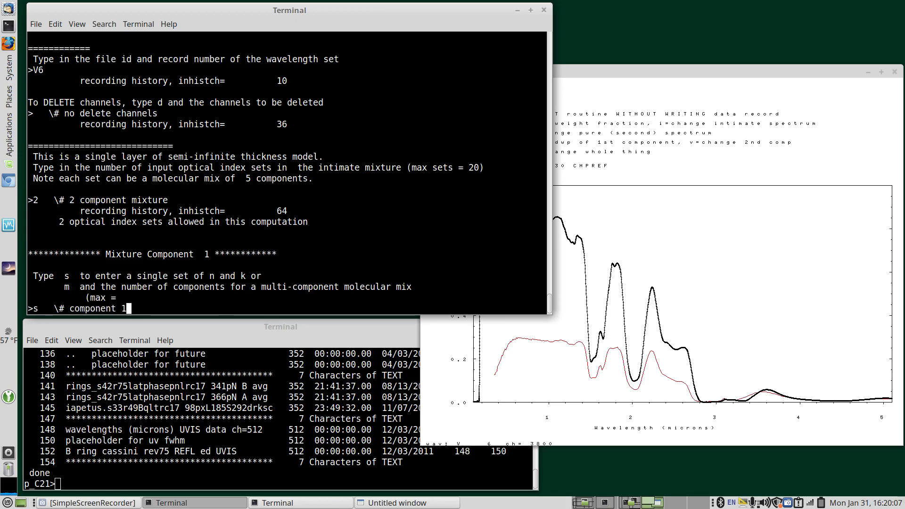
text(su)
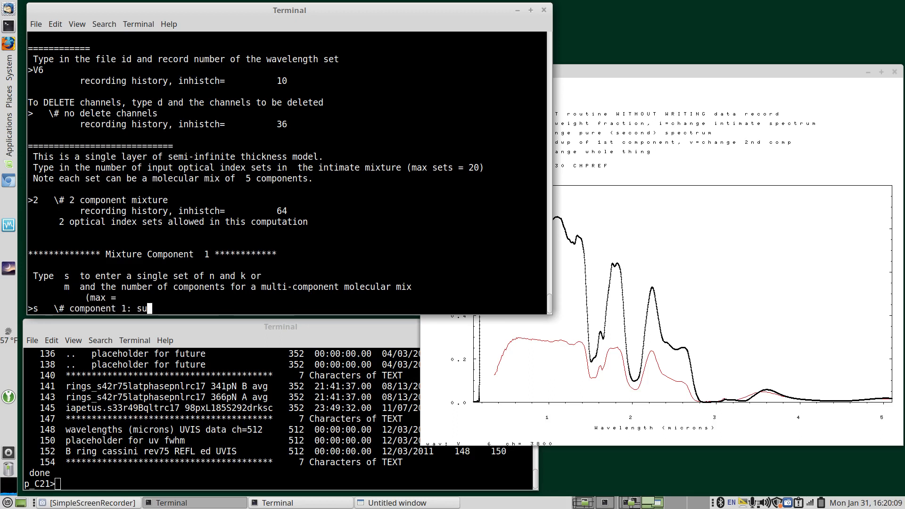
text(nge)
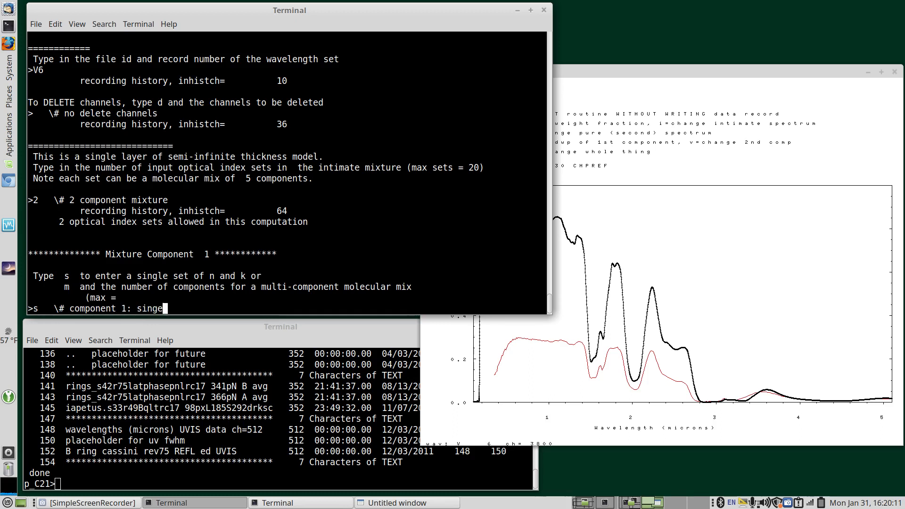
key(Backspace)
text(le set)
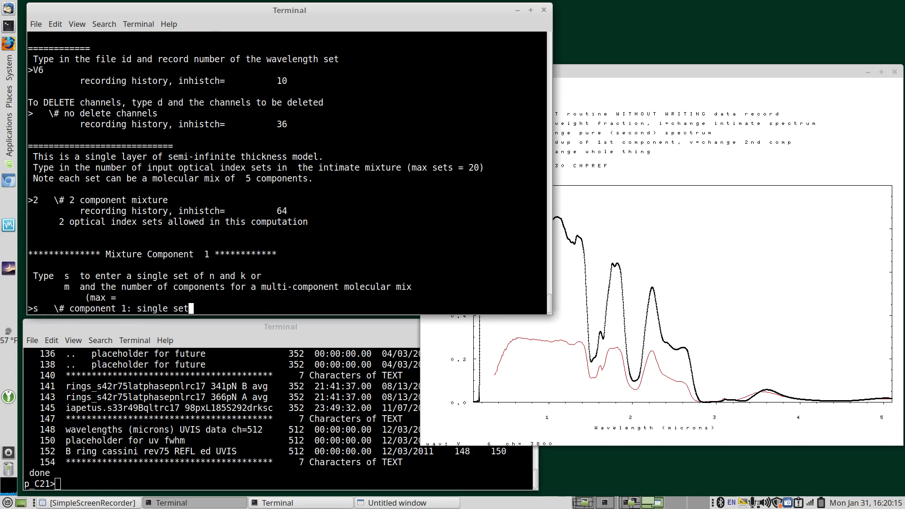
key(Return)
text(spprint)
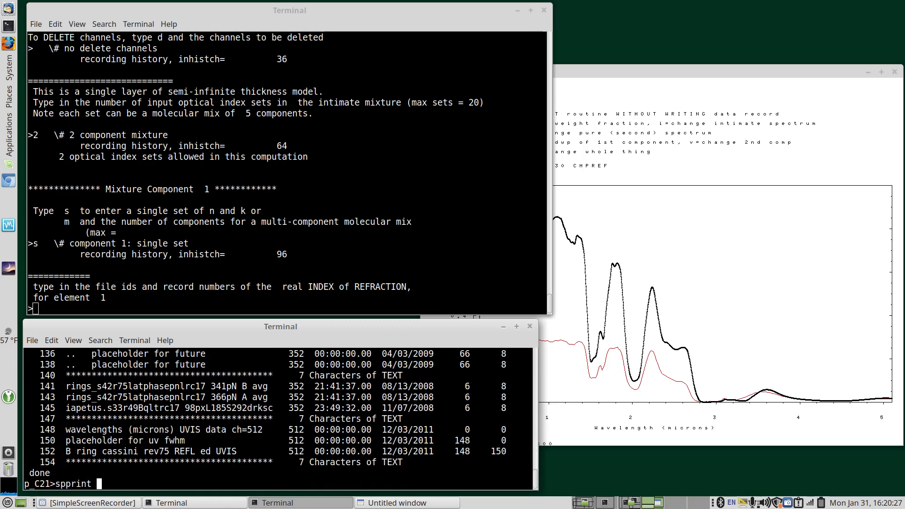
text(sps0000)
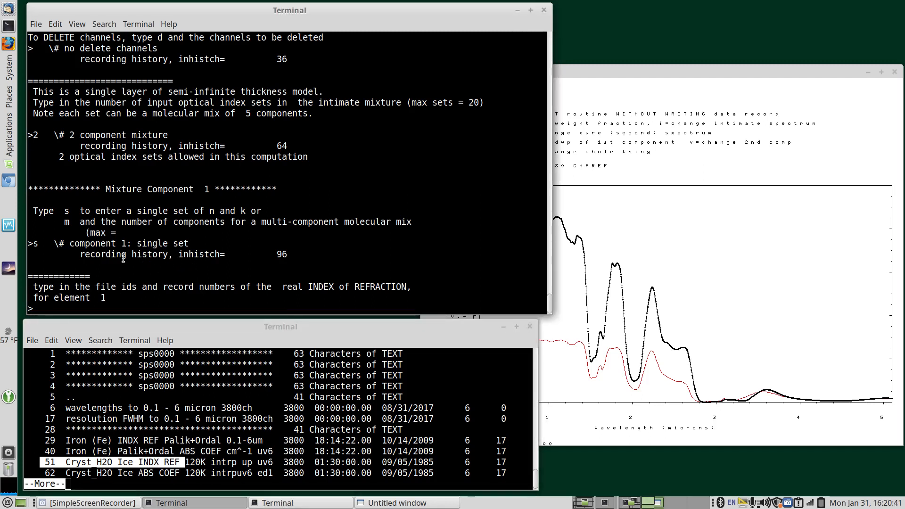
text(v51)
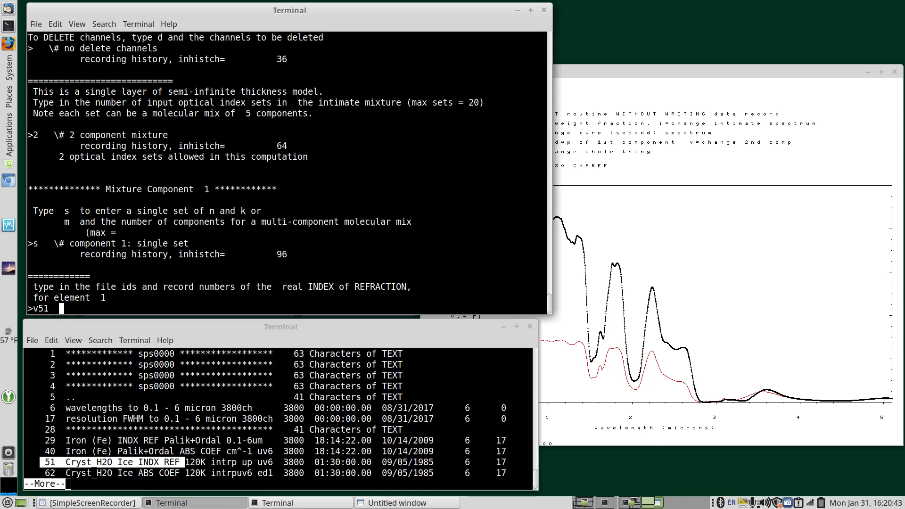
text(\# Cryst_H2O Ice INDX REF 120K)
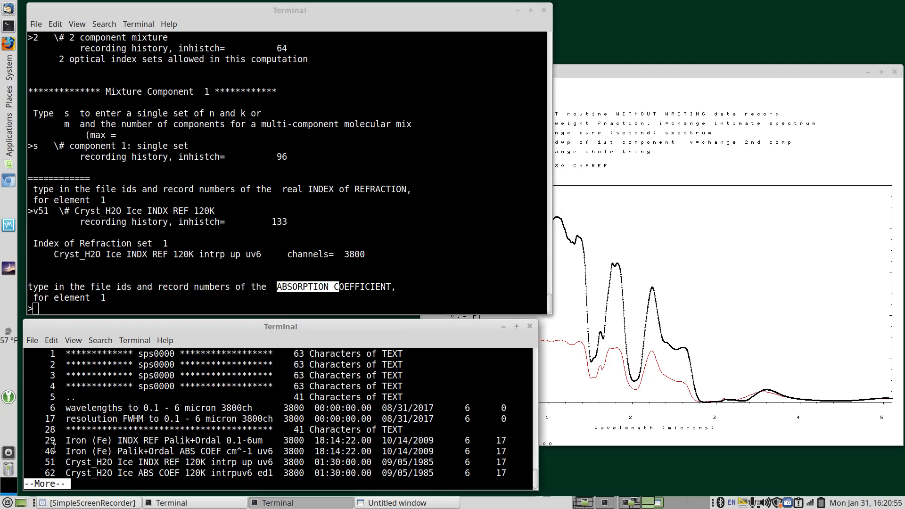
text(v6)
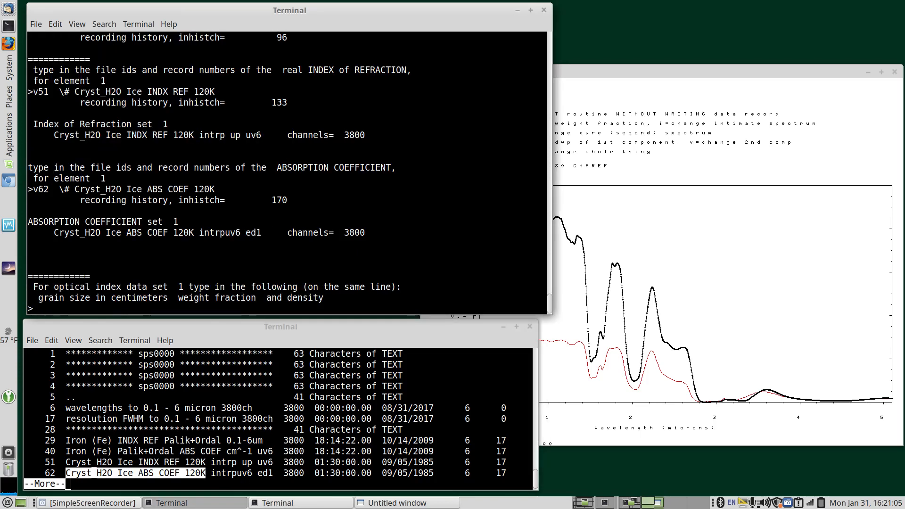
- Set component 1 grain size 0.0050 cm, weight fraction 0.98 and density 0.95 with a comment
text(0)
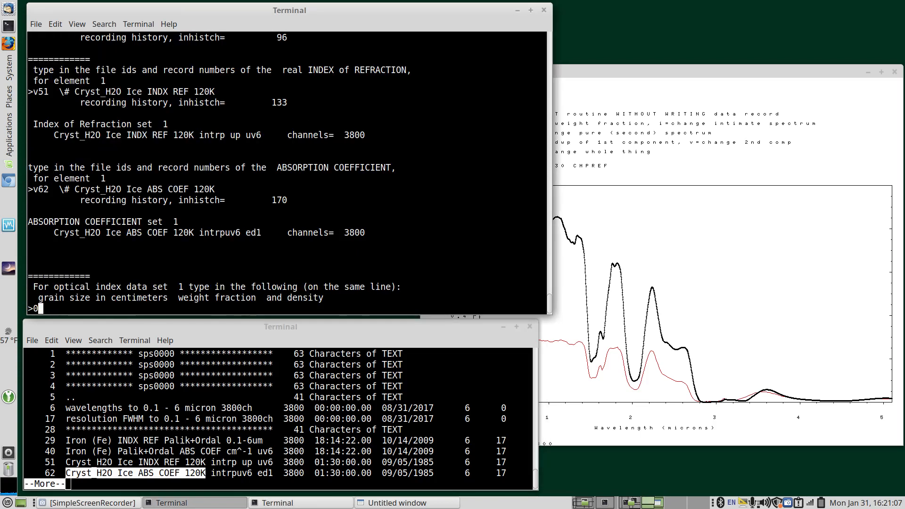
text(.005)
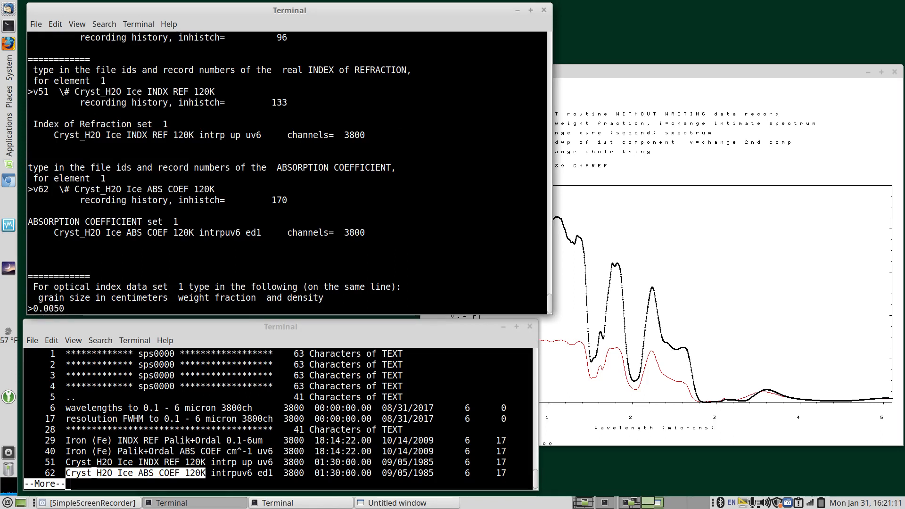
text(0.98)
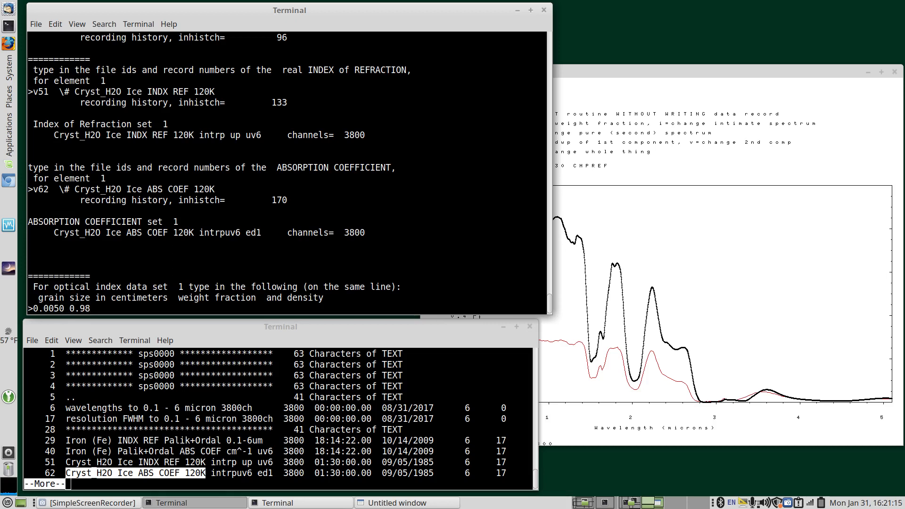
text(0.9)
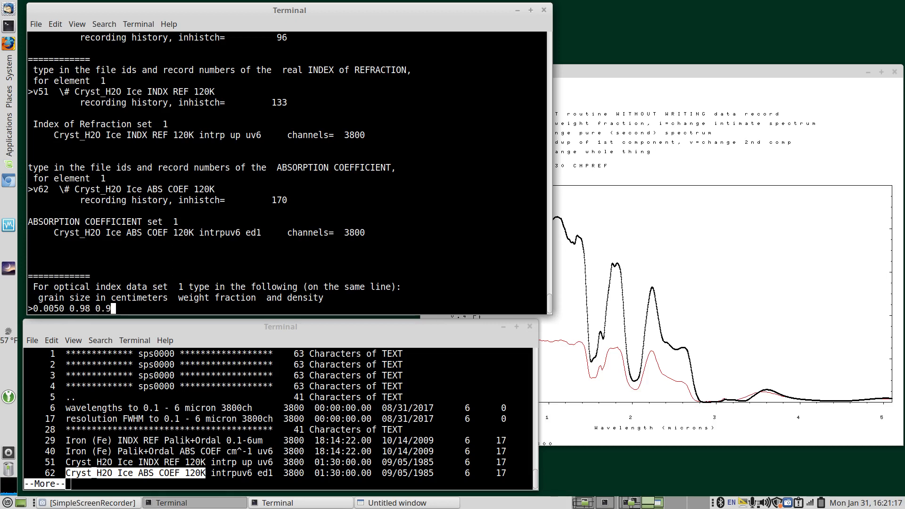
text(5)
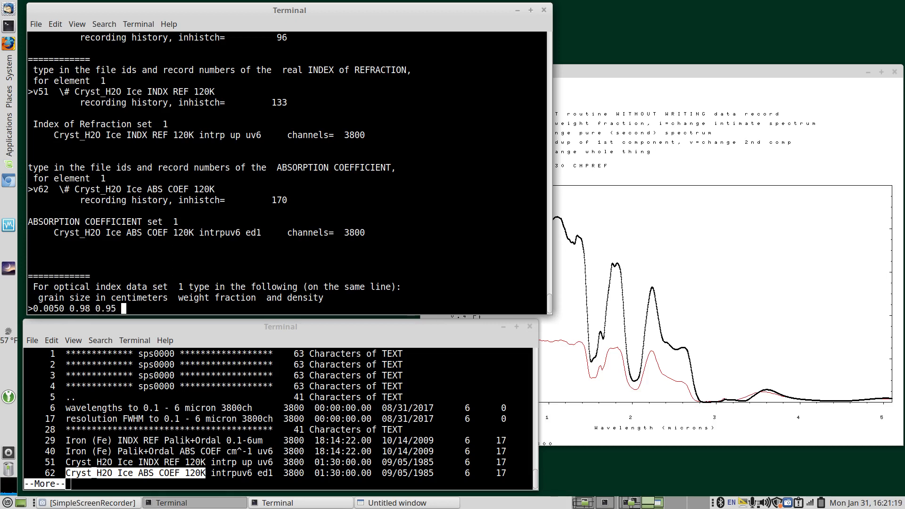
text(\)
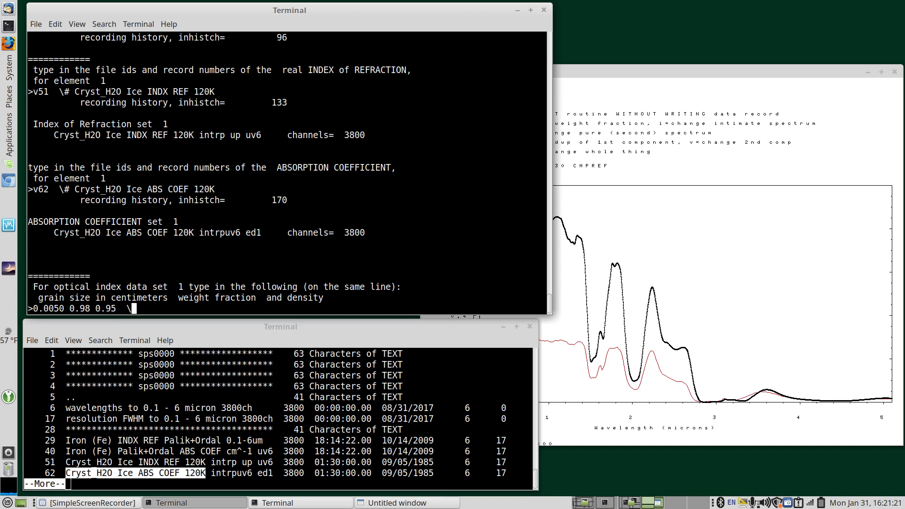
text(#)
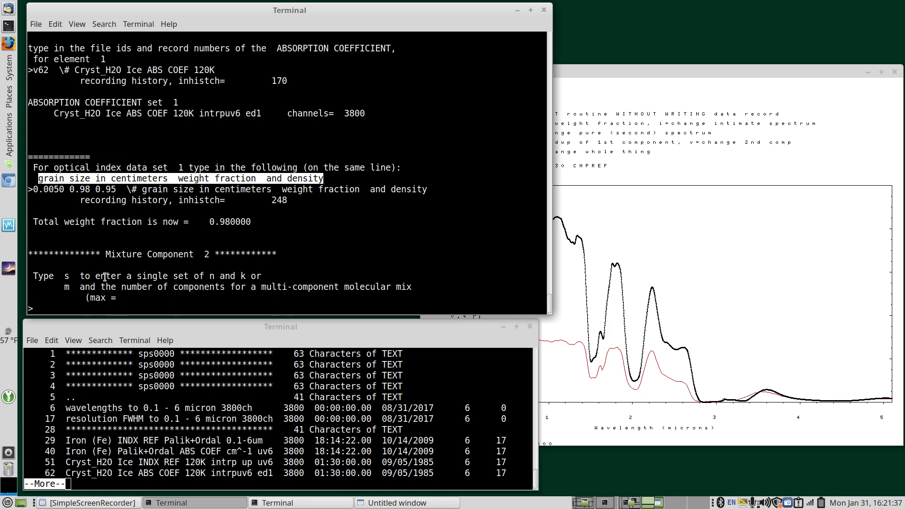
- Define component 2 as a single set using carbon_amorphous index v95 and absorption coefficient v106, with comments
text(s  \#)
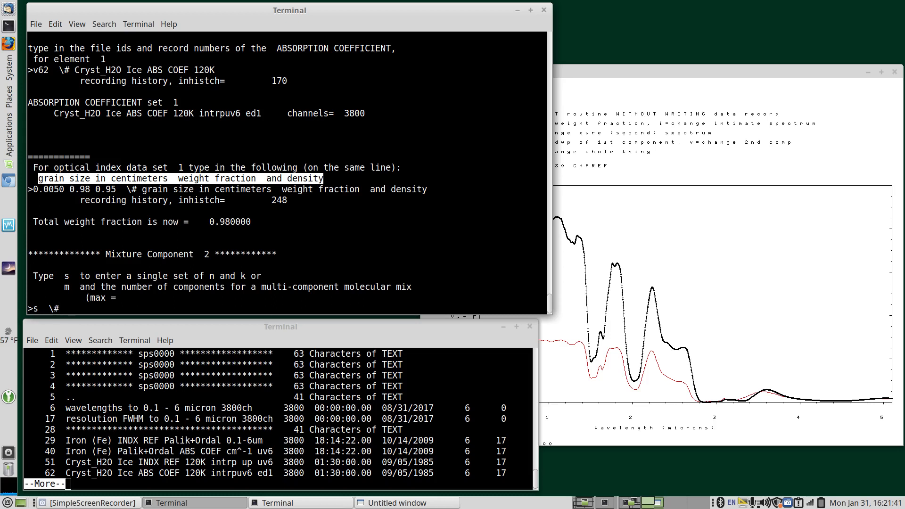
text(conponi)
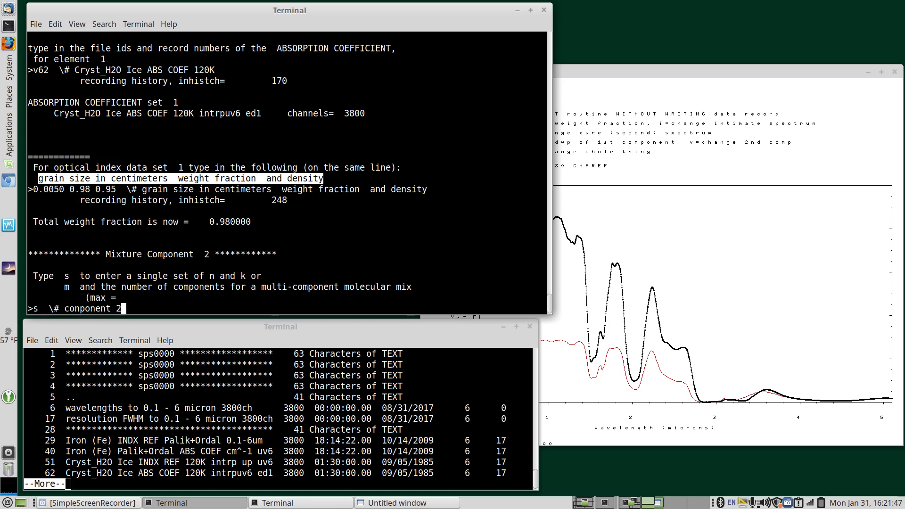
text(: single set of n and k)
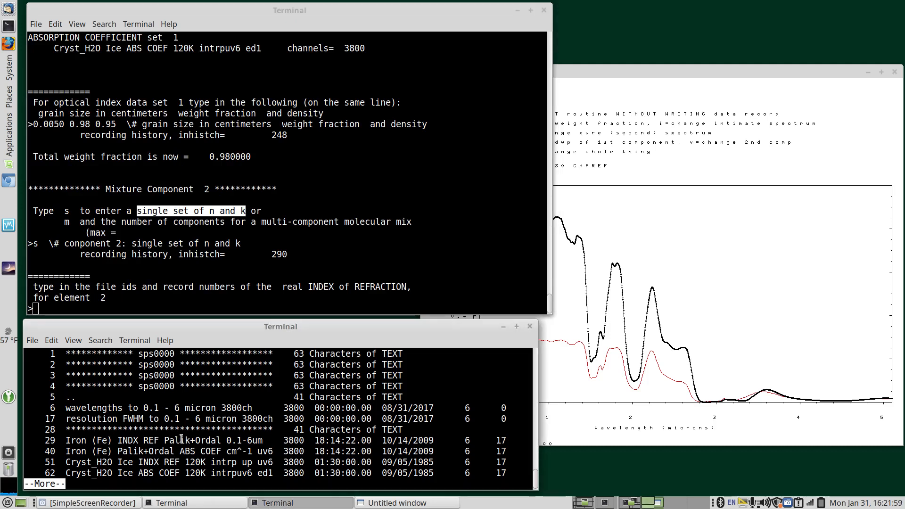
scroll(down, 3)
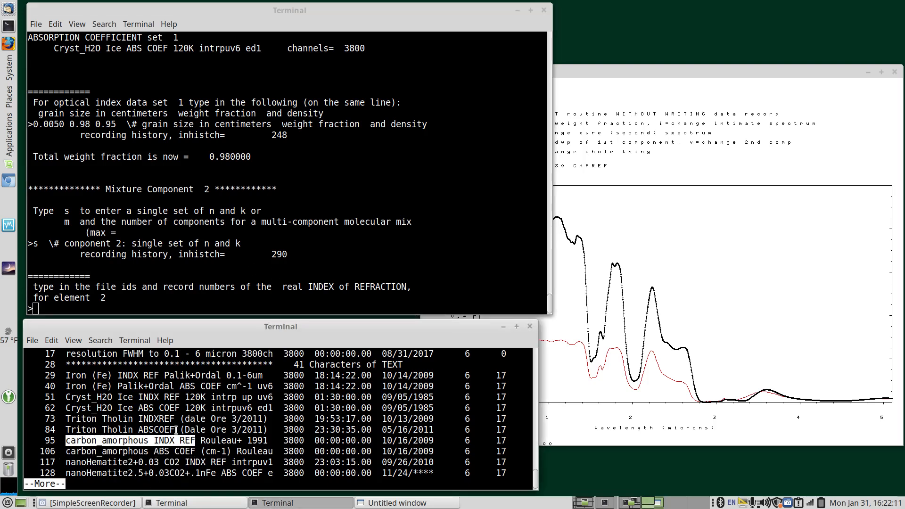
text(v95 \#)
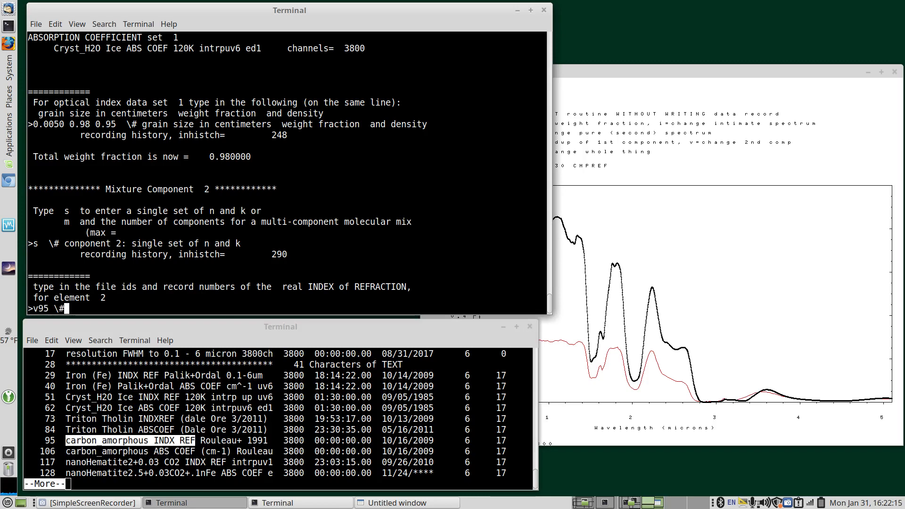
text(carbon_amorphous INDX REF)
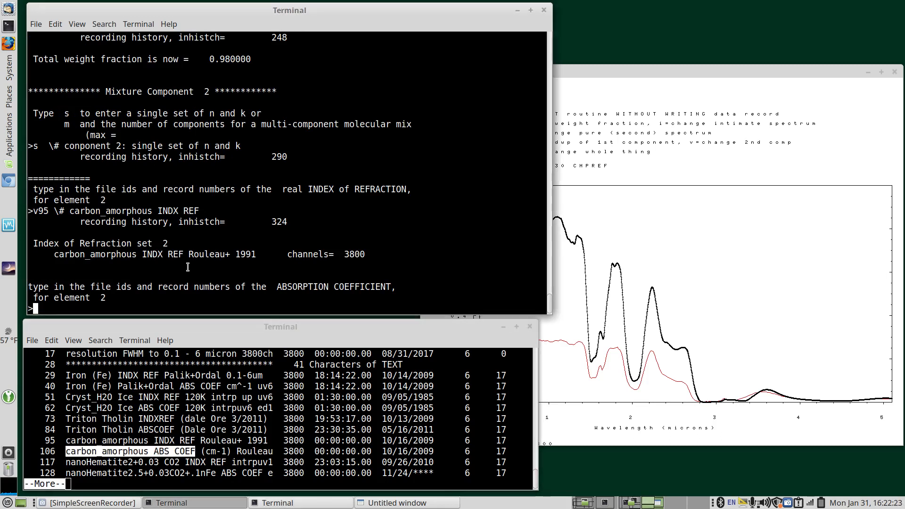
text(v)
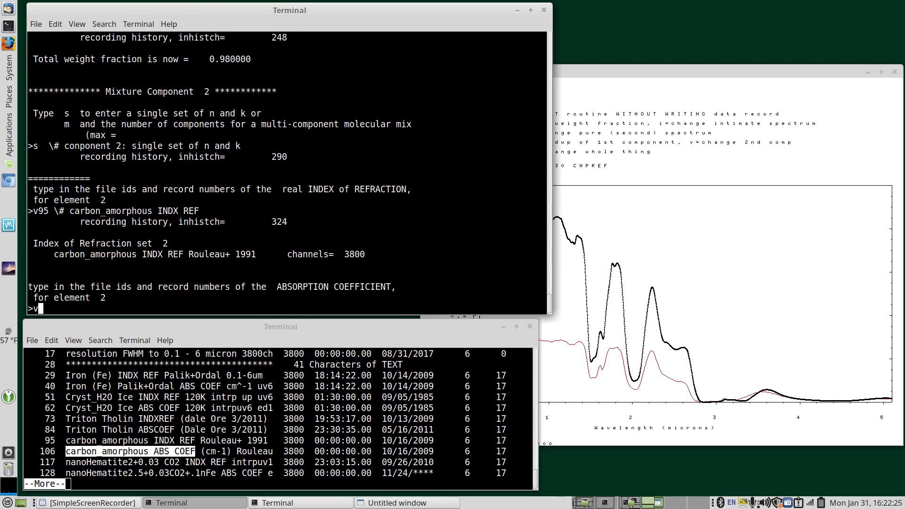
text(106)
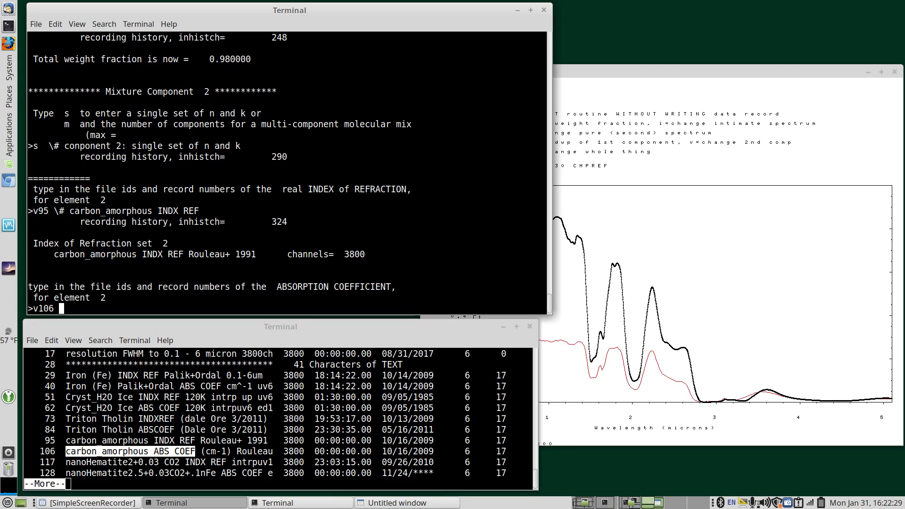
text(\# carbon_amorphous ABS COEF)
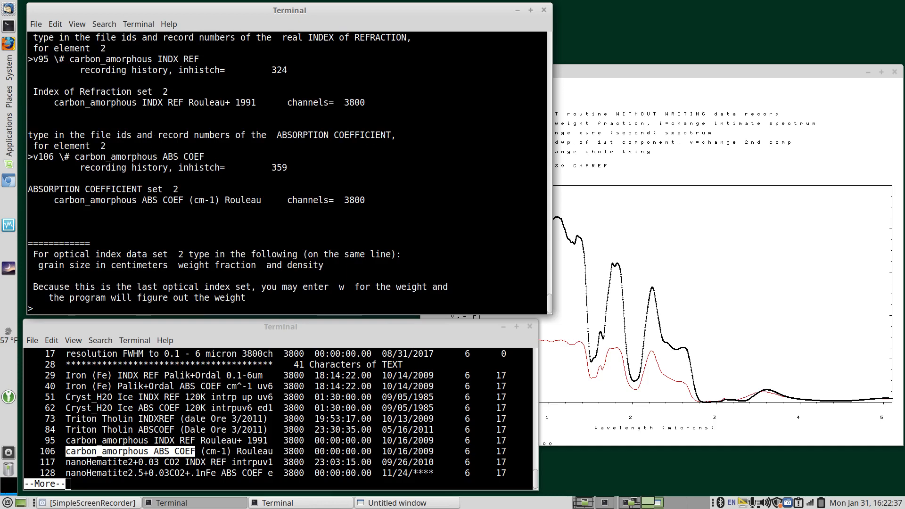
- Set component 2 grain size 0.0005 cm, weight fraction 0.02 and density 1
text(0.0005)
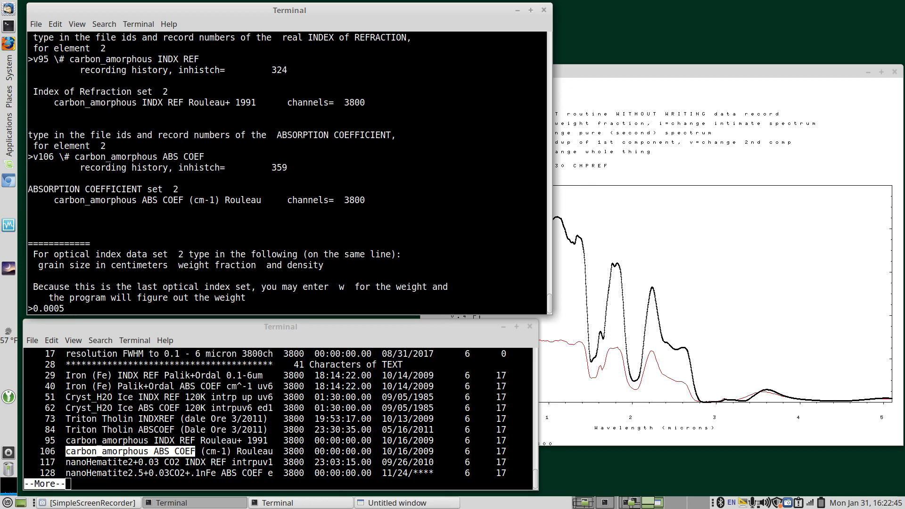
text(0.0)
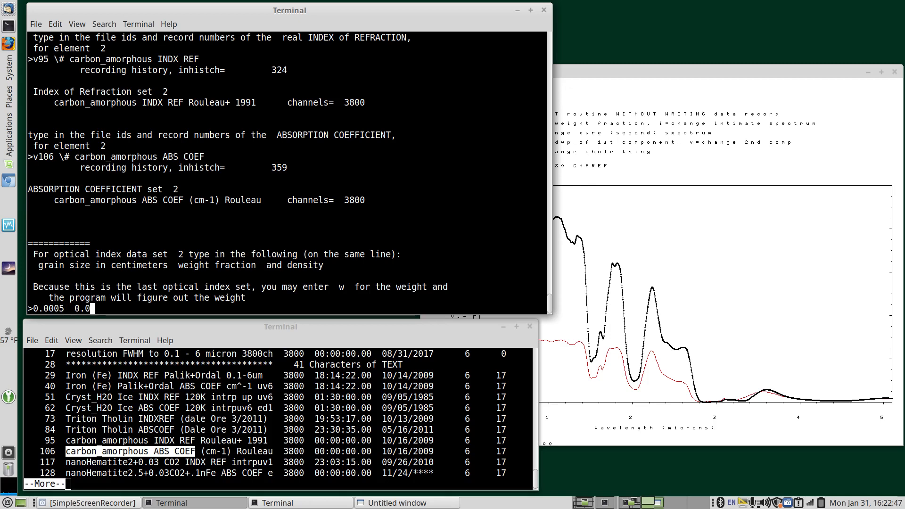
text(2)
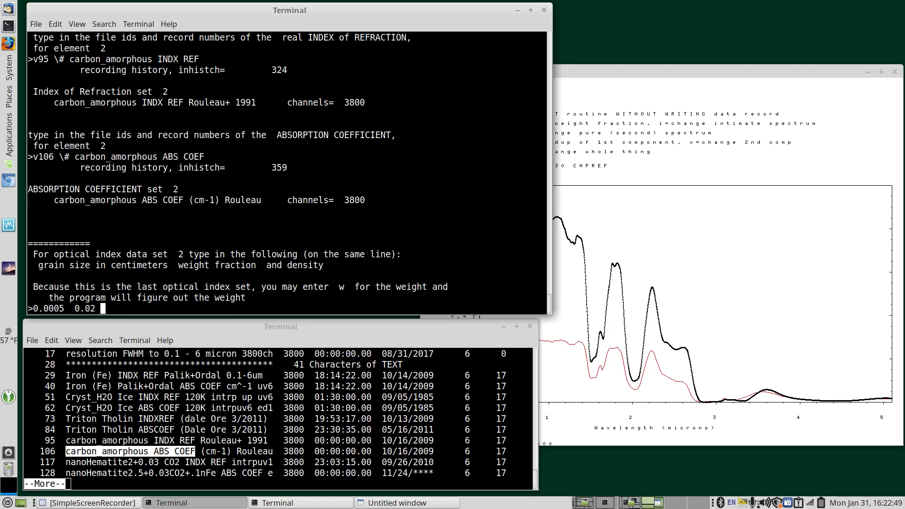
text(1)
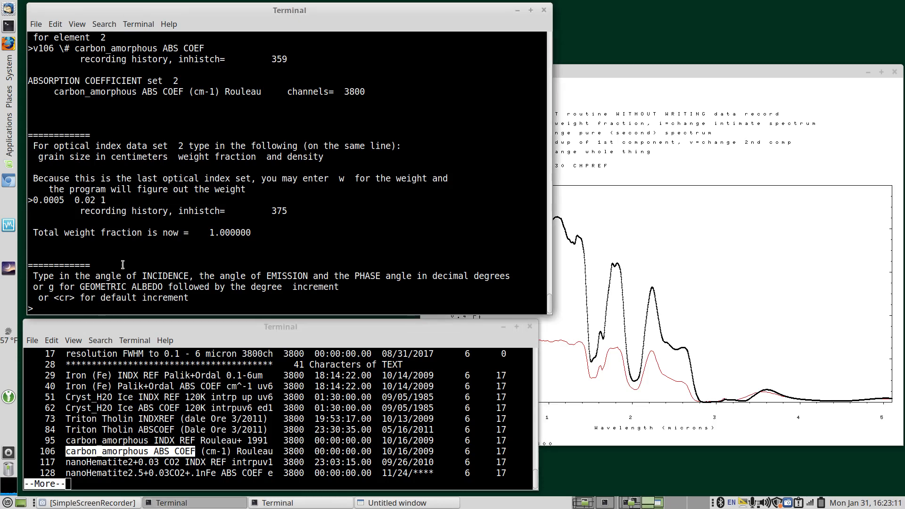
- Set the viewing geometry to incidence 0 and emission 30 degrees, with an inline comment
text(0)
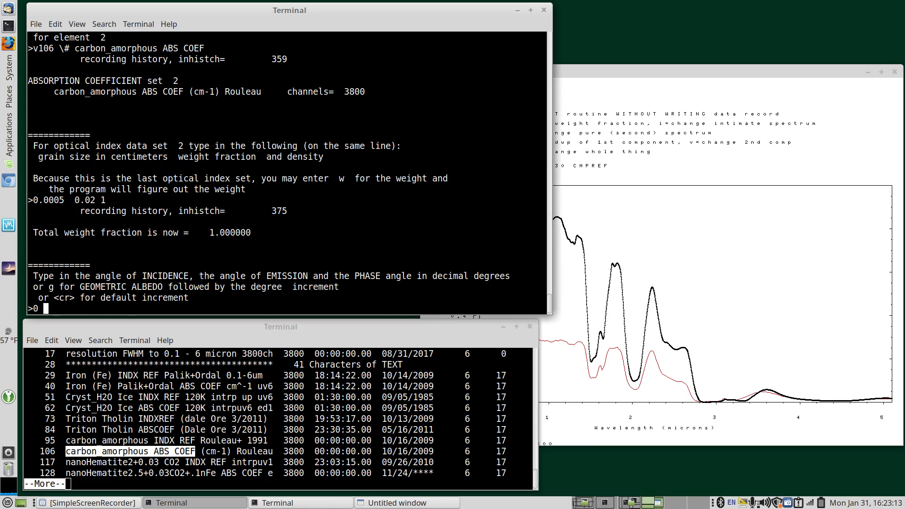
text(30 \)
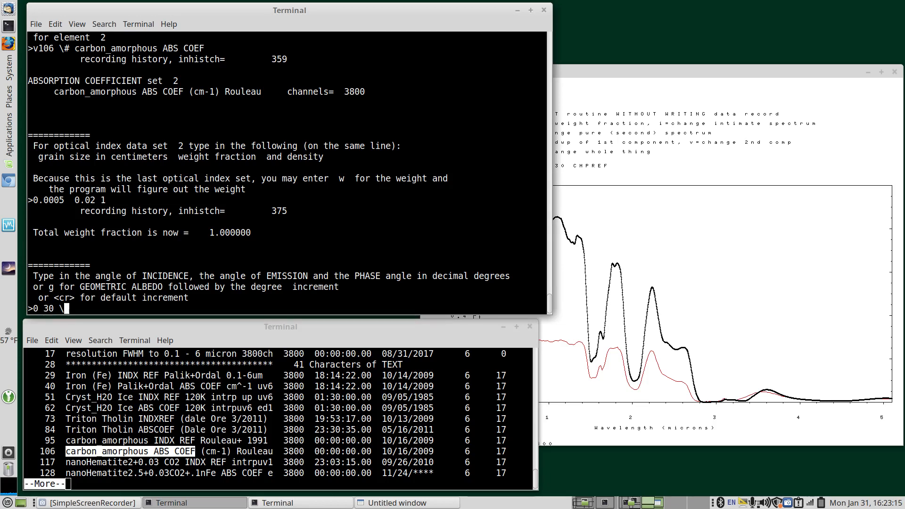
text(#)
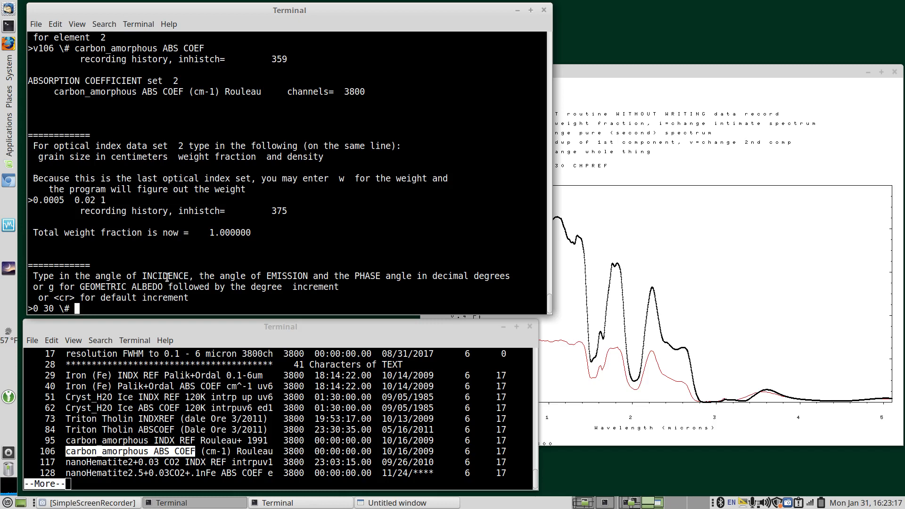
text(INCIDENCE,)
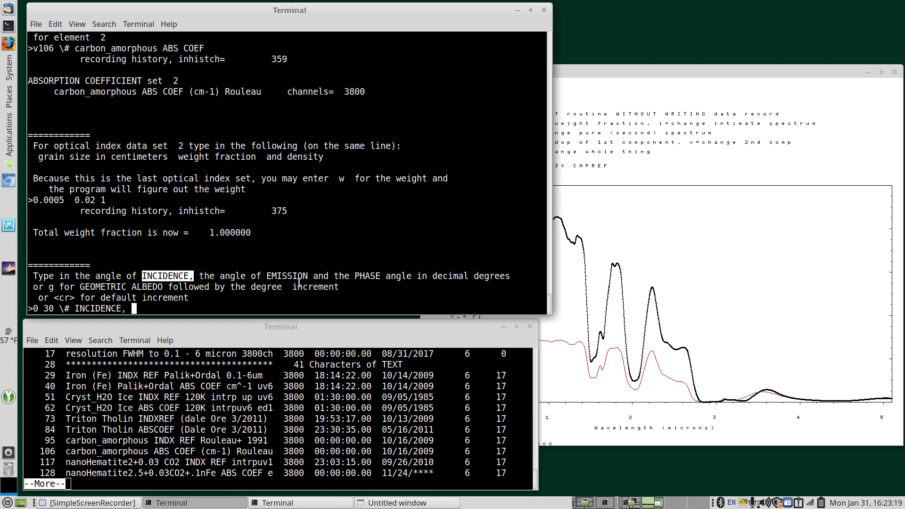
text(EMISSION)
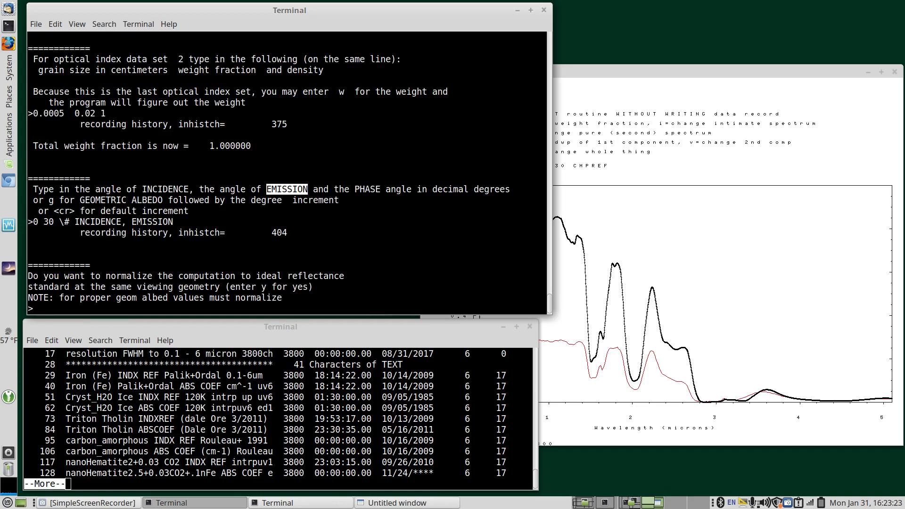
- Normalize to ideal reflectance and accept the default s value
text(y   \# normalize)
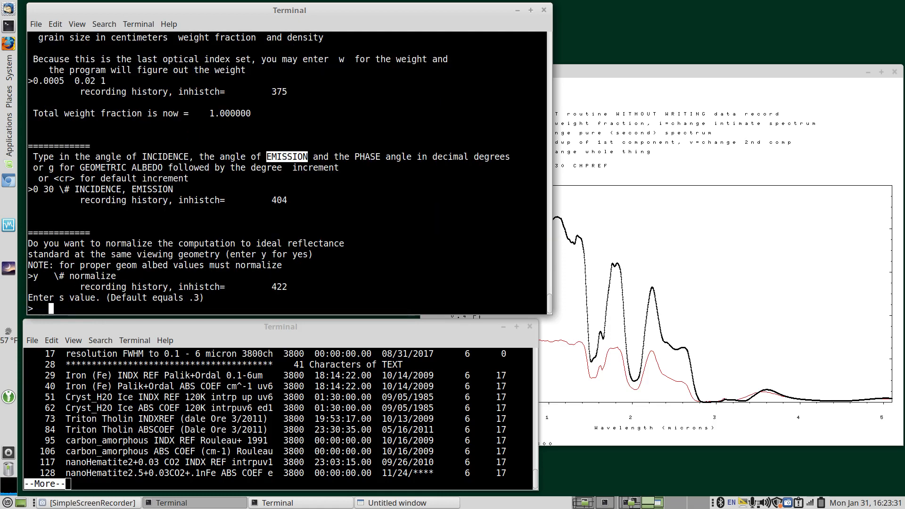
text(\$)
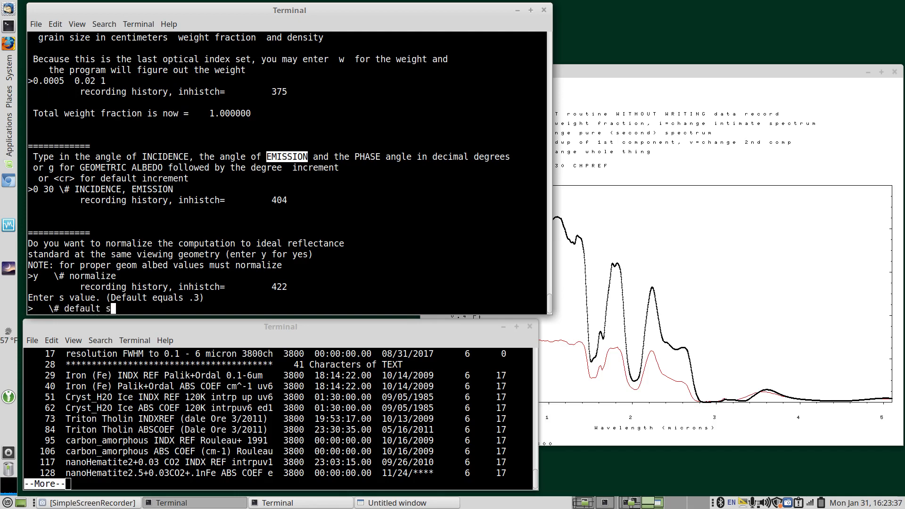
key(Return)
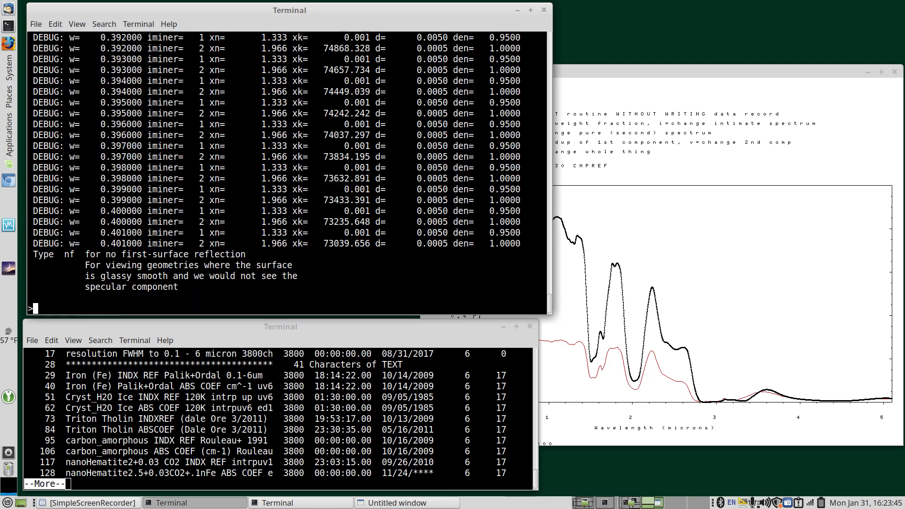
mouse_move(192, 235)
text(\)
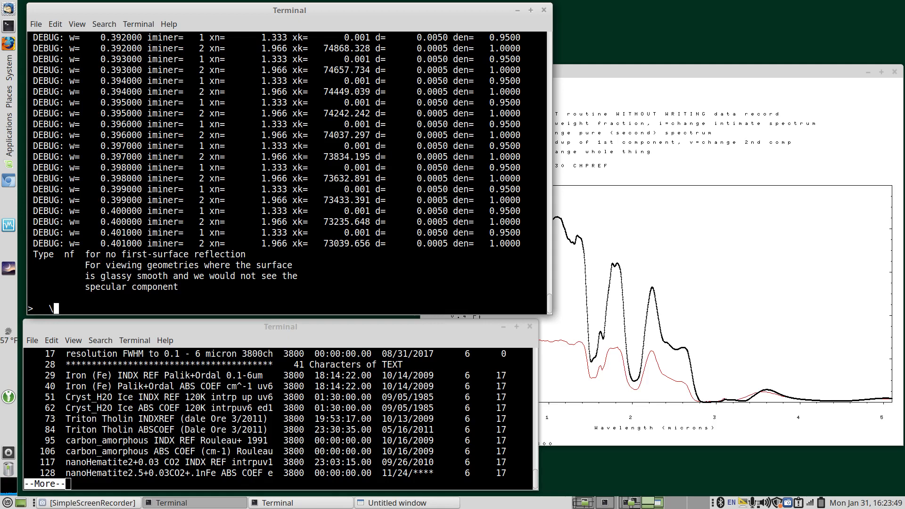
- Answer nf for no first-surface reflection and give 0 areal mixture spectra
text(no)
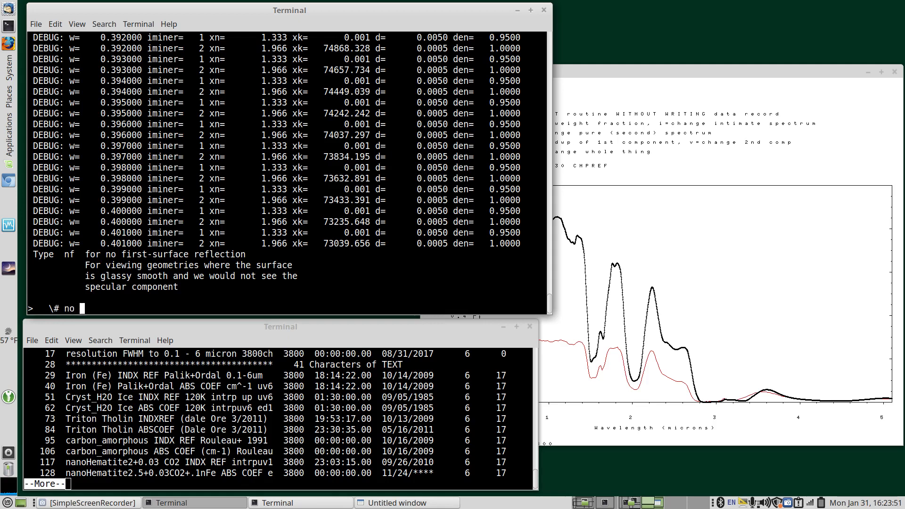
text(f)
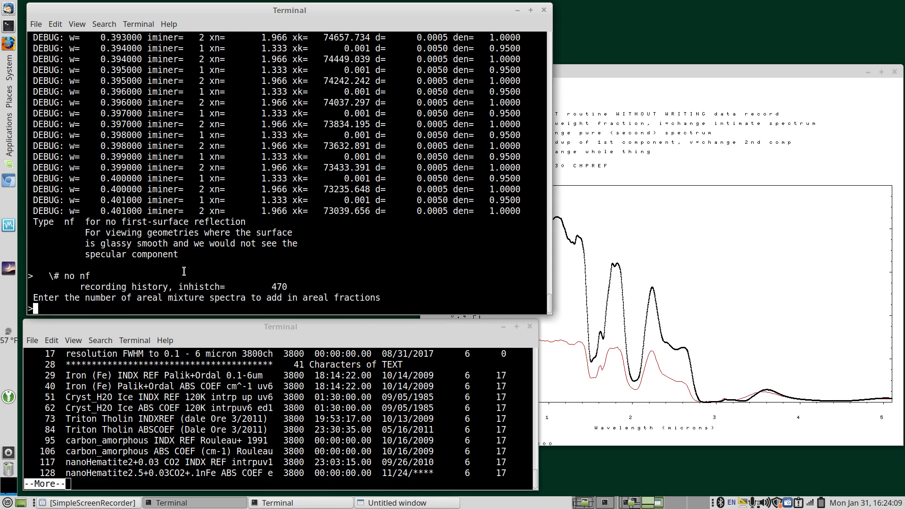
text(0   \# no)
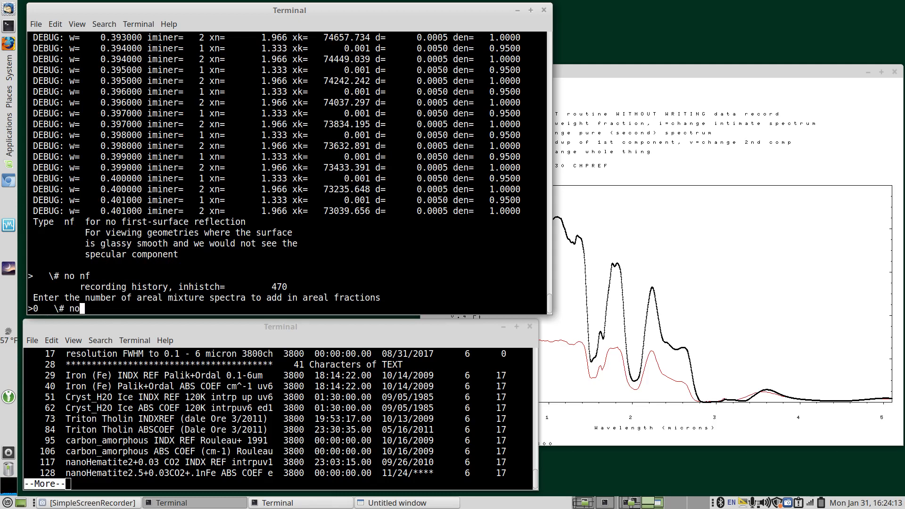
text(areal m)
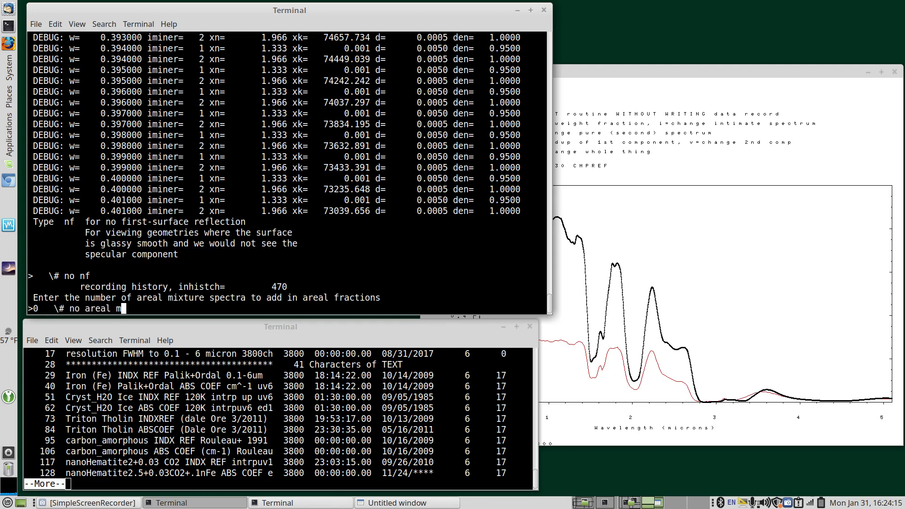
text(ix)
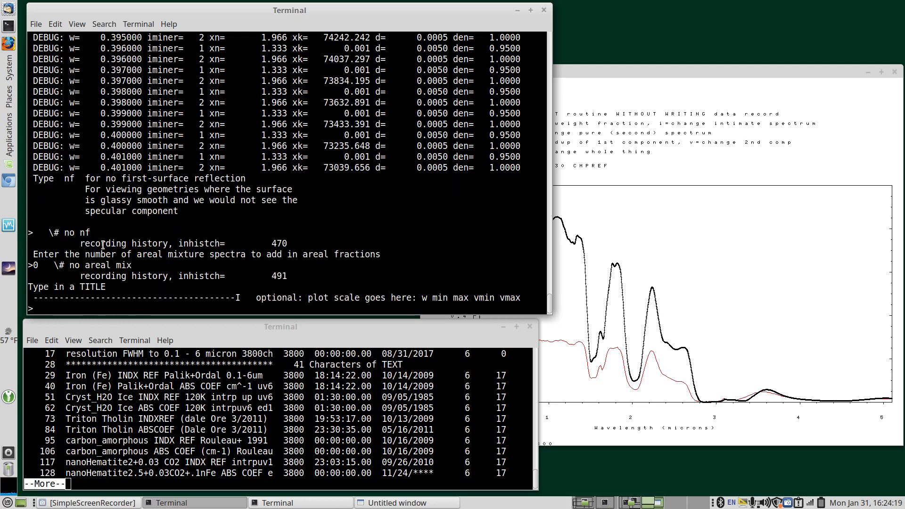
- Begin the title with 0.98 H2O g=50um + 0.02 as the ice component
text(H2)
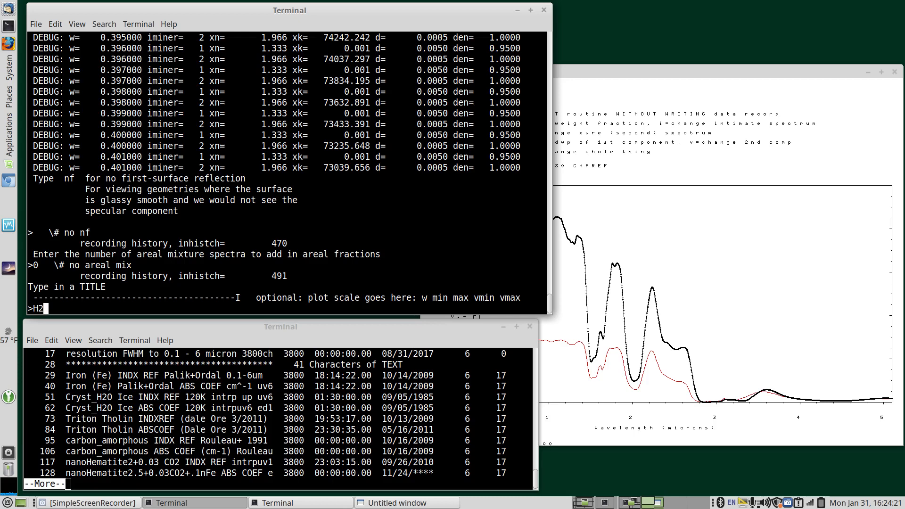
text(O)
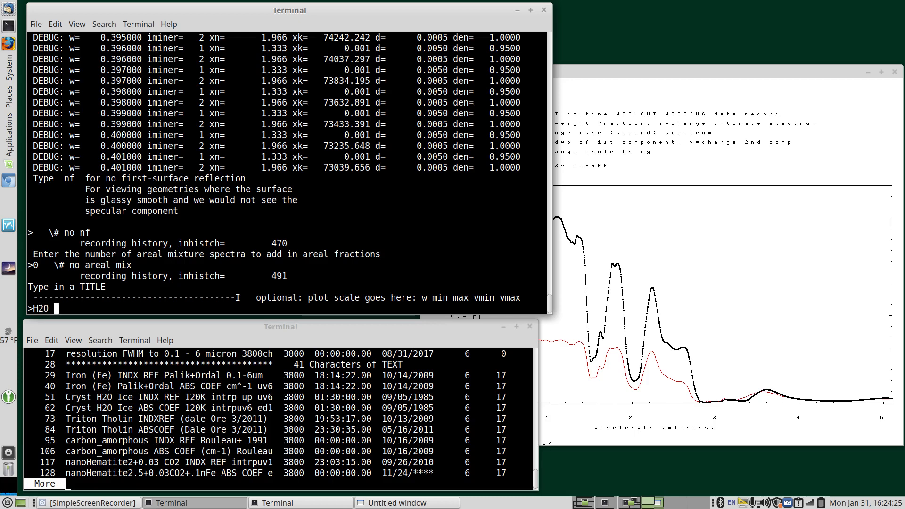
text(0.98)
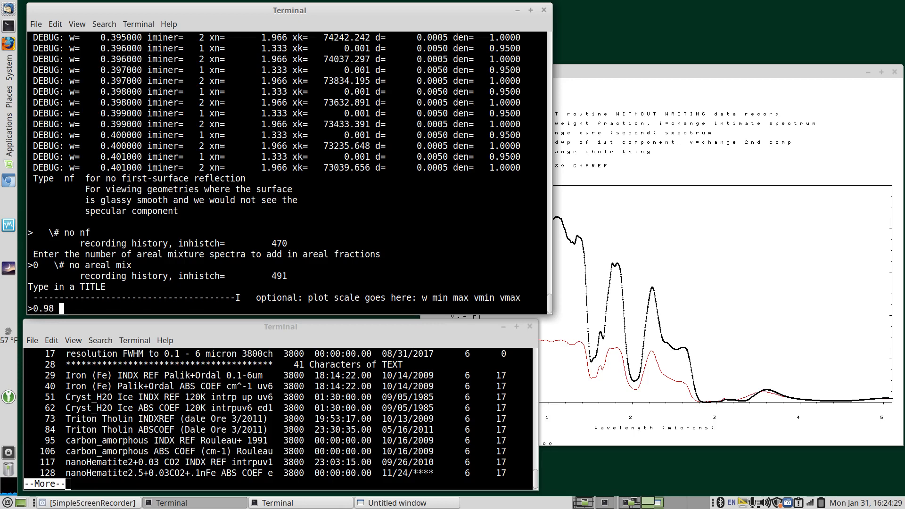
text(H2O)
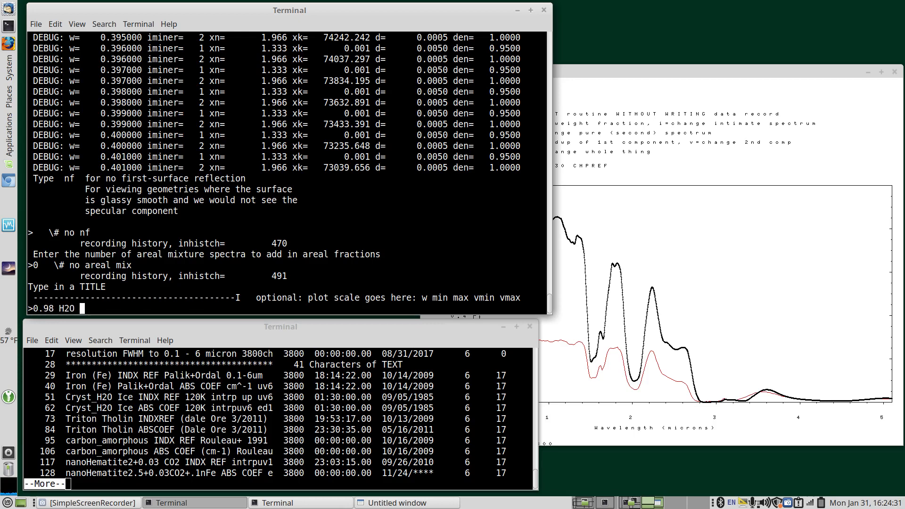
text(g=)
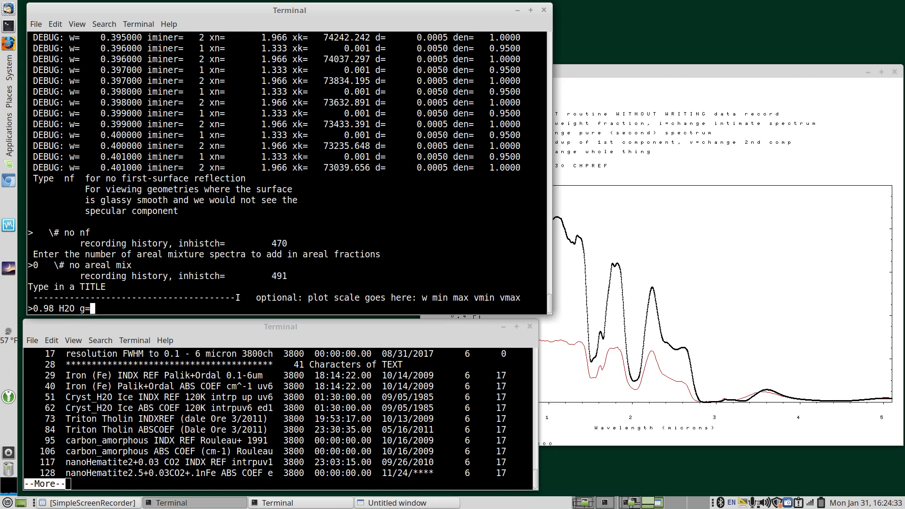
text(50um +)
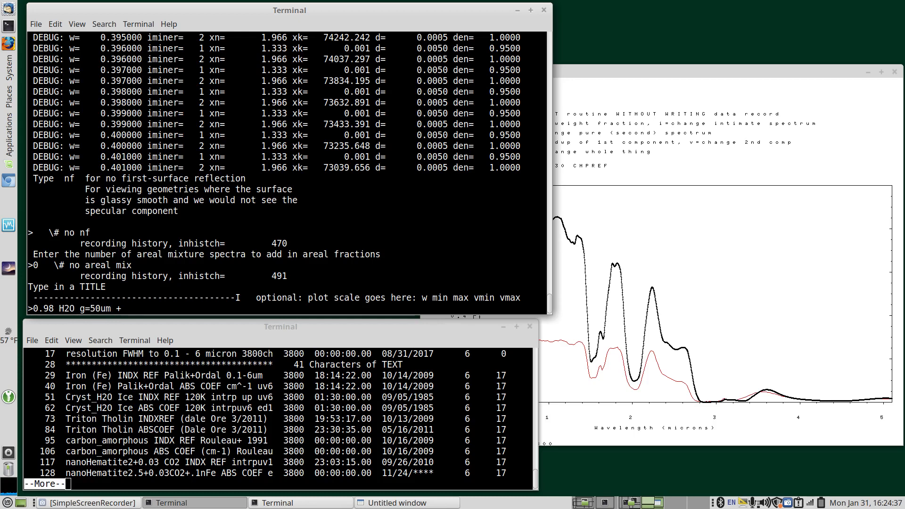
text(0.)
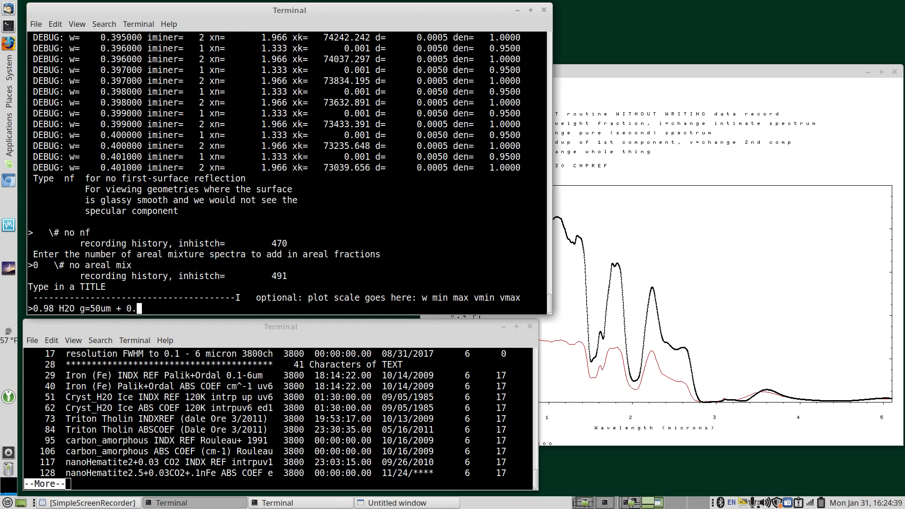
text(02)
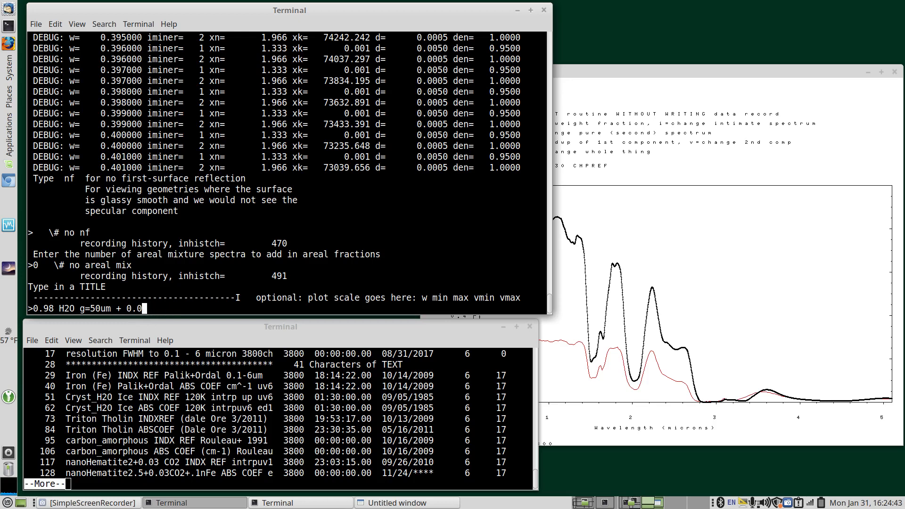
- Finish the title with Carbon g=5um CMPREF, correcting the grain-size digit
text(C)
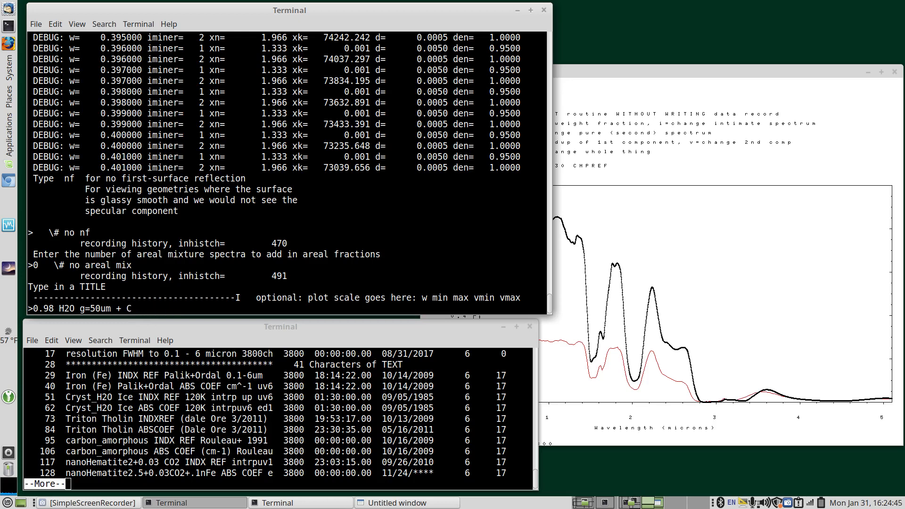
text(arbon)
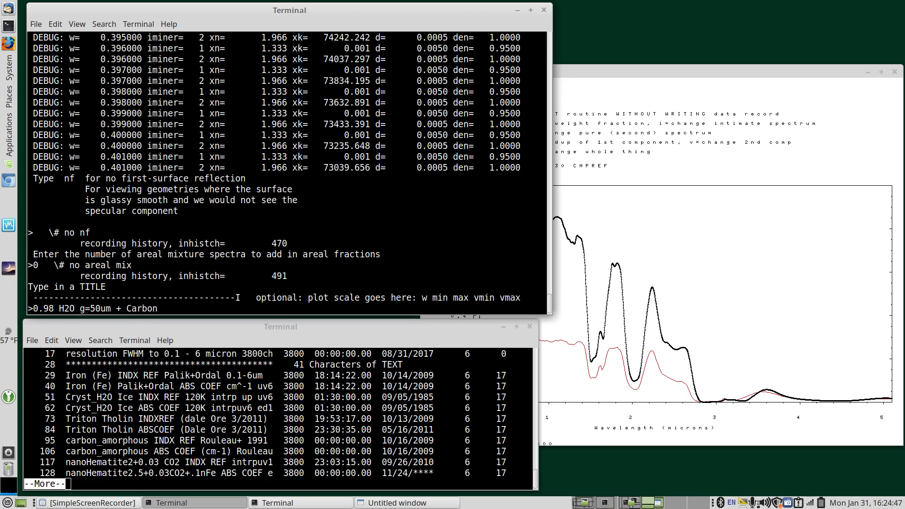
text(g=0^H)
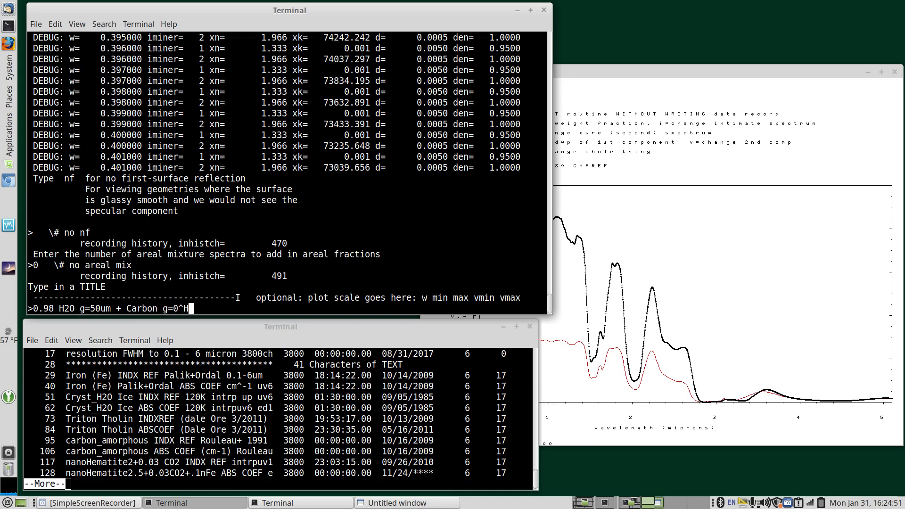
key(BackSpace)
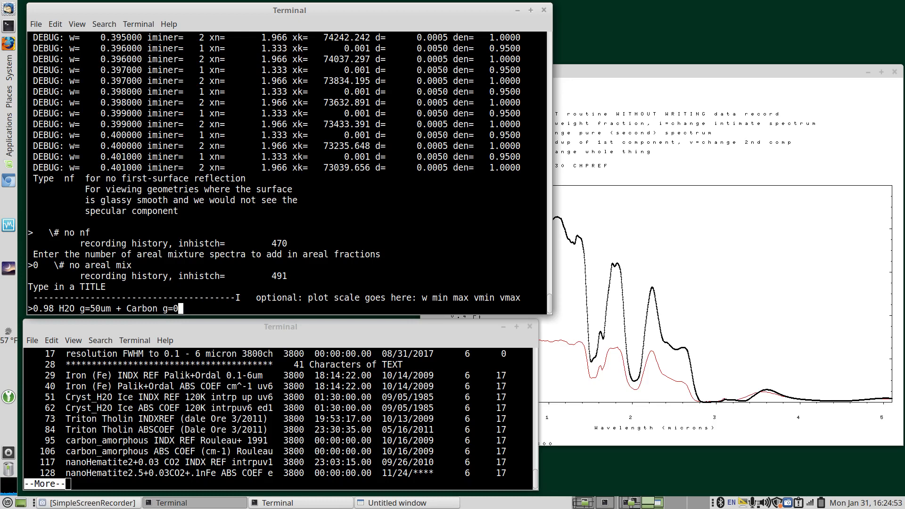
text(^H5um)
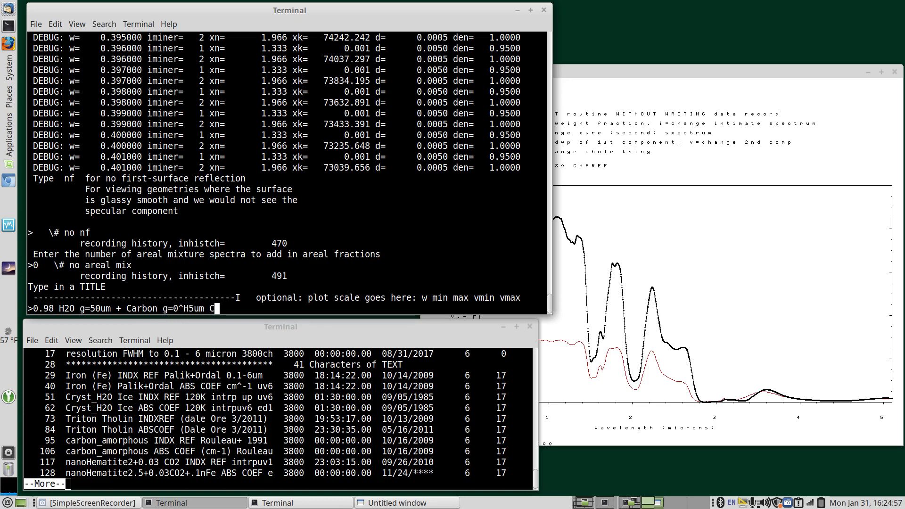
text(CMPREF)
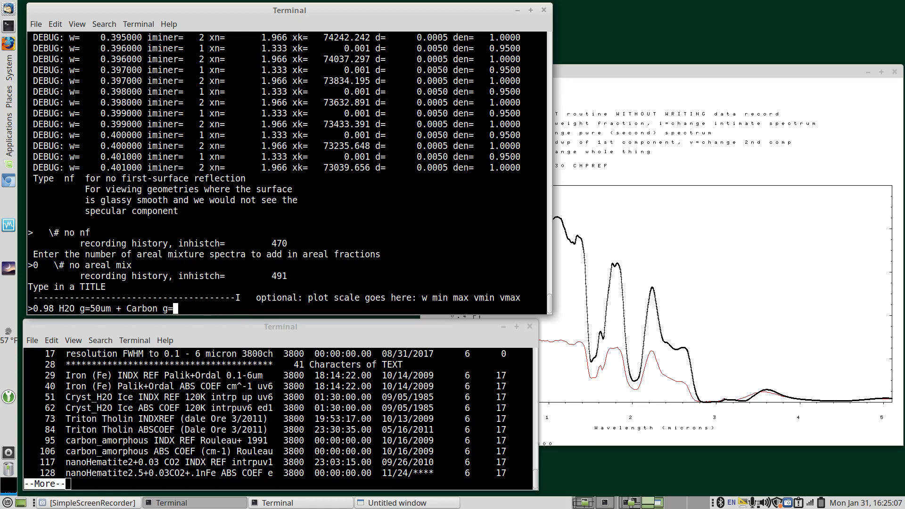
text(5um)
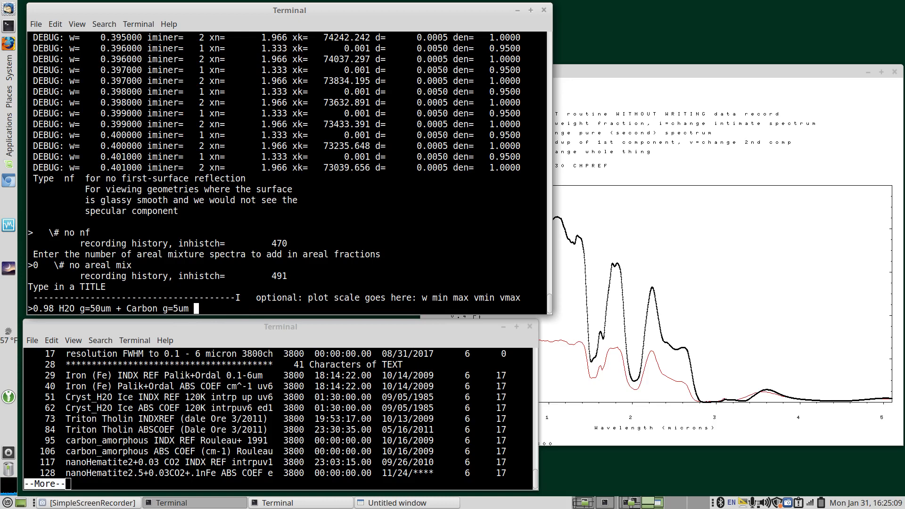
text(C)
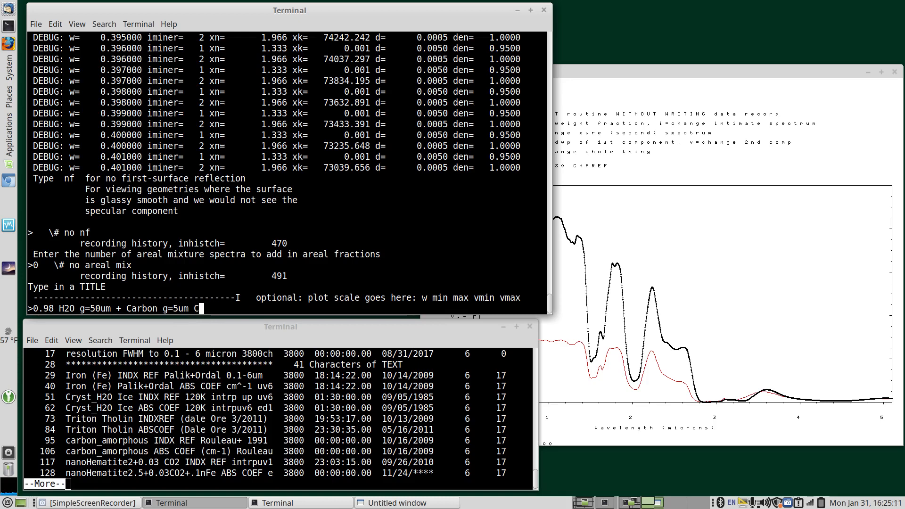
text(MPREF)
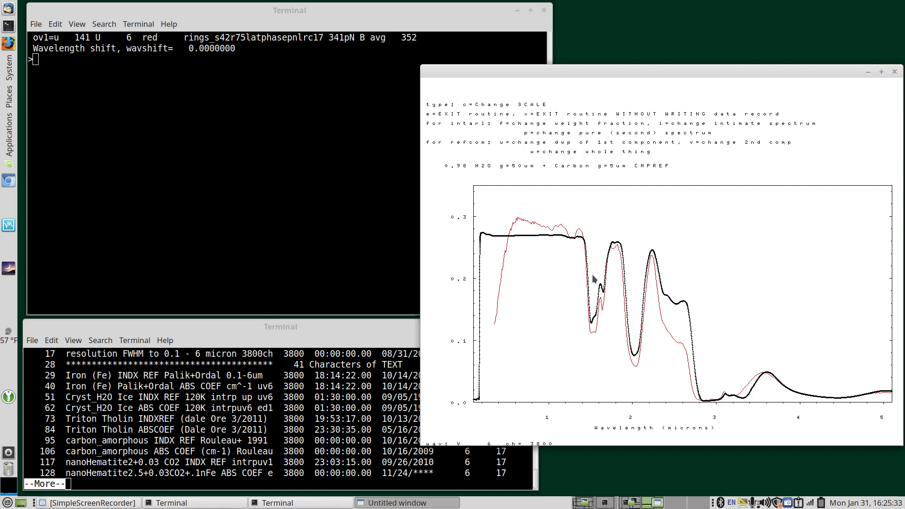
mouse_move(674, 307)
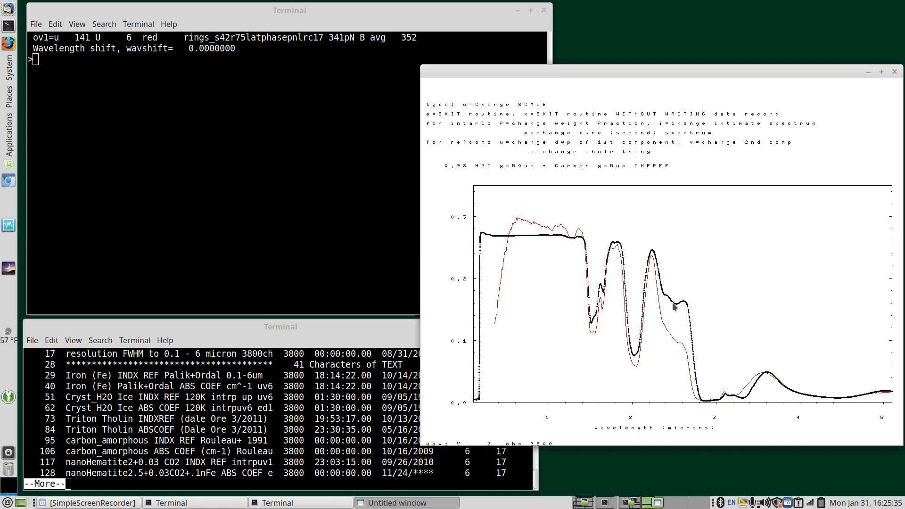
mouse_move(614, 253)
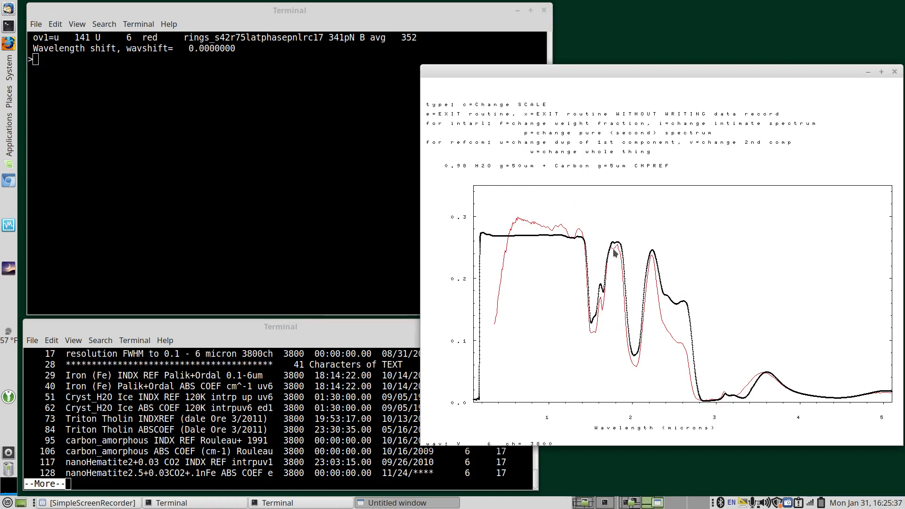
mouse_move(638, 359)
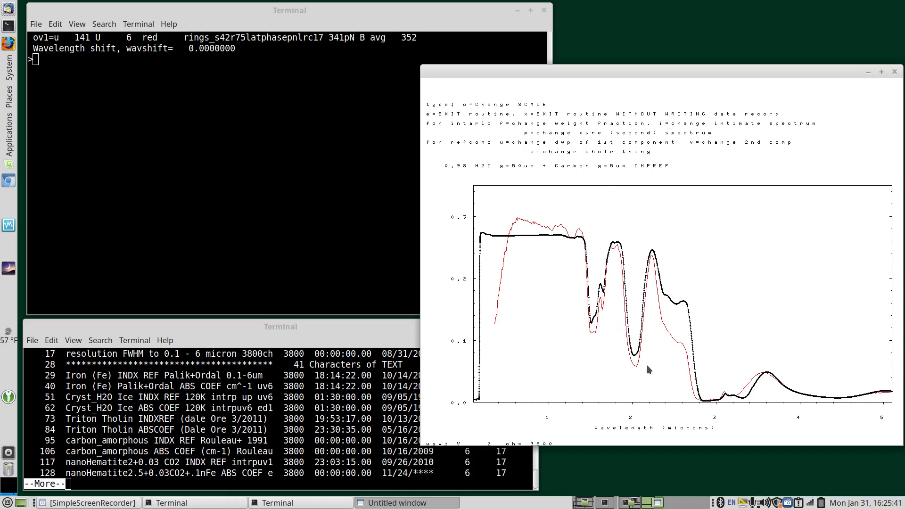
mouse_move(608, 340)
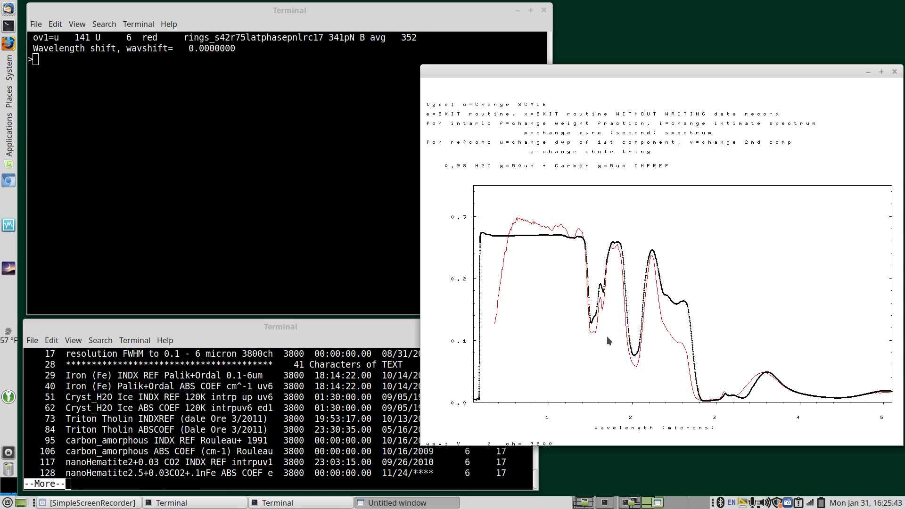
mouse_move(825, 403)
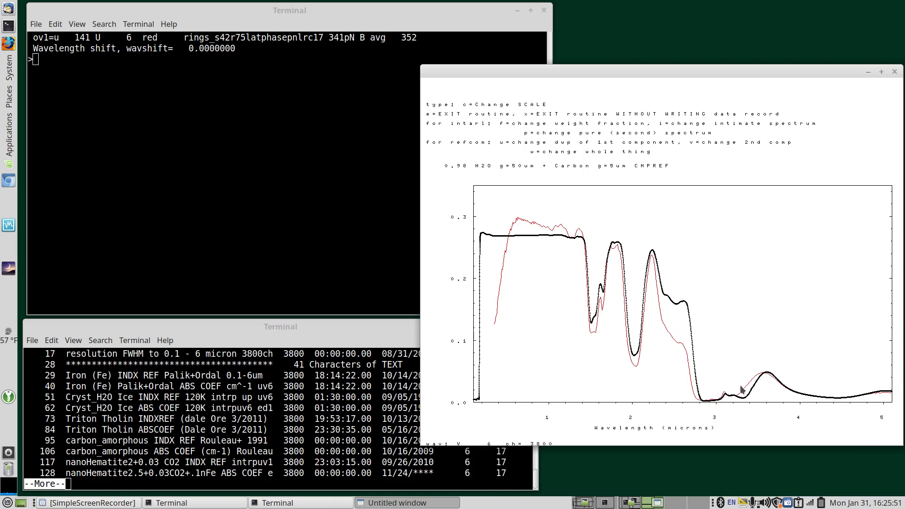
mouse_move(754, 404)
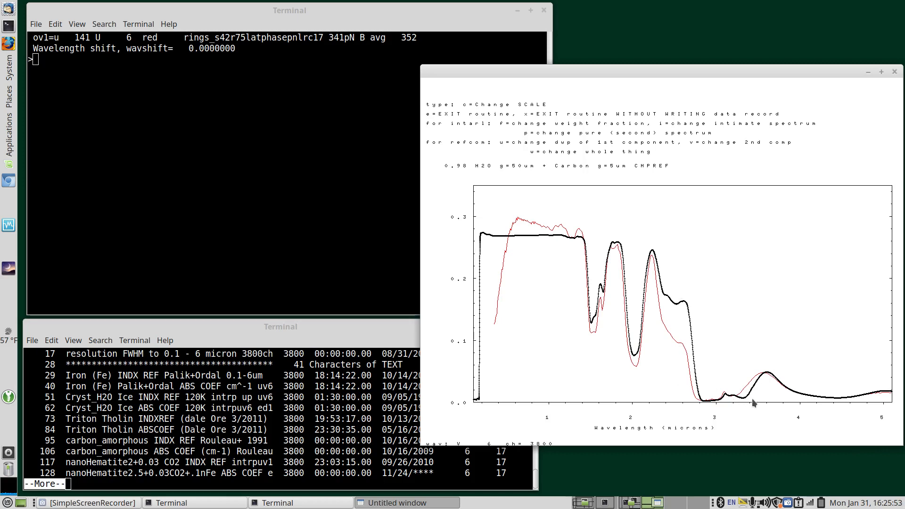
mouse_move(732, 398)
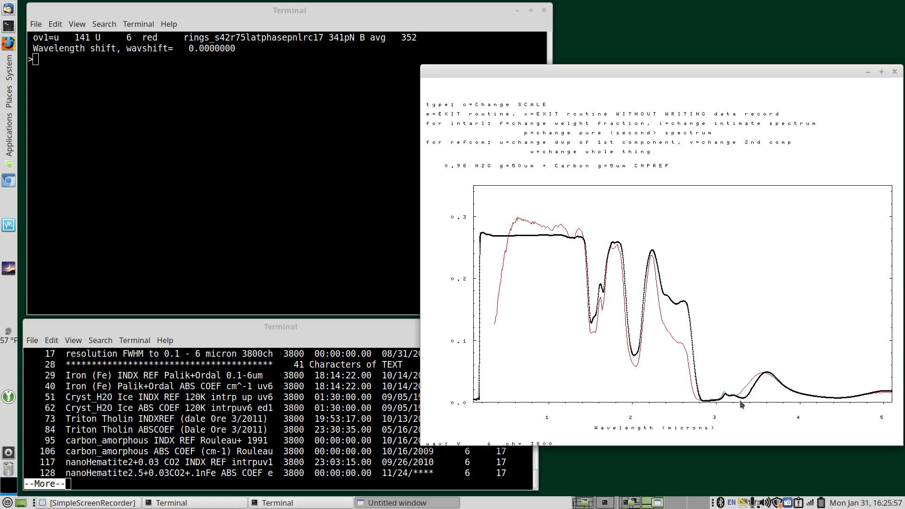
mouse_move(739, 413)
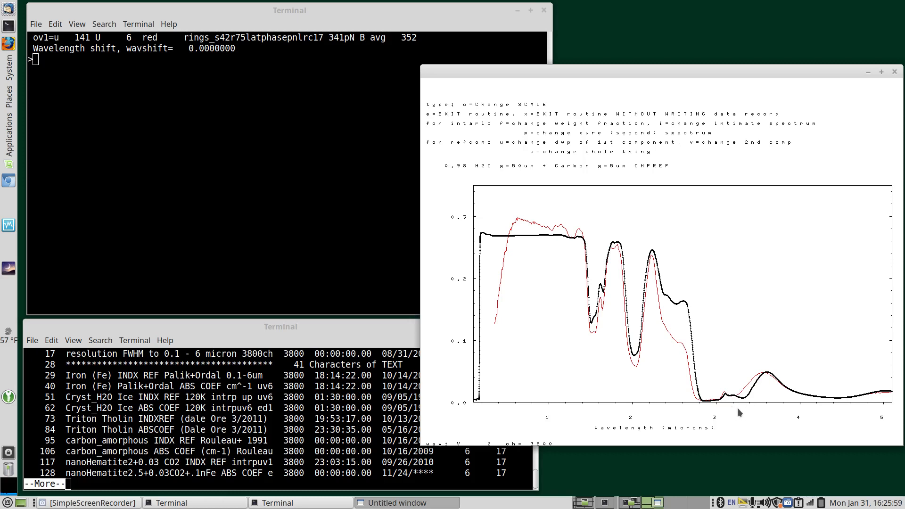
mouse_move(735, 406)
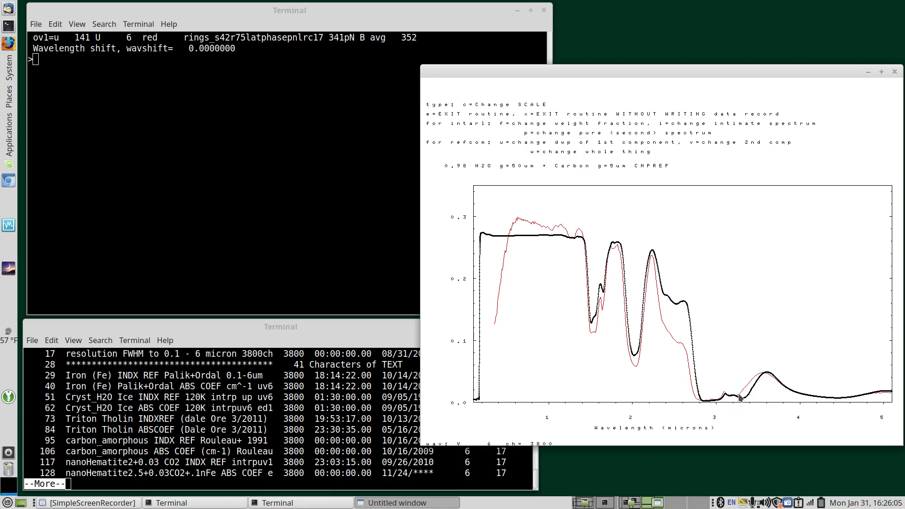
mouse_move(742, 392)
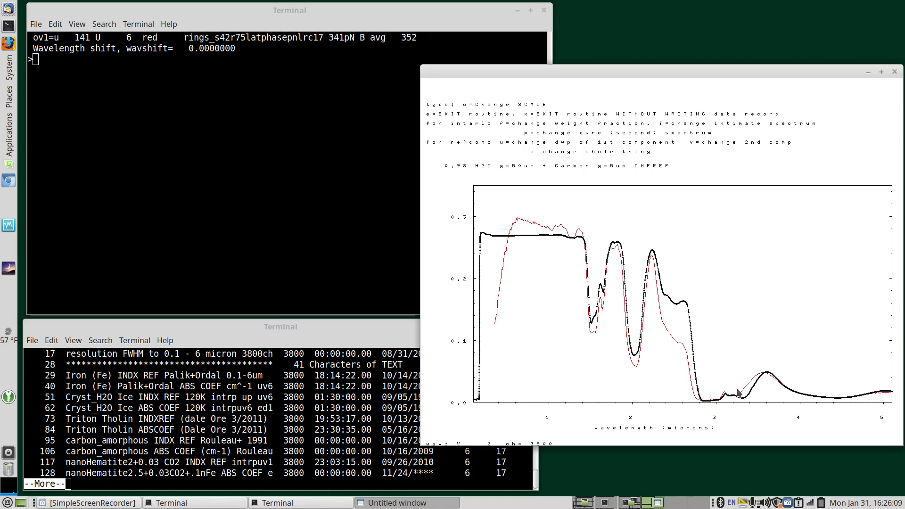
mouse_move(572, 228)
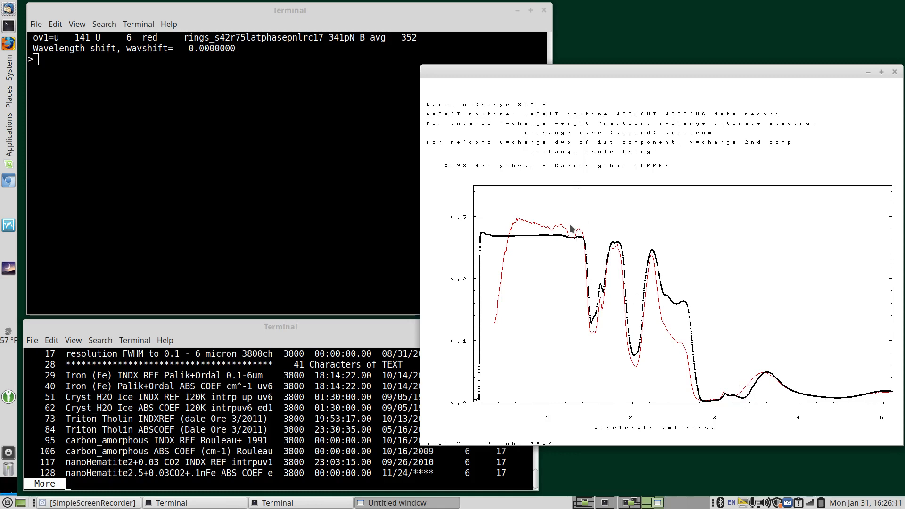
mouse_move(531, 225)
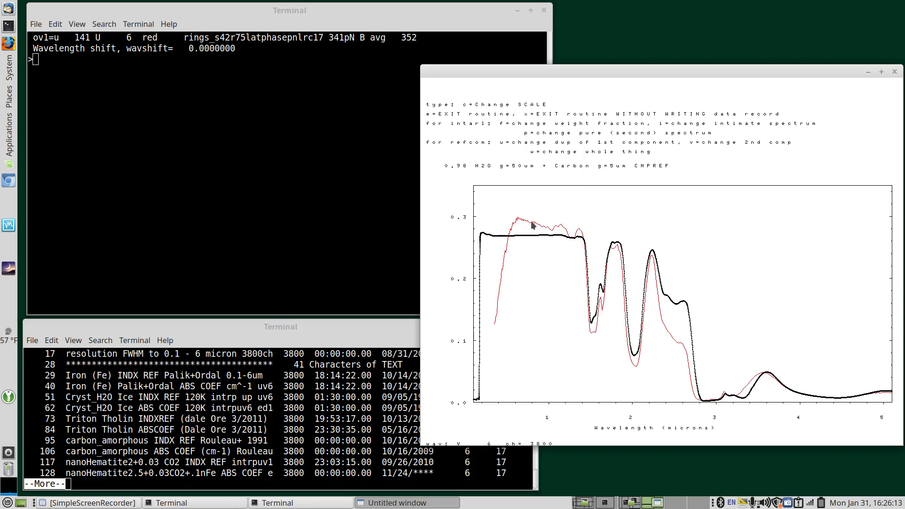
mouse_move(508, 270)
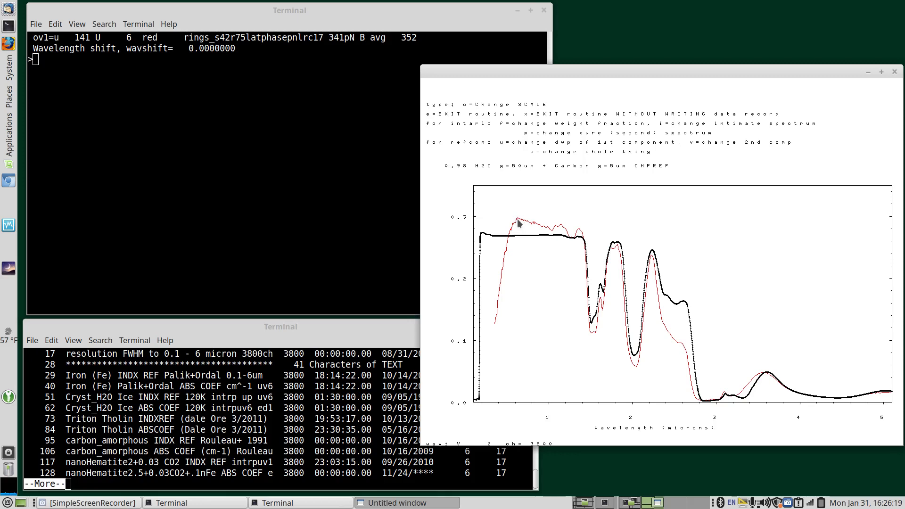
mouse_move(510, 243)
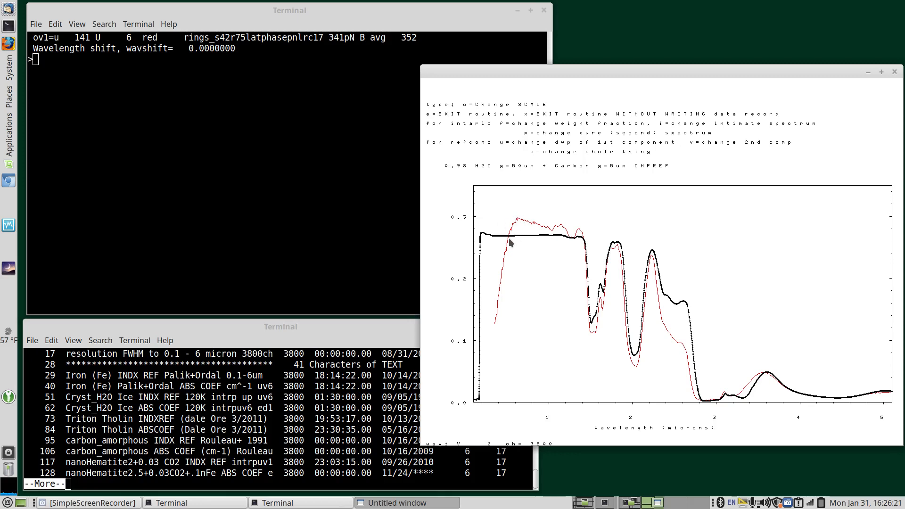
mouse_move(588, 264)
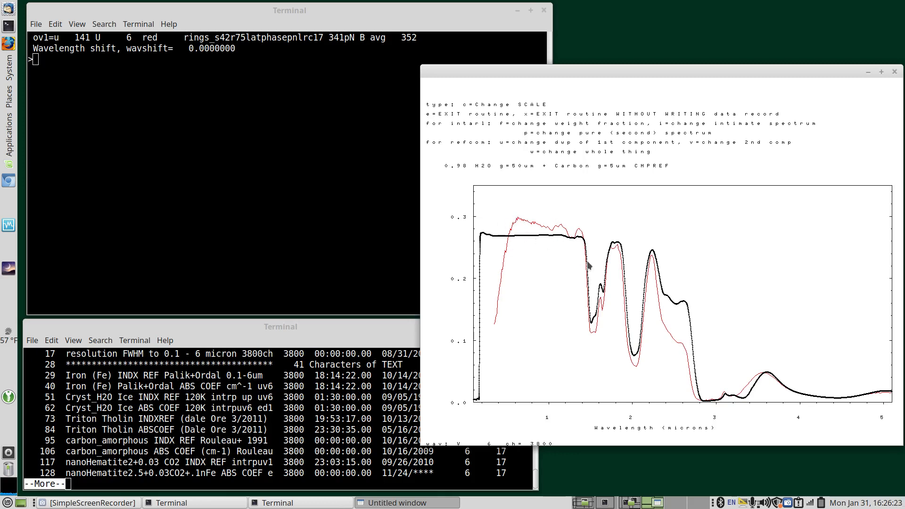
mouse_move(526, 200)
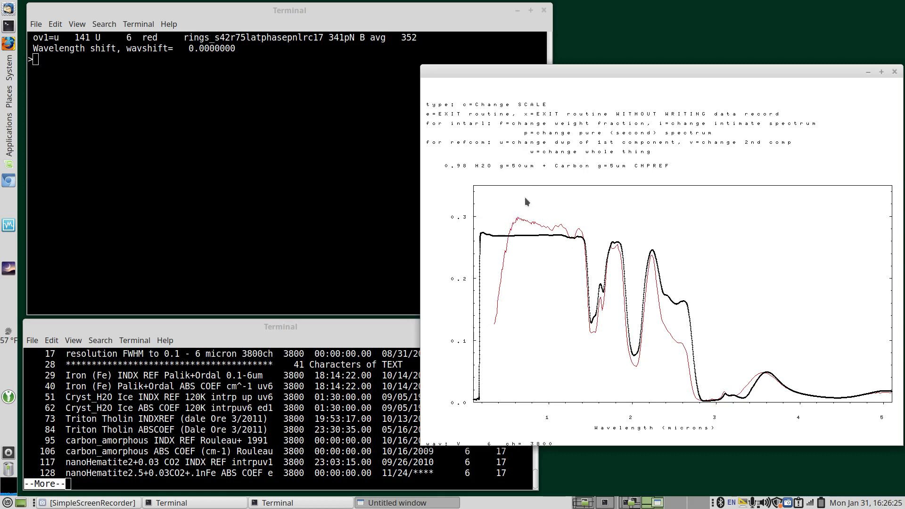
mouse_move(494, 269)
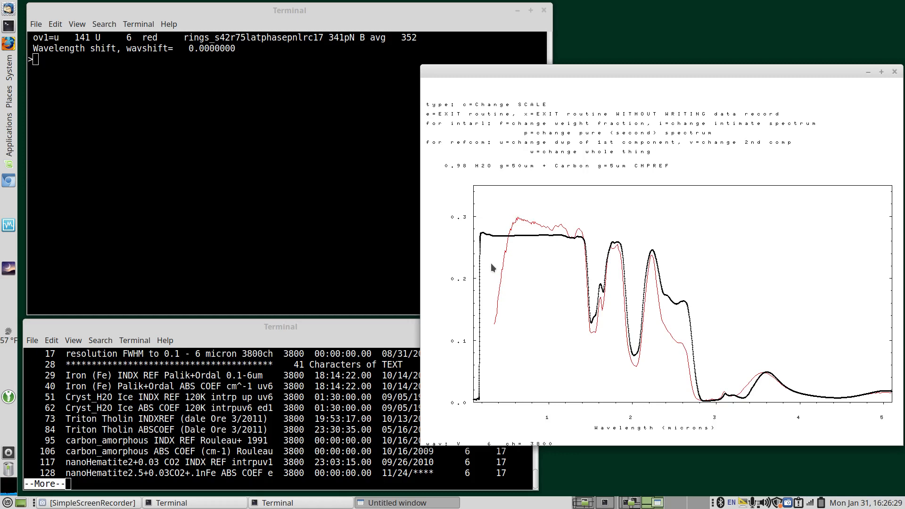
mouse_move(517, 258)
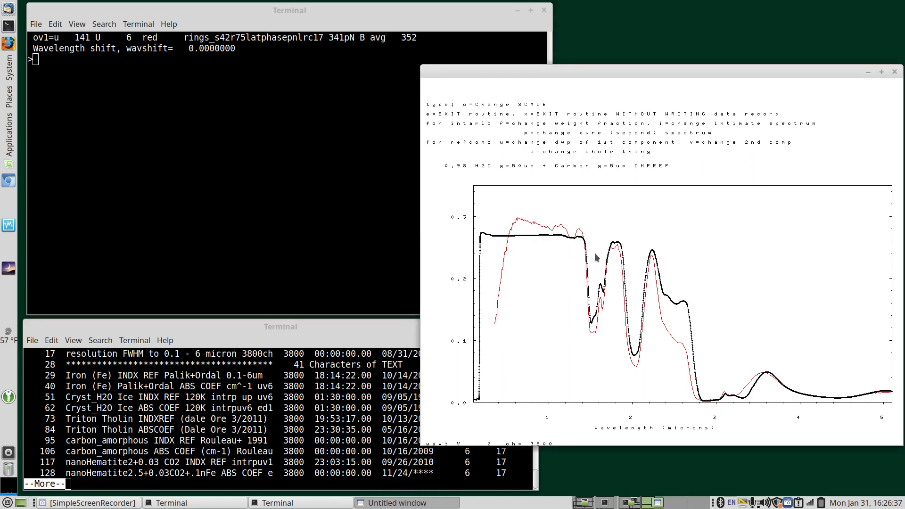
mouse_move(711, 311)
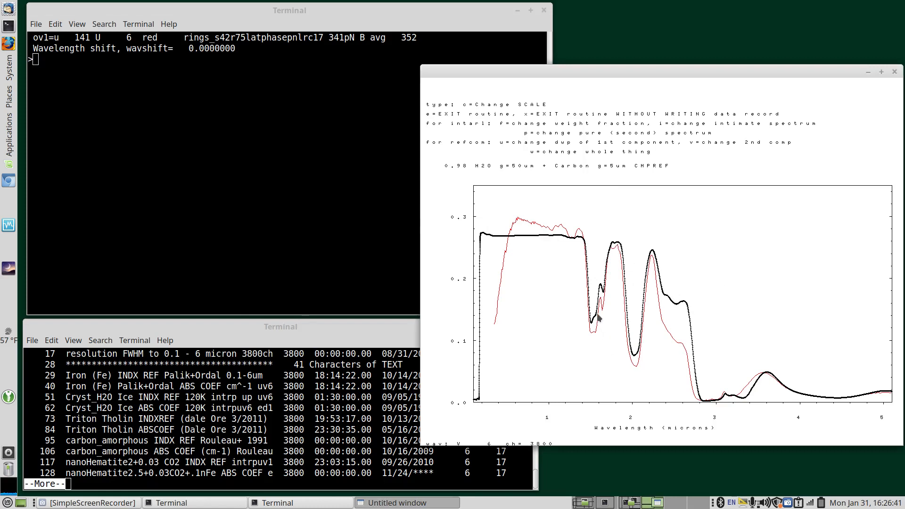
mouse_move(582, 317)
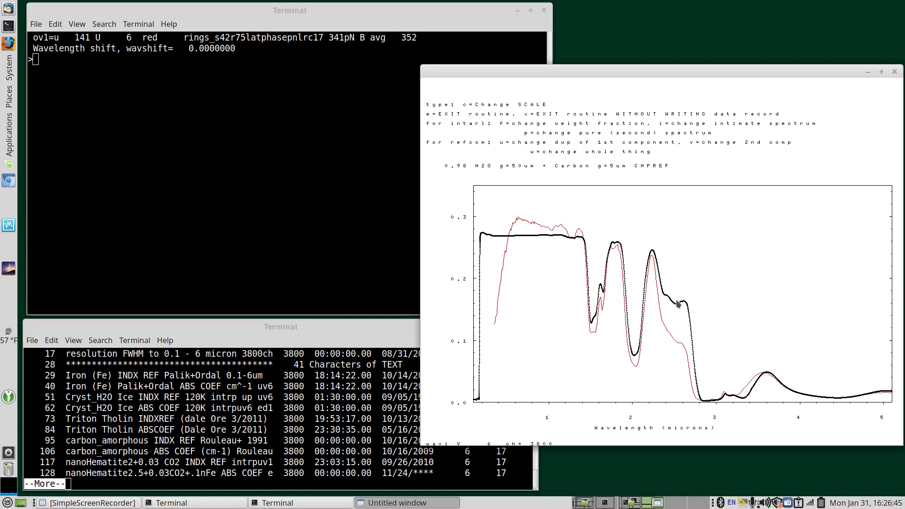
mouse_move(553, 242)
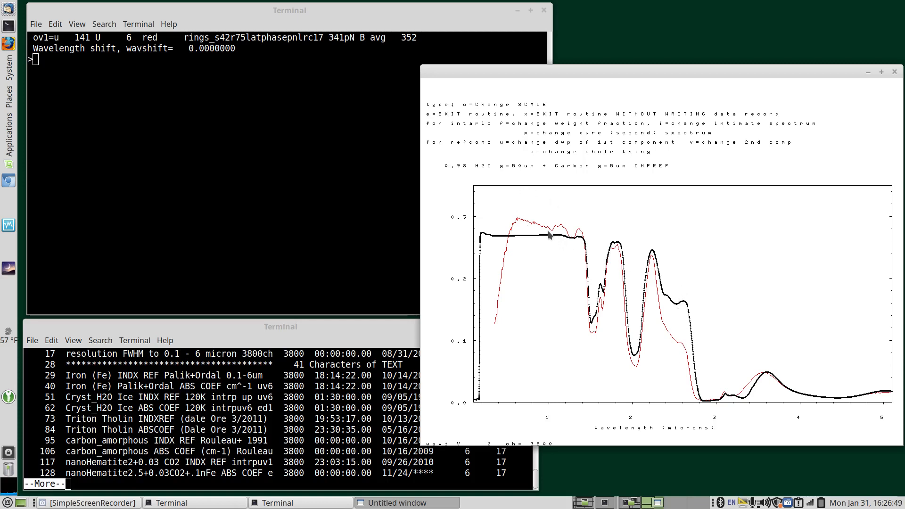
mouse_move(570, 243)
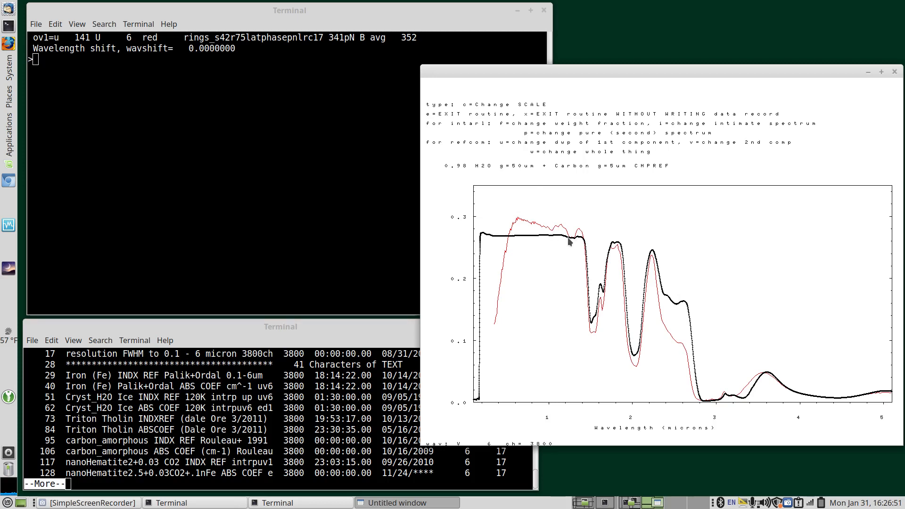
mouse_move(577, 242)
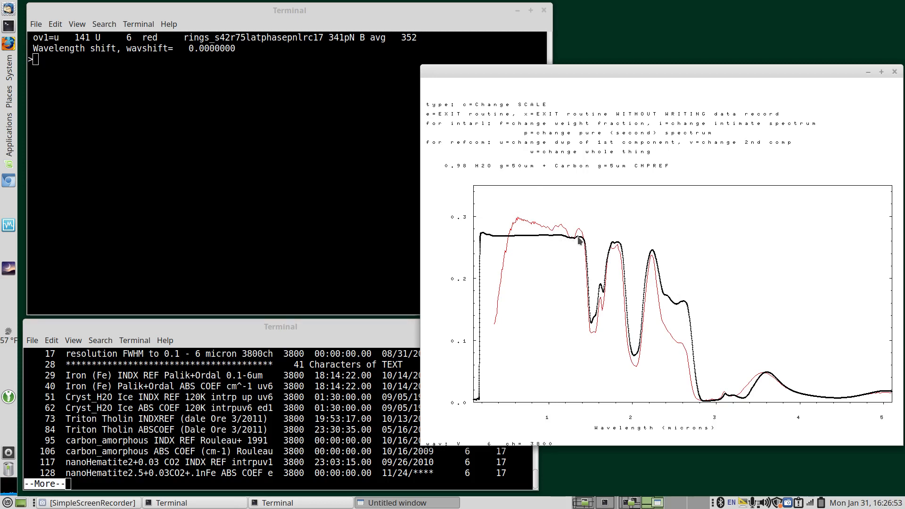
mouse_move(557, 251)
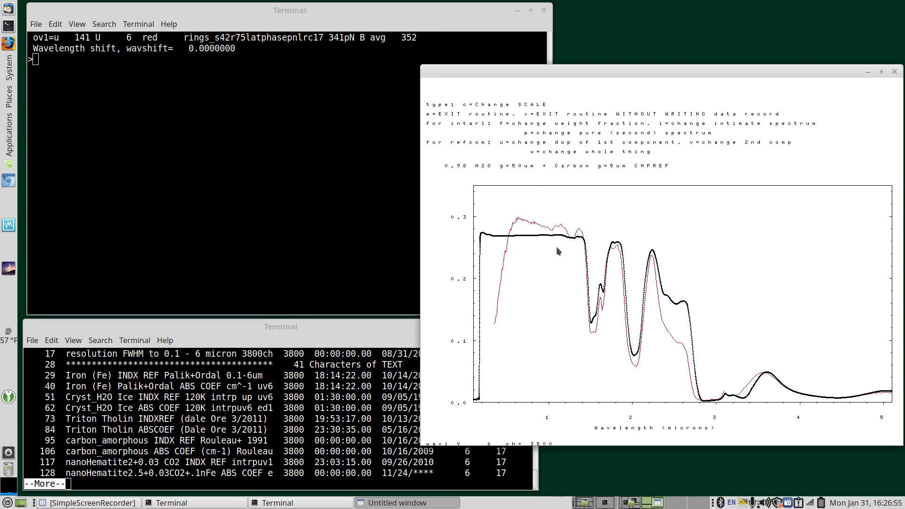
mouse_move(567, 243)
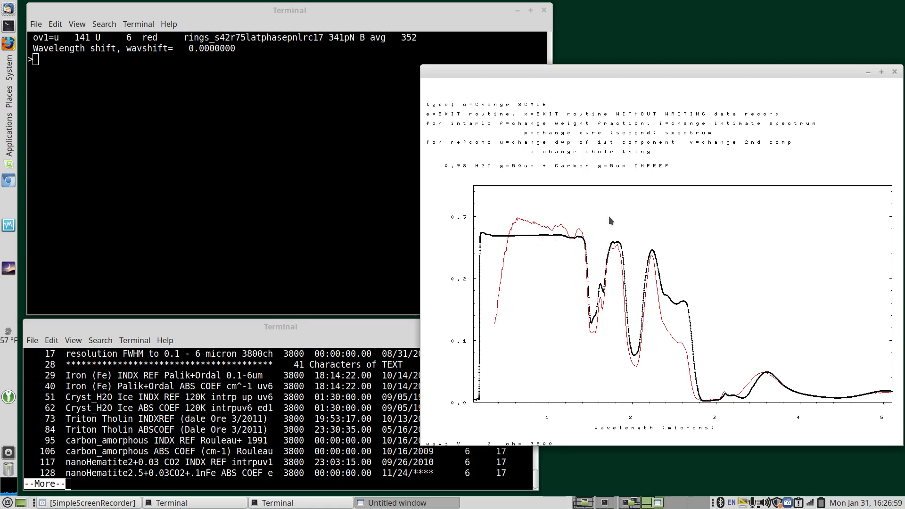
mouse_move(552, 231)
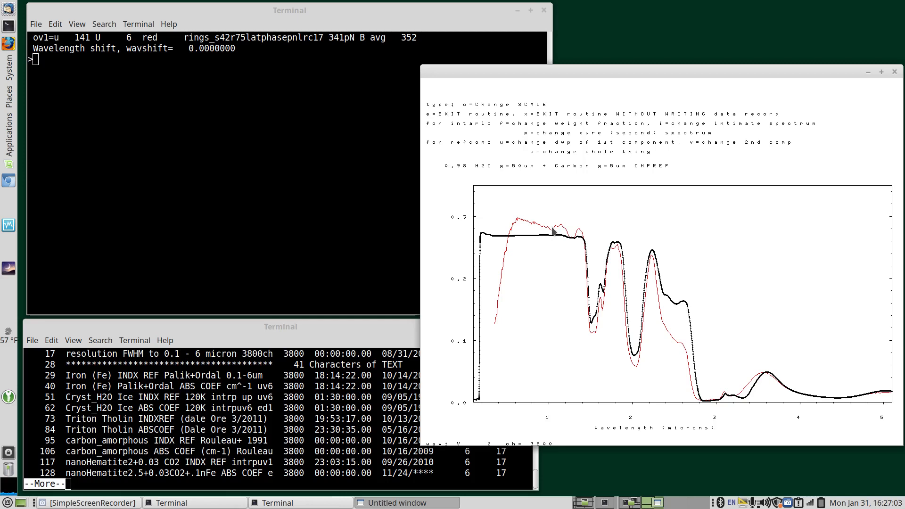
mouse_move(602, 228)
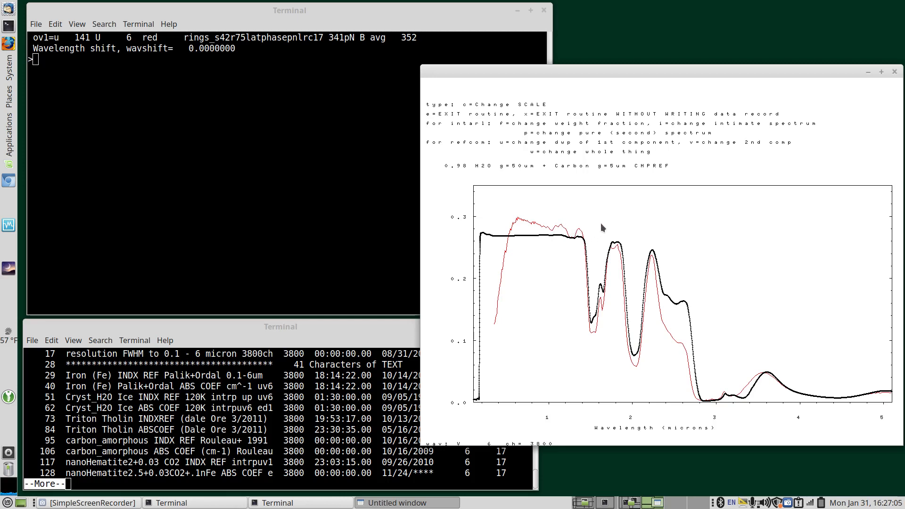
mouse_move(548, 243)
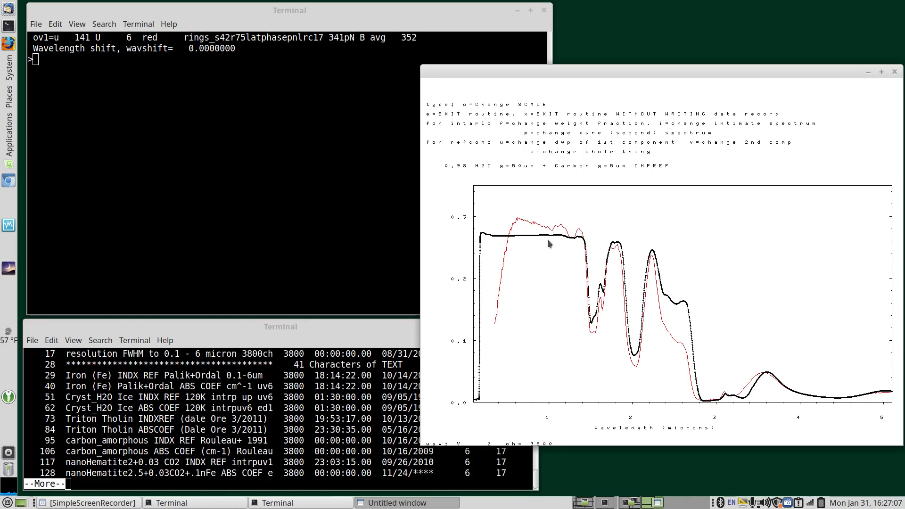
mouse_move(552, 246)
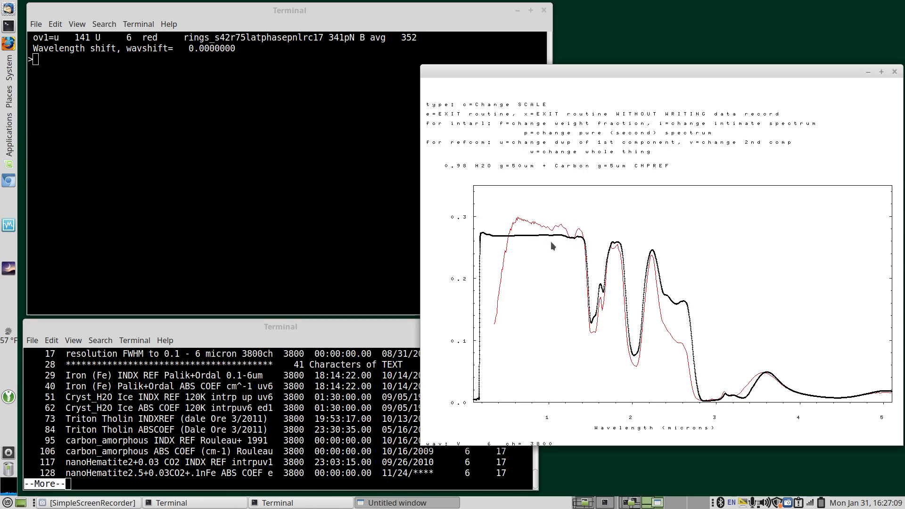
mouse_move(552, 244)
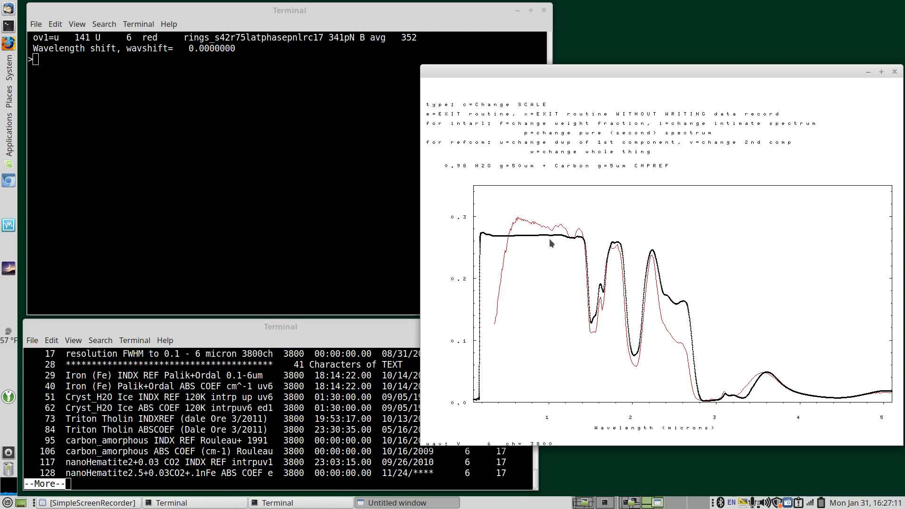
mouse_move(603, 243)
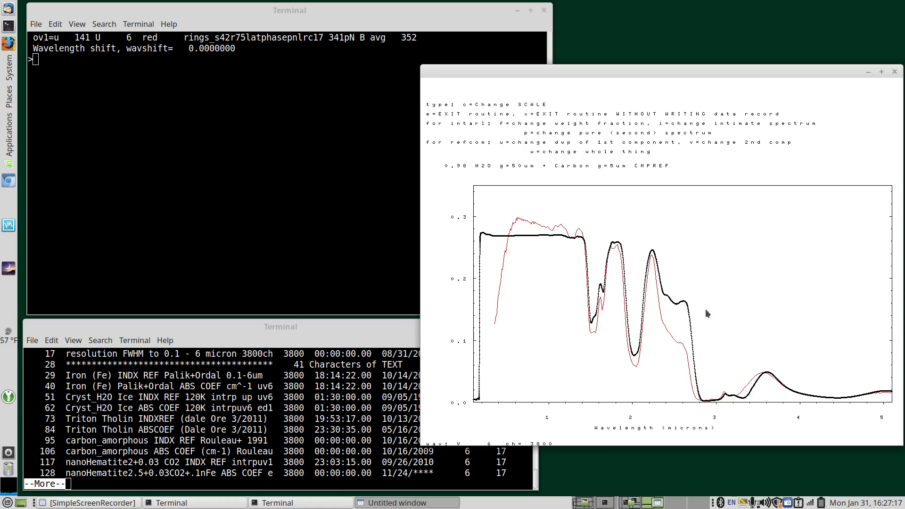
mouse_move(544, 228)
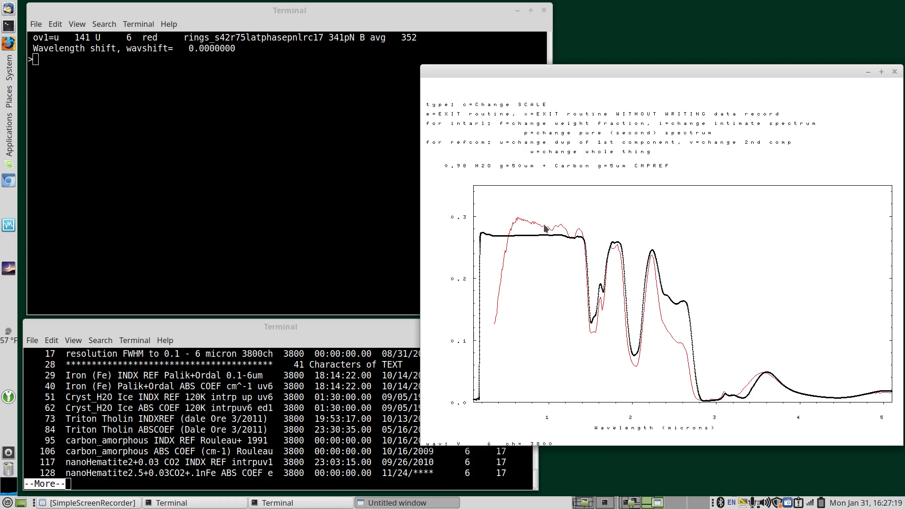
mouse_move(671, 318)
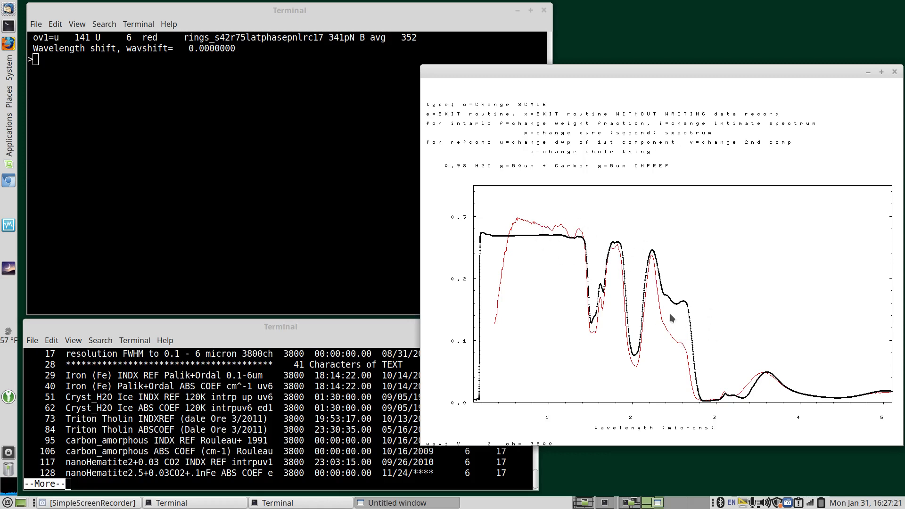
mouse_move(685, 300)
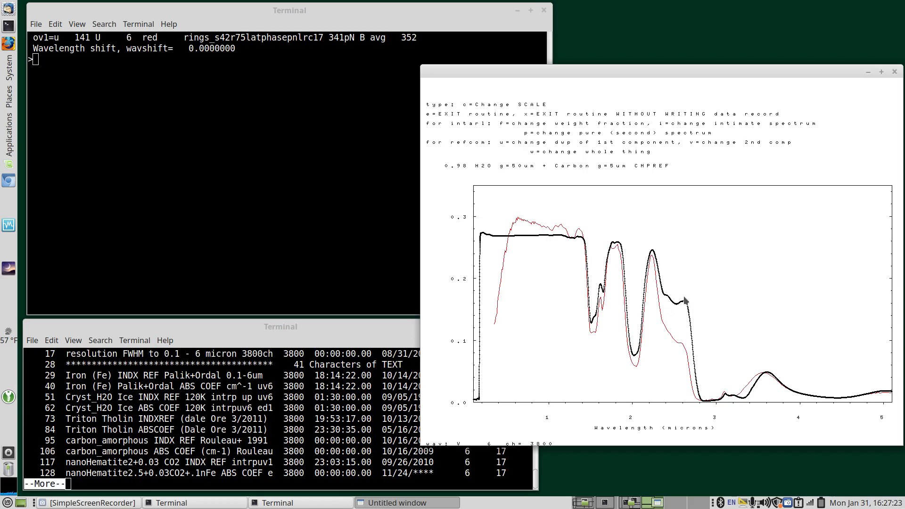
mouse_move(662, 318)
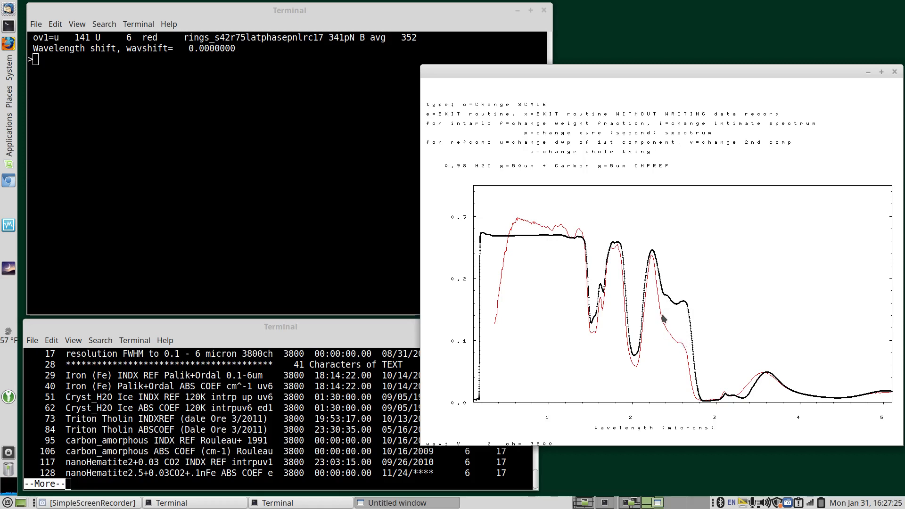
mouse_move(681, 346)
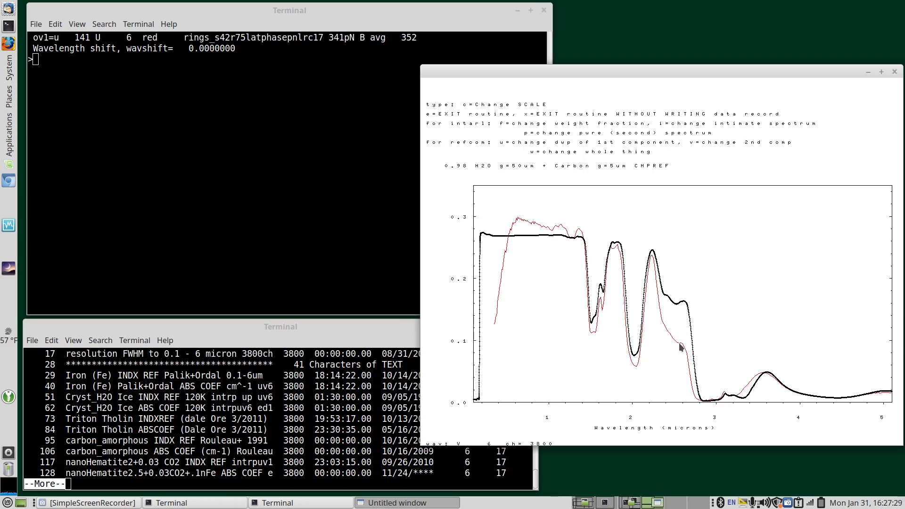
mouse_move(674, 290)
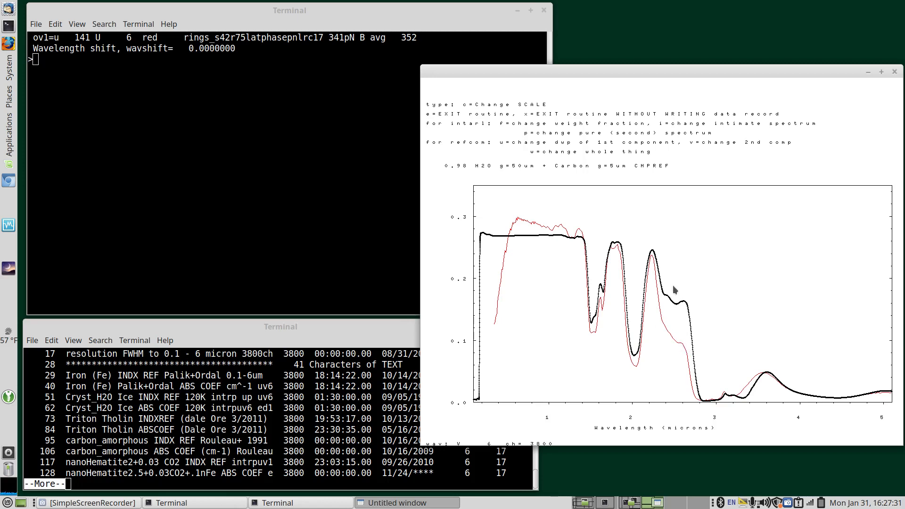
mouse_move(658, 254)
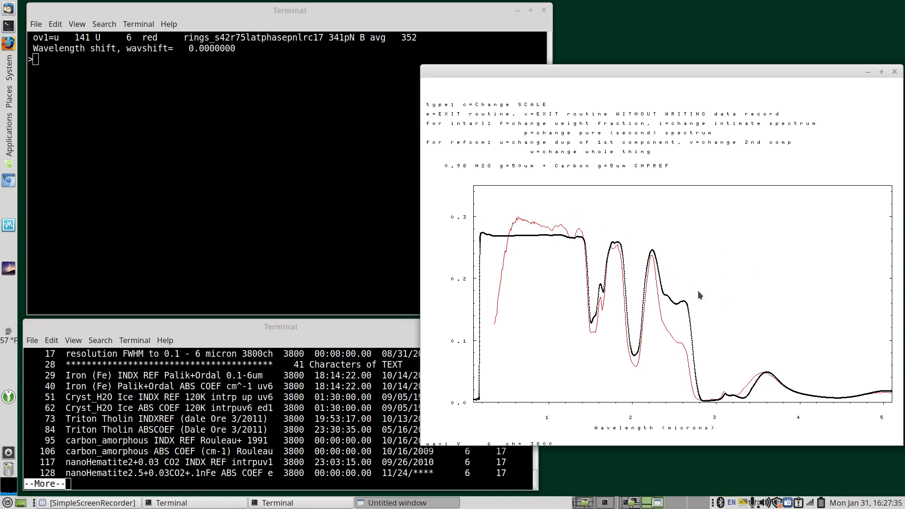
mouse_move(567, 228)
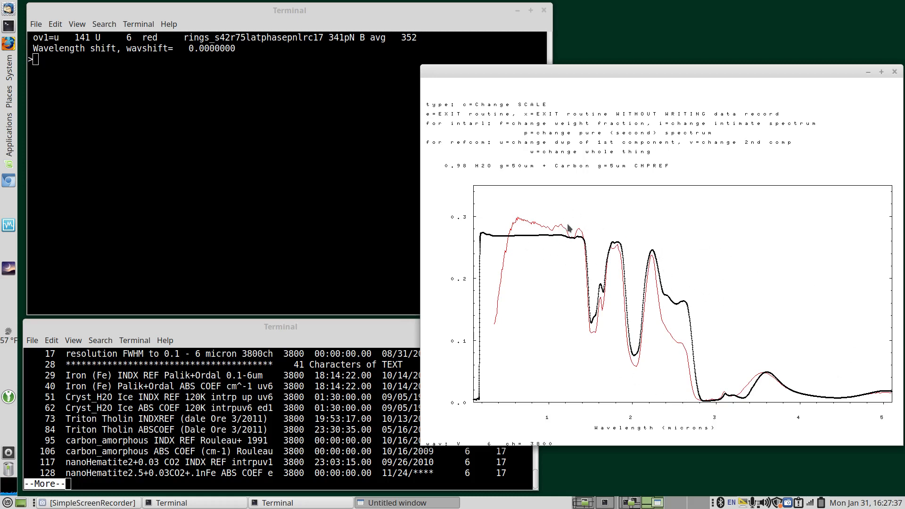
mouse_move(757, 394)
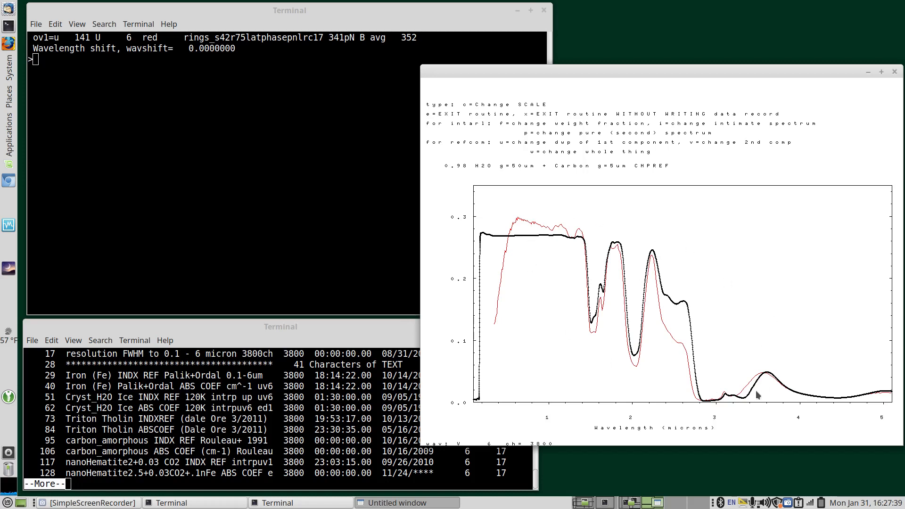
mouse_move(554, 249)
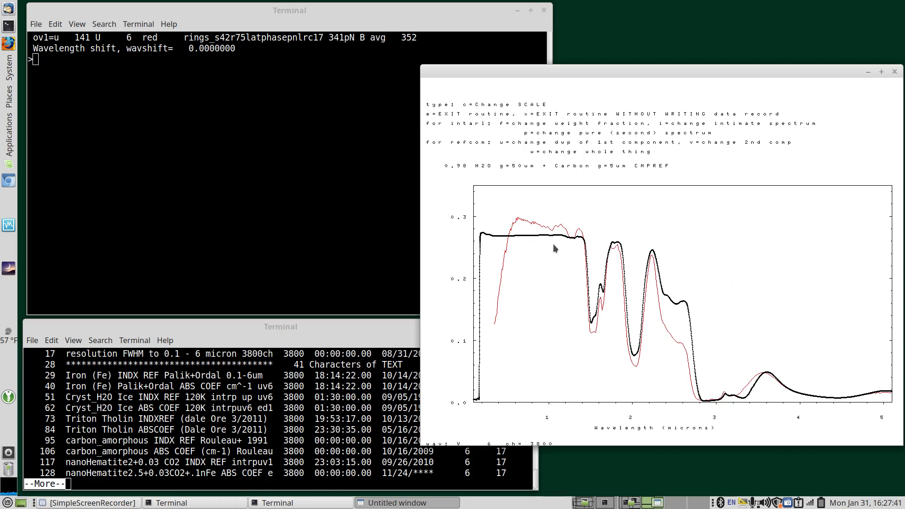
mouse_move(503, 252)
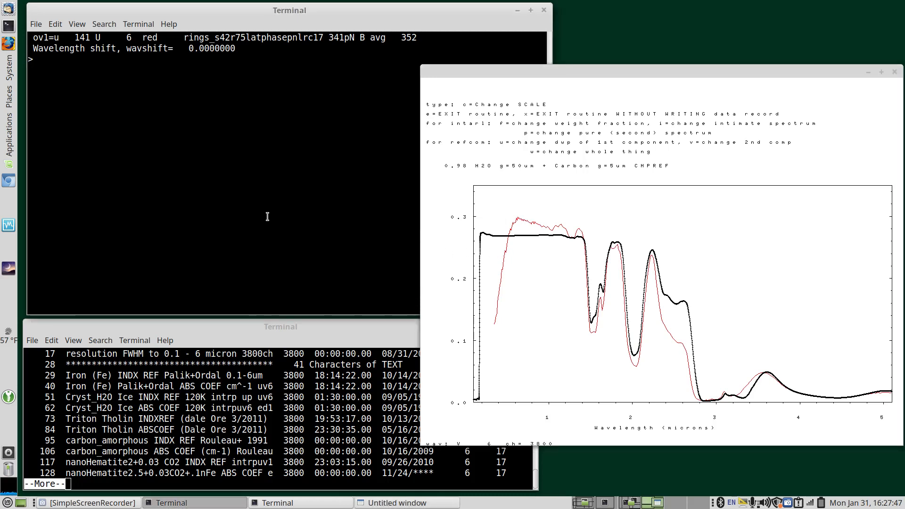
- Exit the plot, write the model result to file, and leave RADTRAN with EX
text(e)
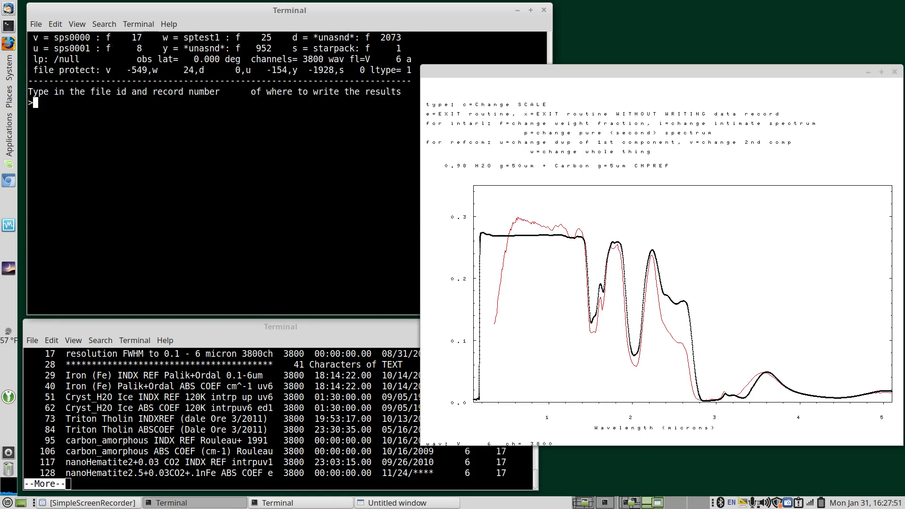
text(w)
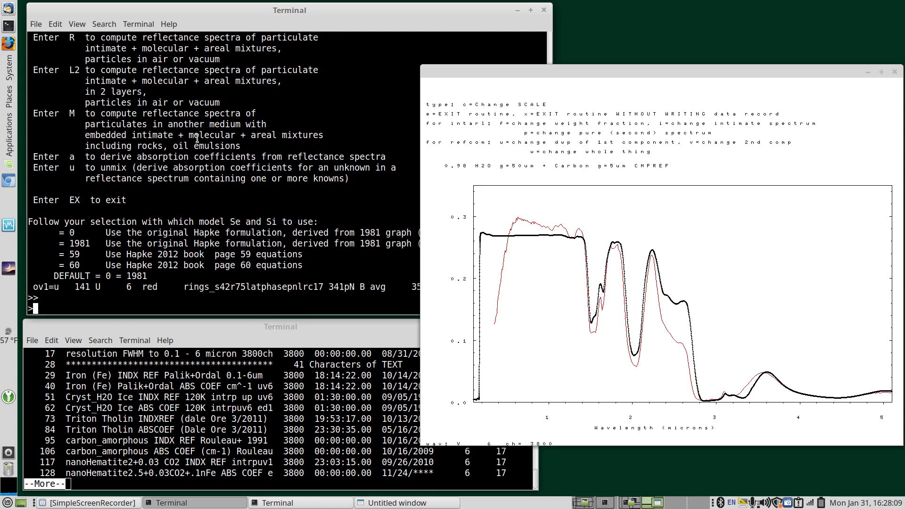
text(EX)
text(ll)
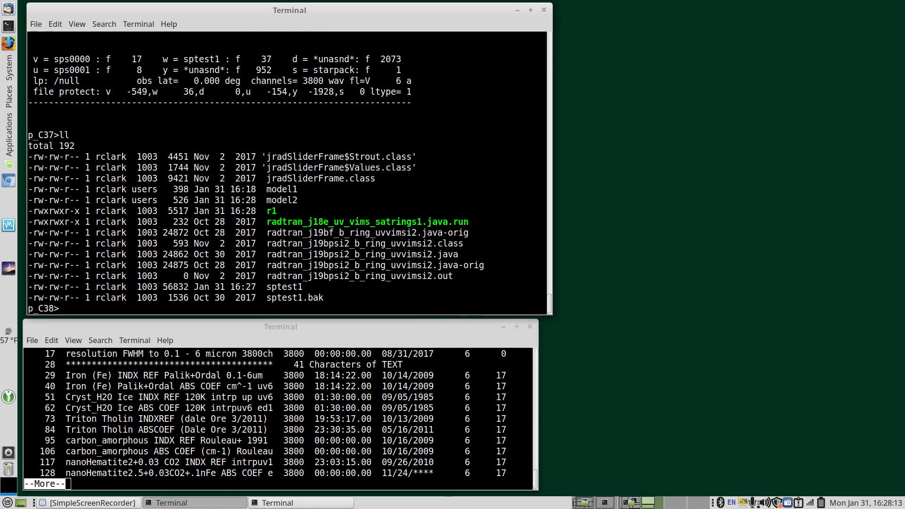
- View model2 with more, then in vi start spacing its comments into a column
double_click(281, 200)
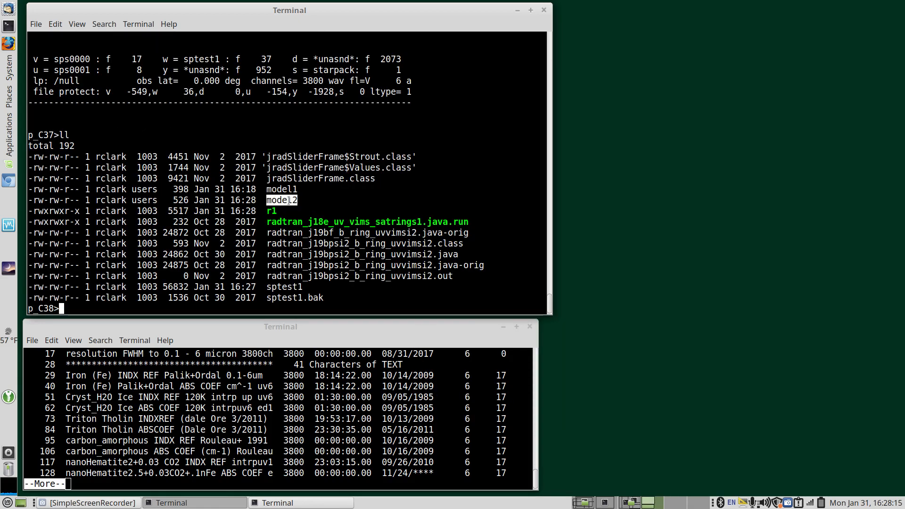
text(more)
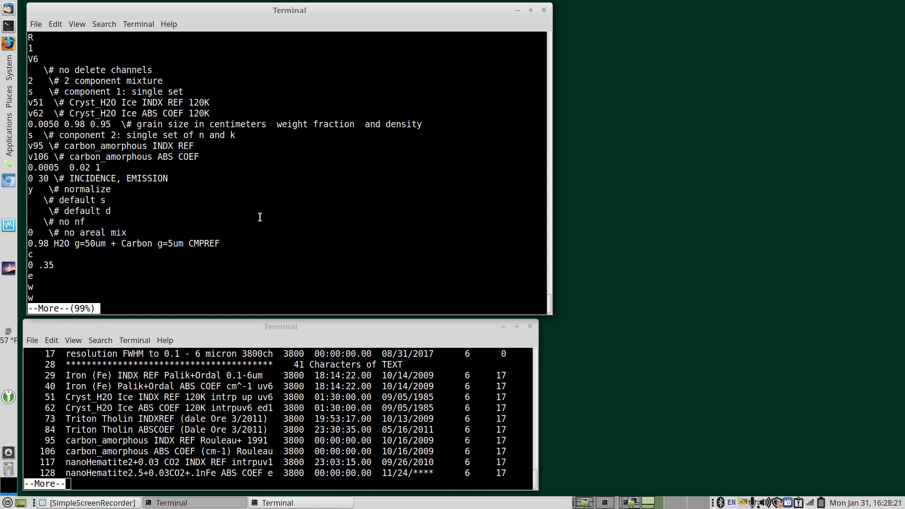
mouse_move(292, 229)
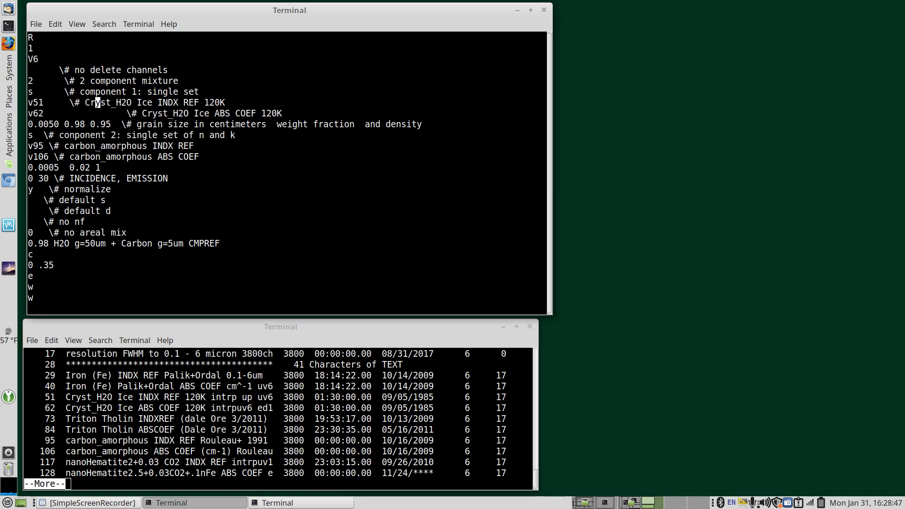
key(i)
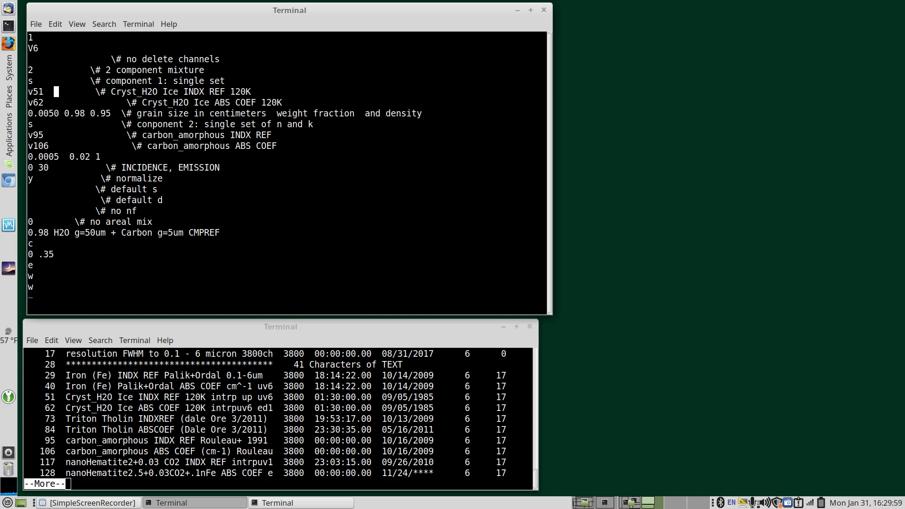
- Briefly enter insert mode in model2, escape, and return to the shell prompt
key(i)
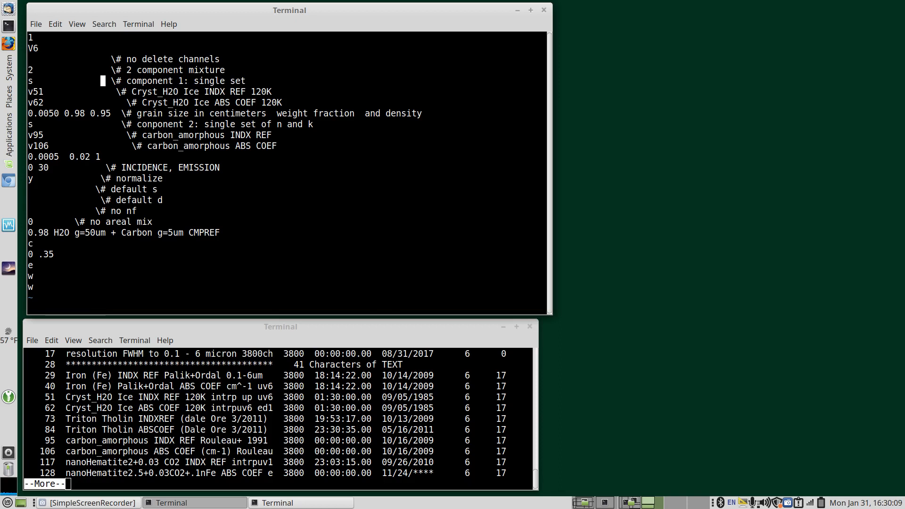
key(i)
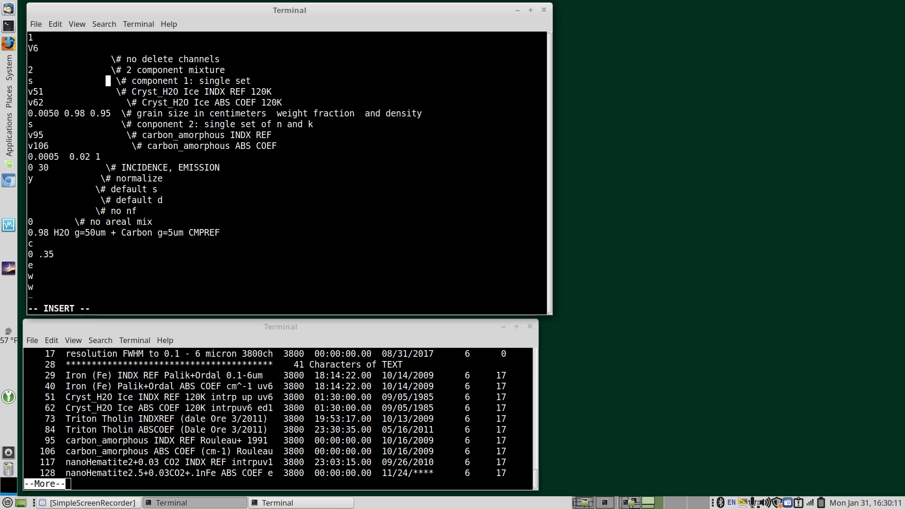
key(Escape)
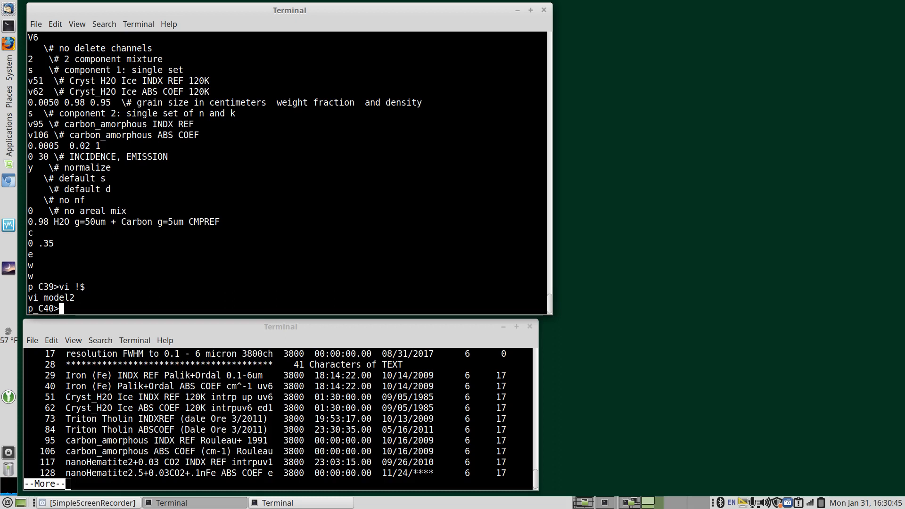
mouse_move(322, 282)
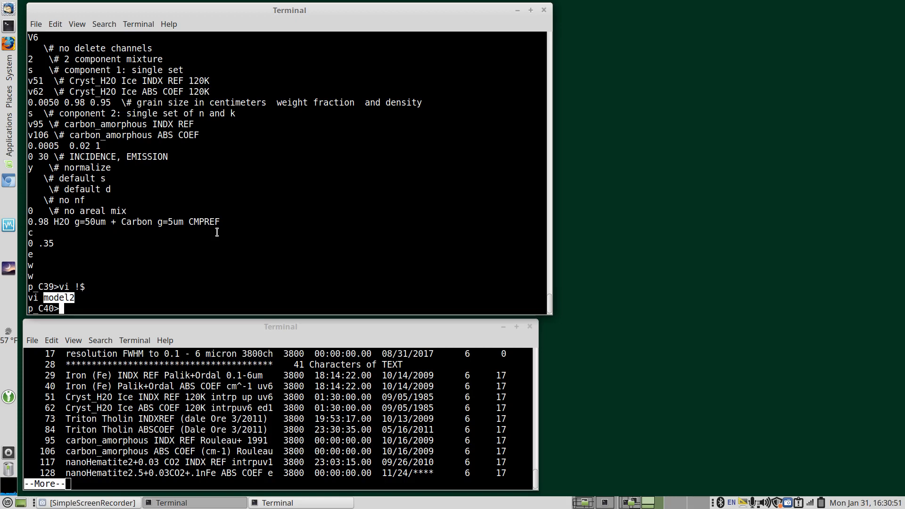
text(!)
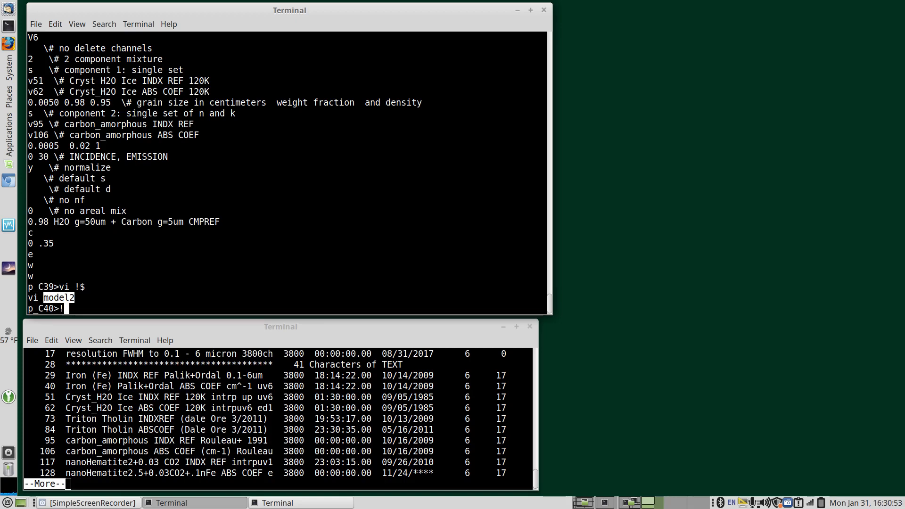
key(Enter)
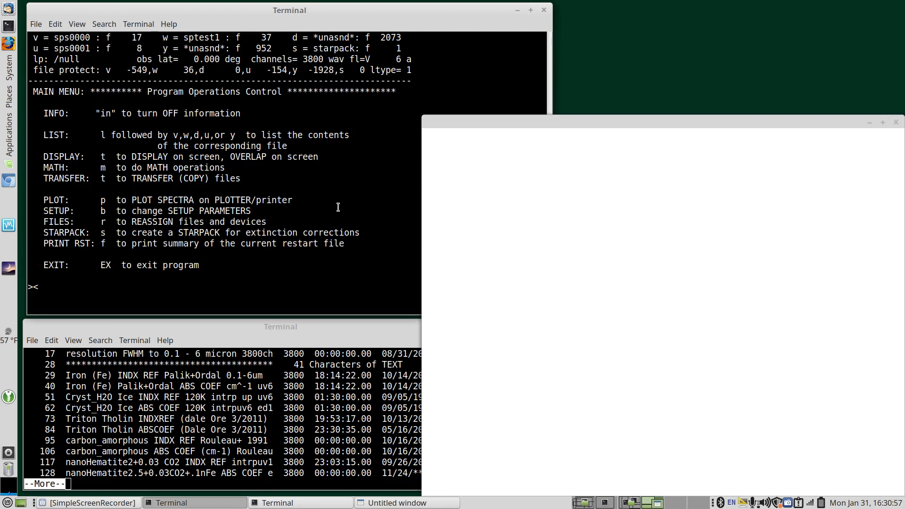
key(BackSpace)
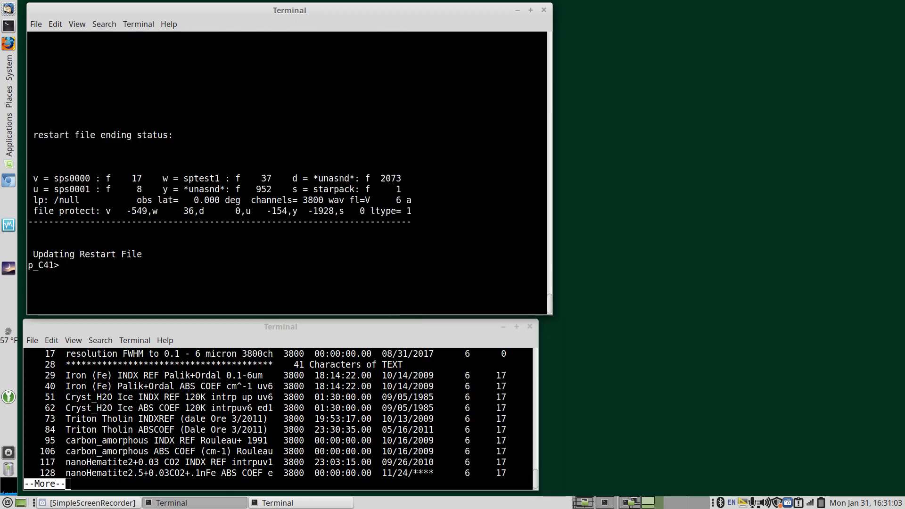
text(xdrad2)
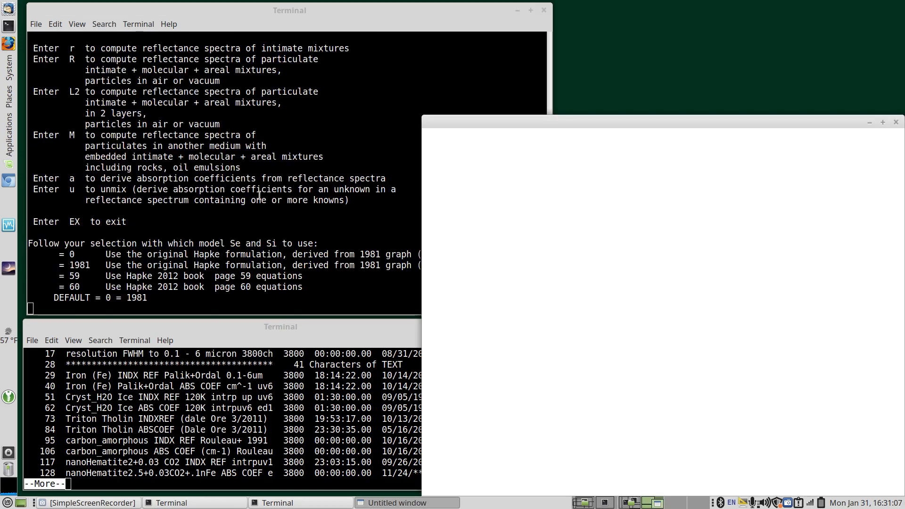
mouse_move(806, 362)
text(<)
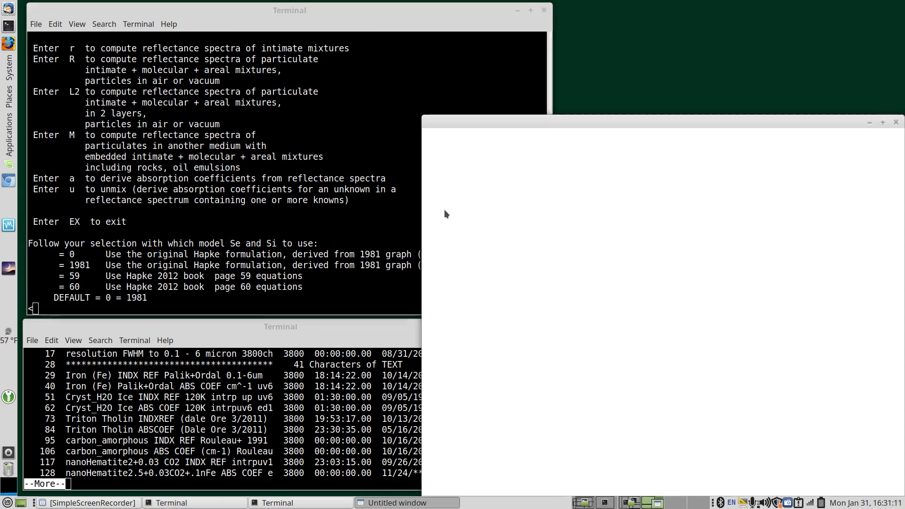
text(model2)
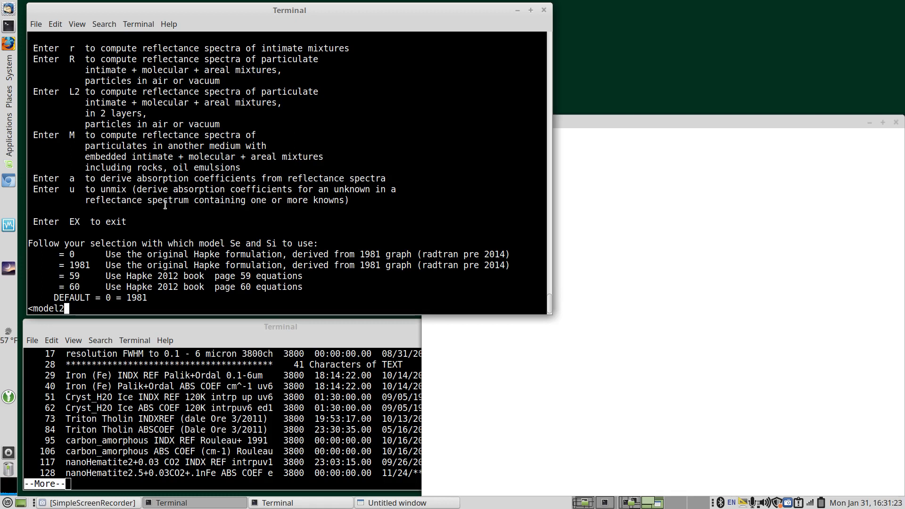
mouse_move(260, 232)
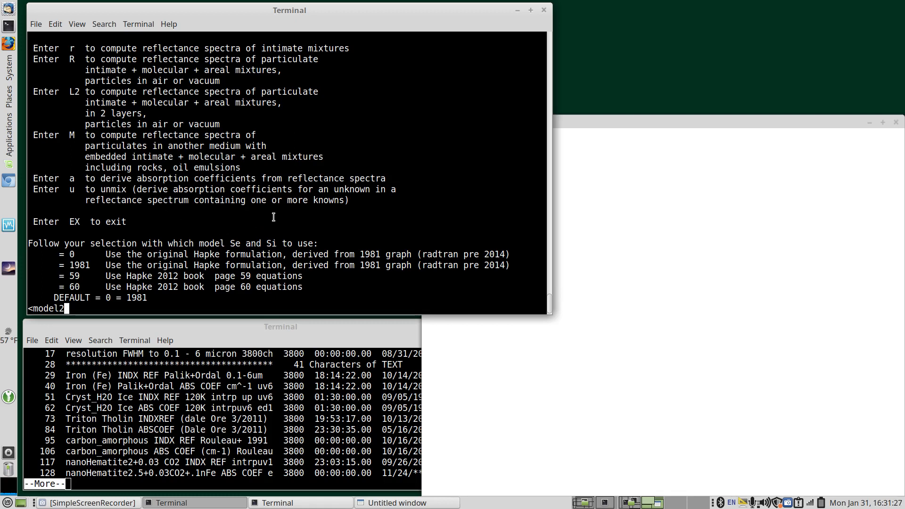
key(BackSpace)
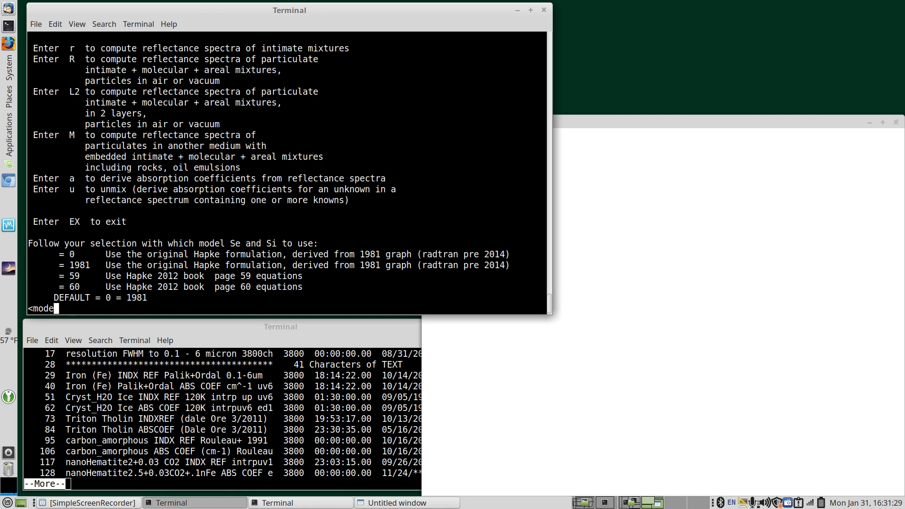
text(Z)
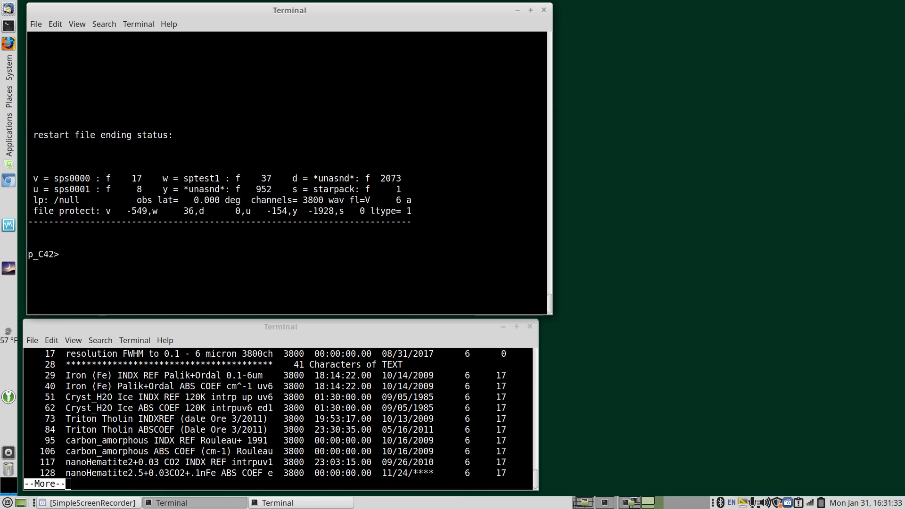
- Reopen model2 in vi and add a new \# comment line below the component line
text(vi model2)
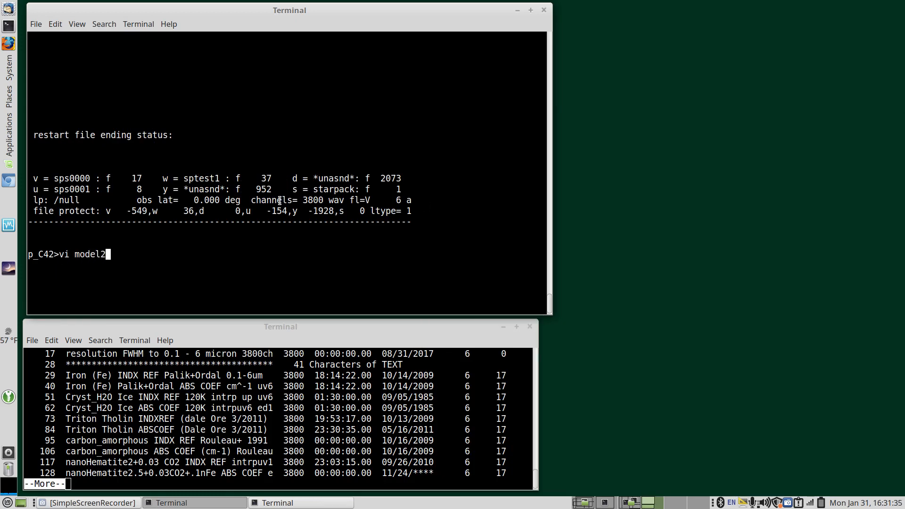
key(Return)
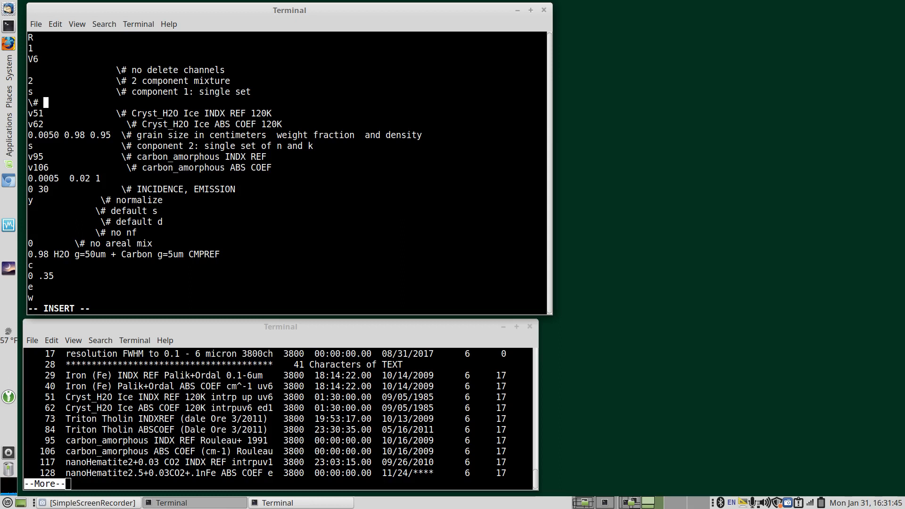
text(comment line)
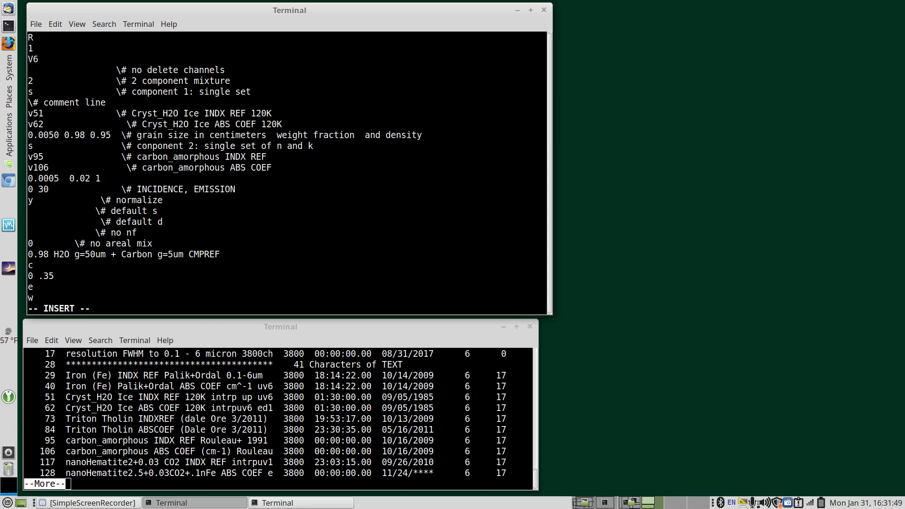
key(Escape)
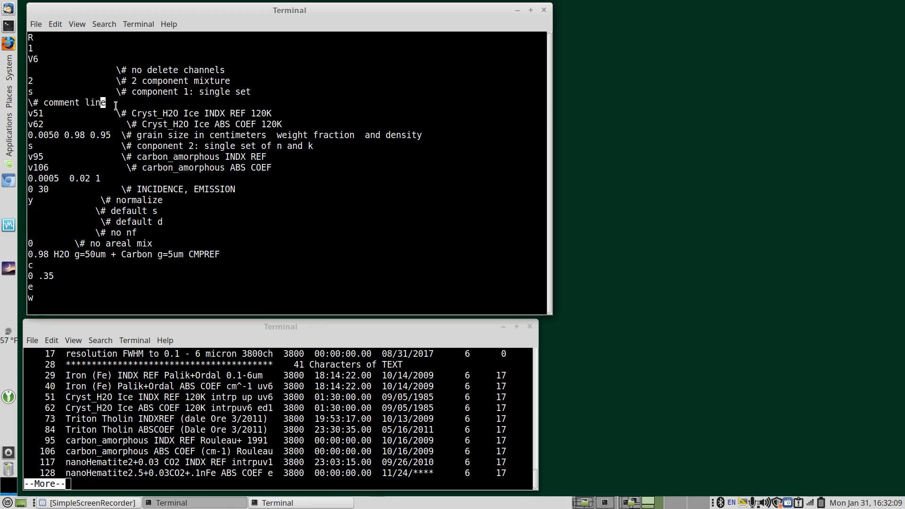
mouse_move(86, 105)
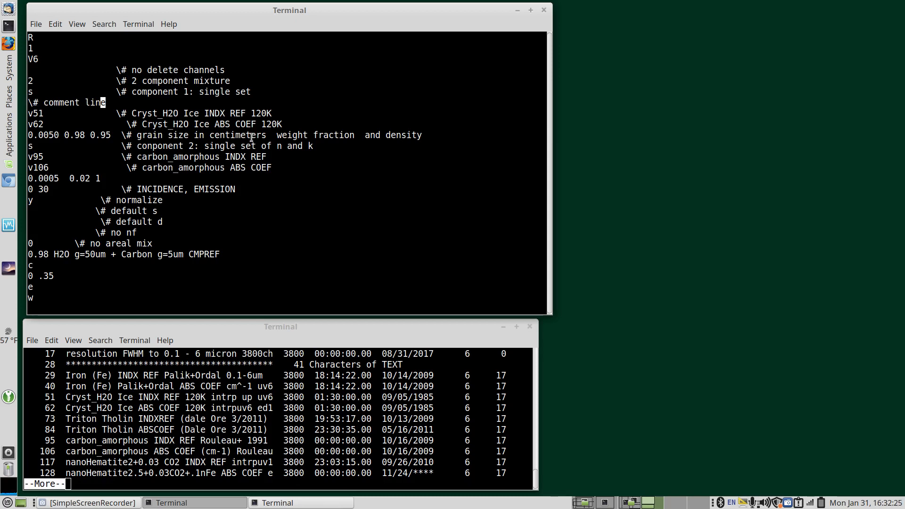
mouse_move(254, 161)
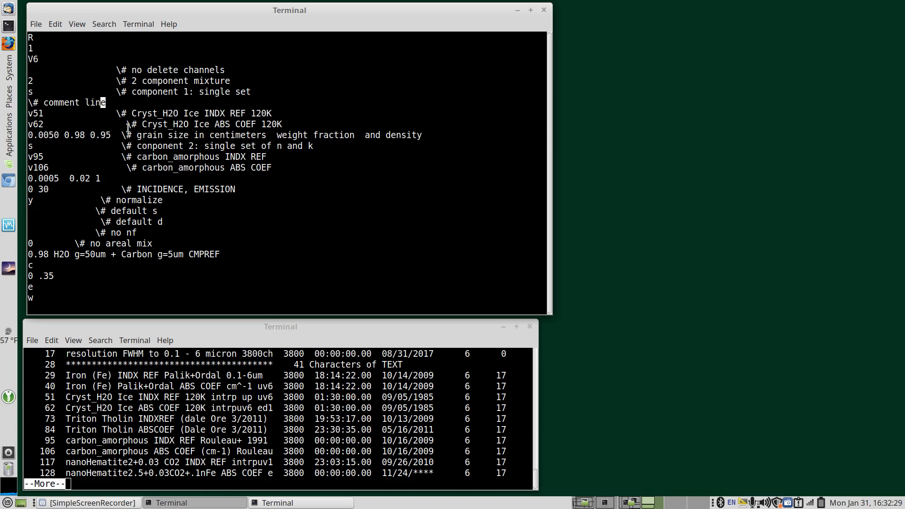
mouse_move(103, 152)
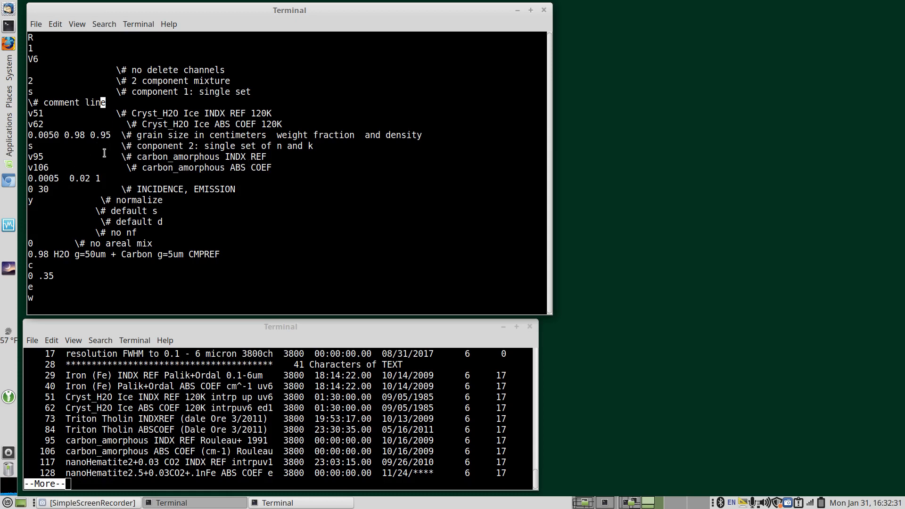
mouse_move(115, 177)
text(<su)
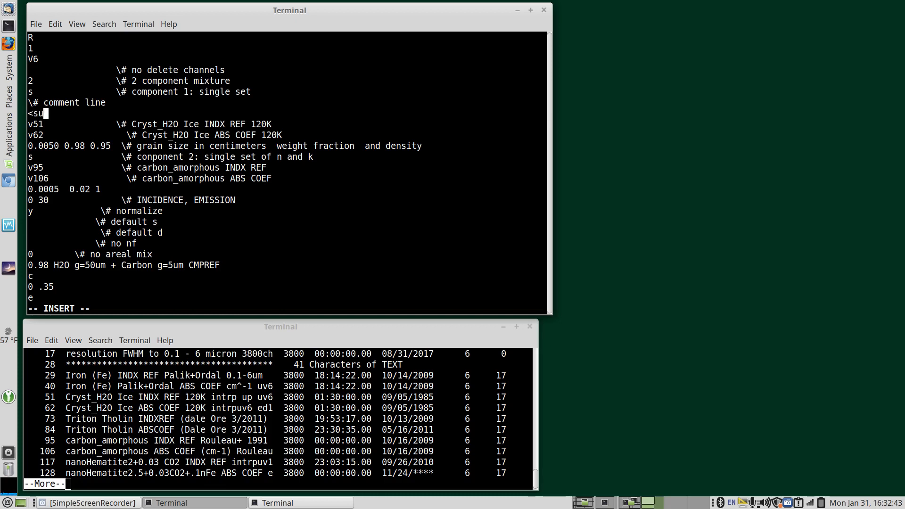
- Add a <subroutine2 line after the comment, then save and quit vi
text(br)
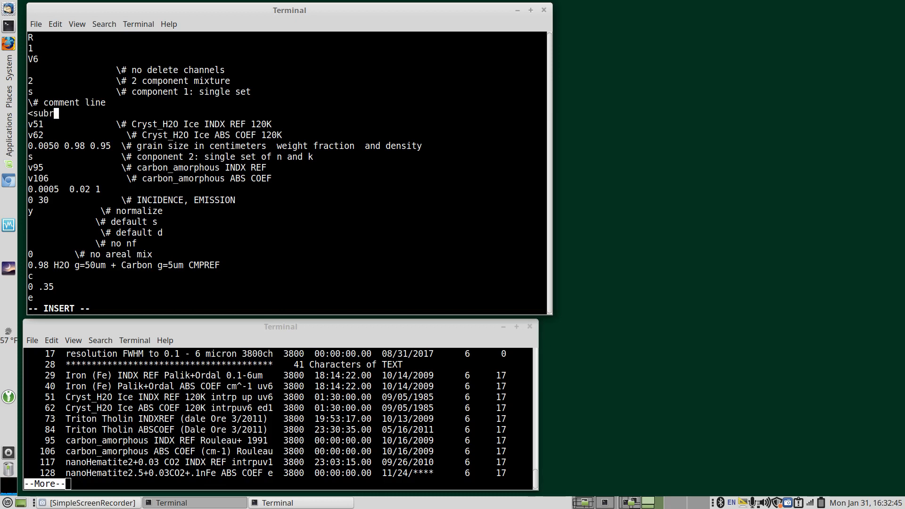
text(outine2)
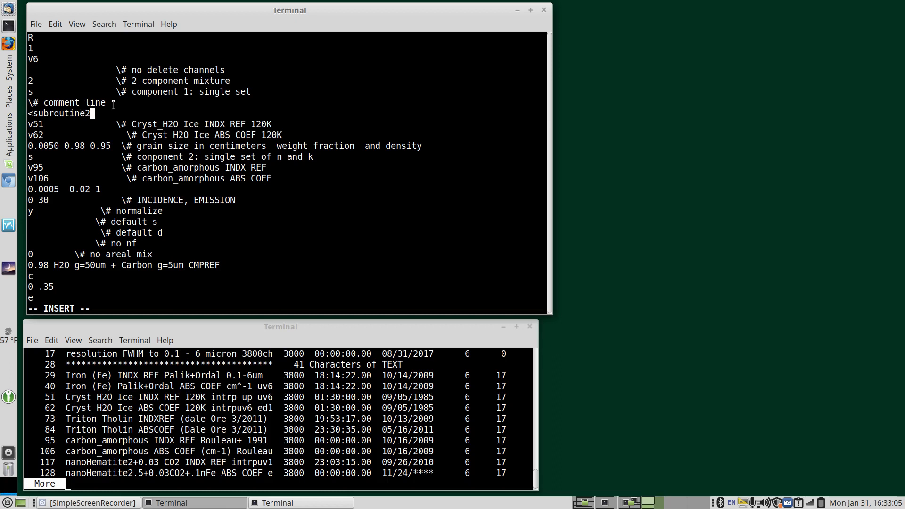
key(Escape)
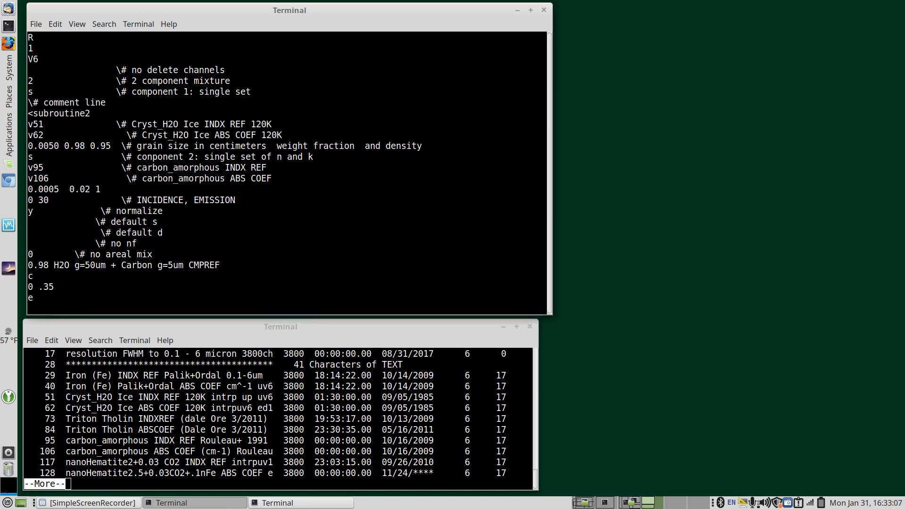
key(Return)
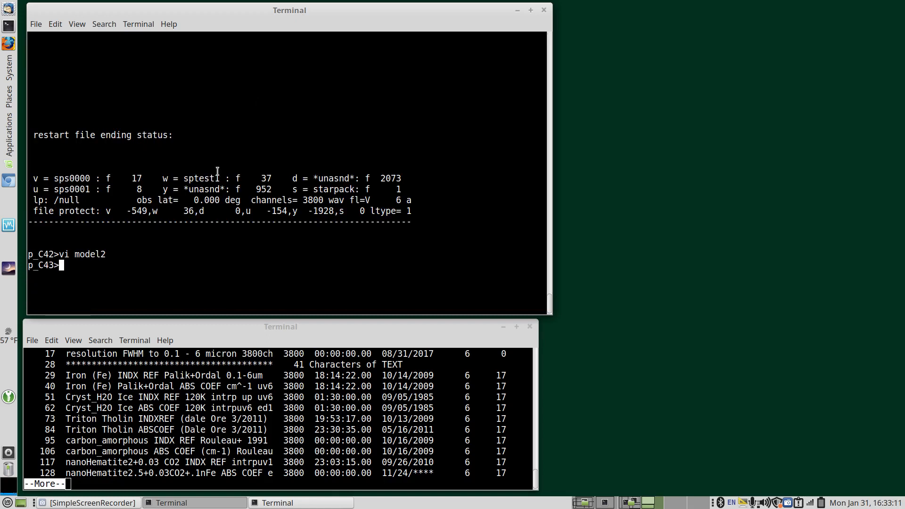
mouse_move(249, 274)
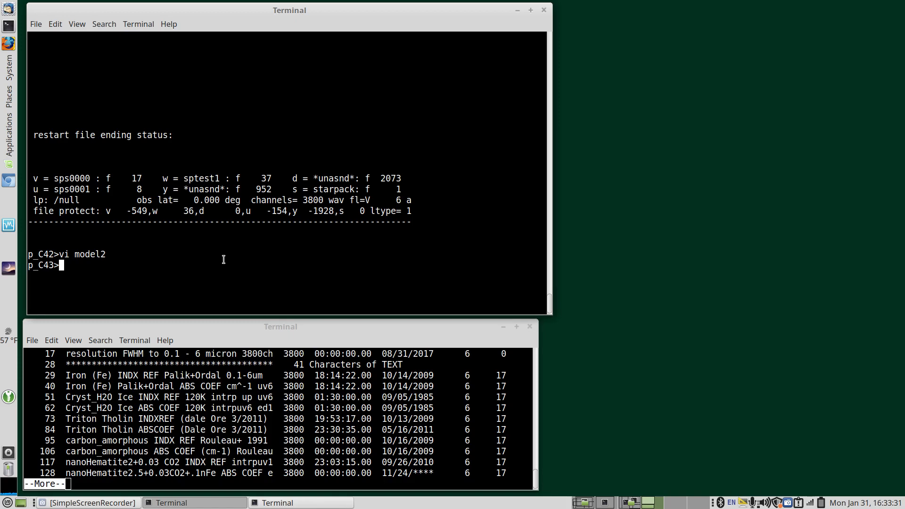
mouse_move(229, 260)
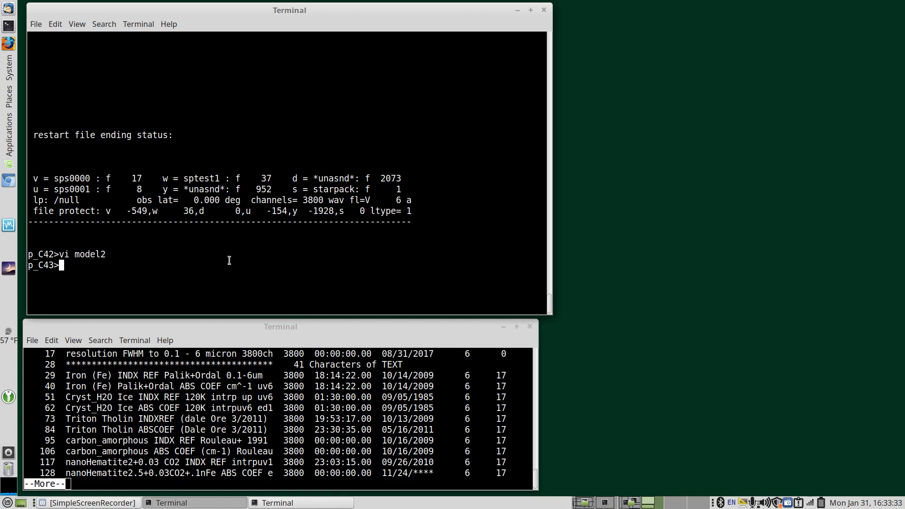
mouse_move(228, 263)
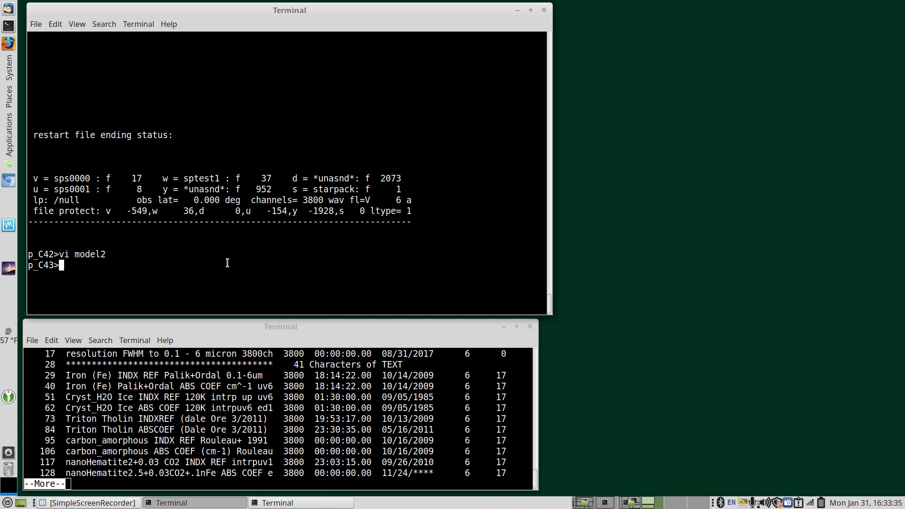
mouse_move(220, 256)
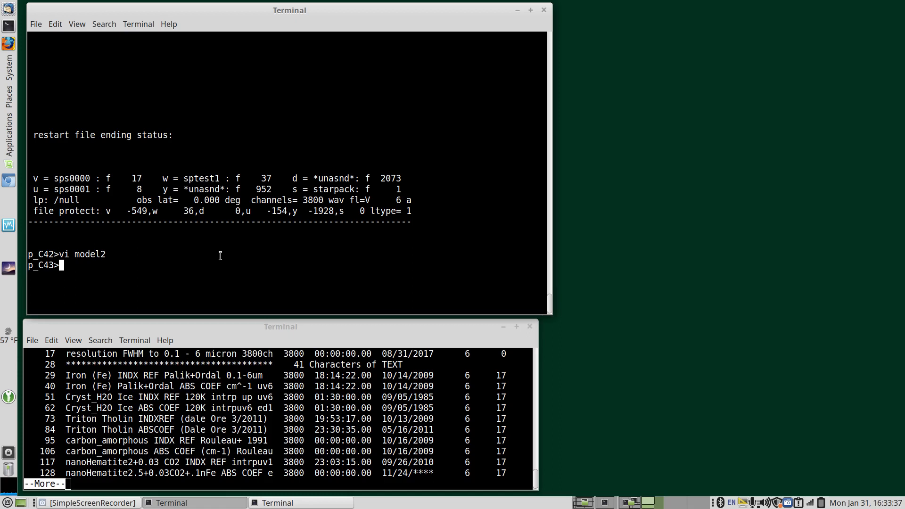